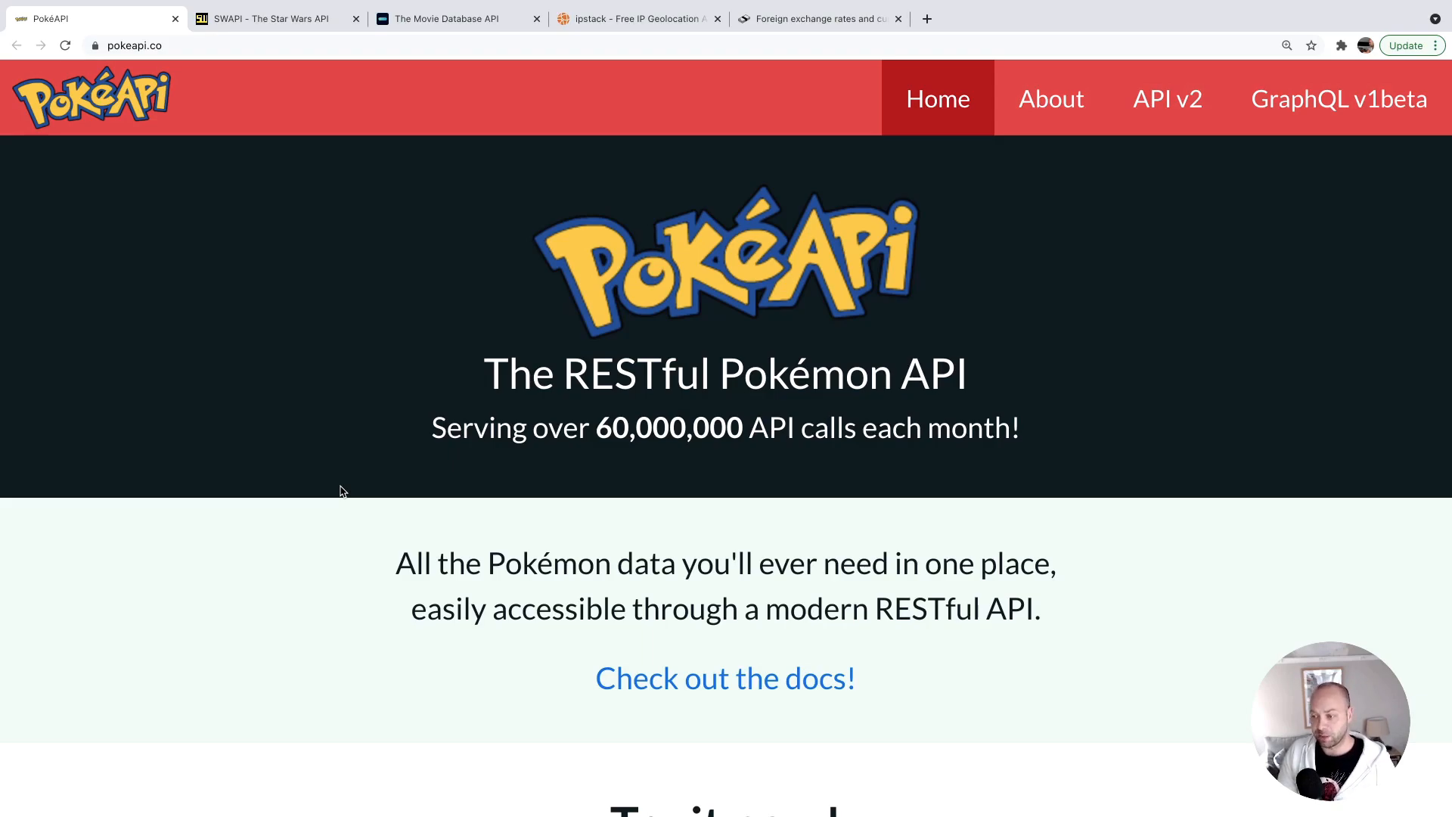
mouse_move(384, 481)
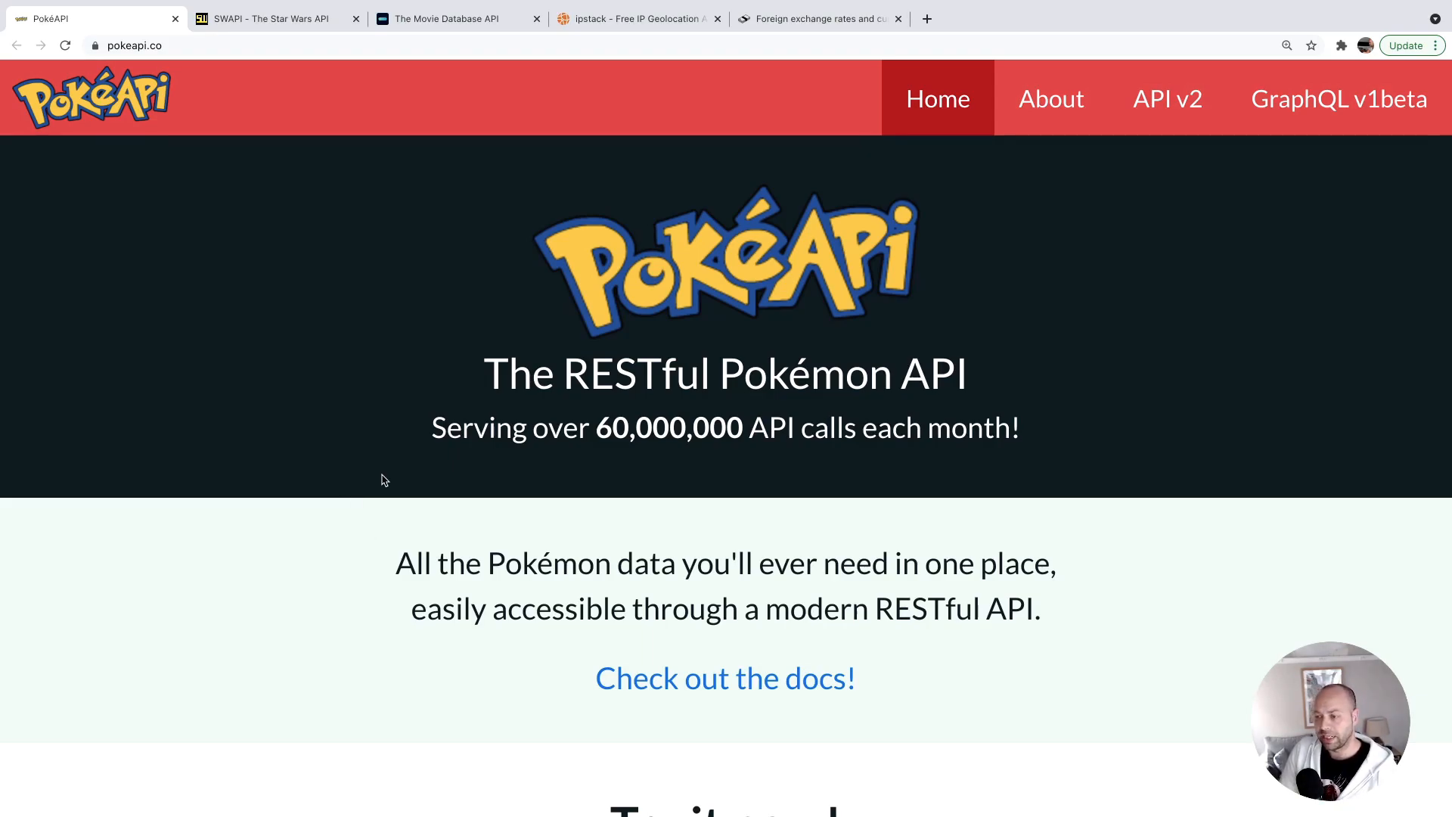
Browse pokeapi.co down to the pokemon/ditto JSON result with its abilities, forms and transform move.
scroll("down", 3)
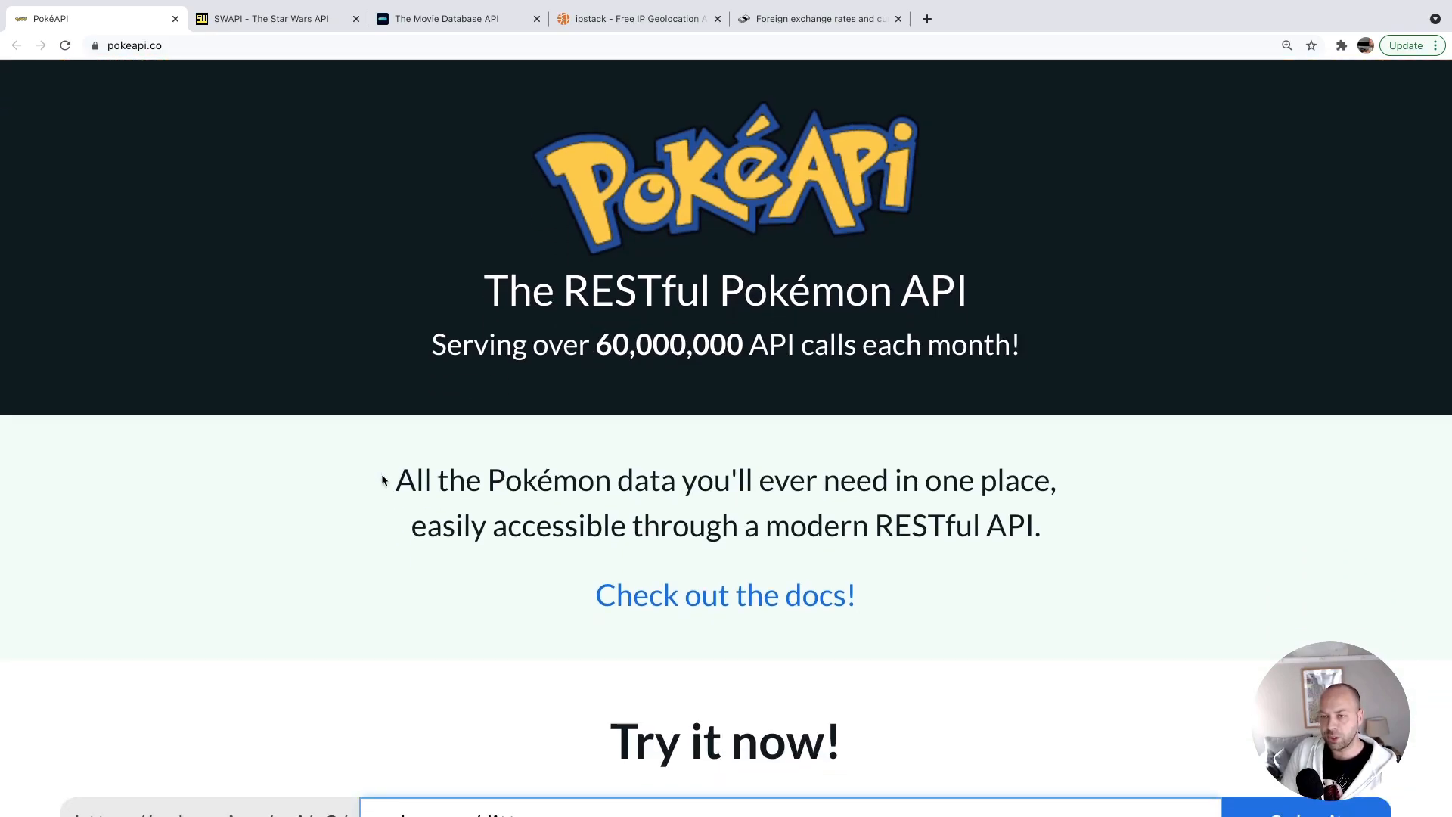
scroll("down", 3)
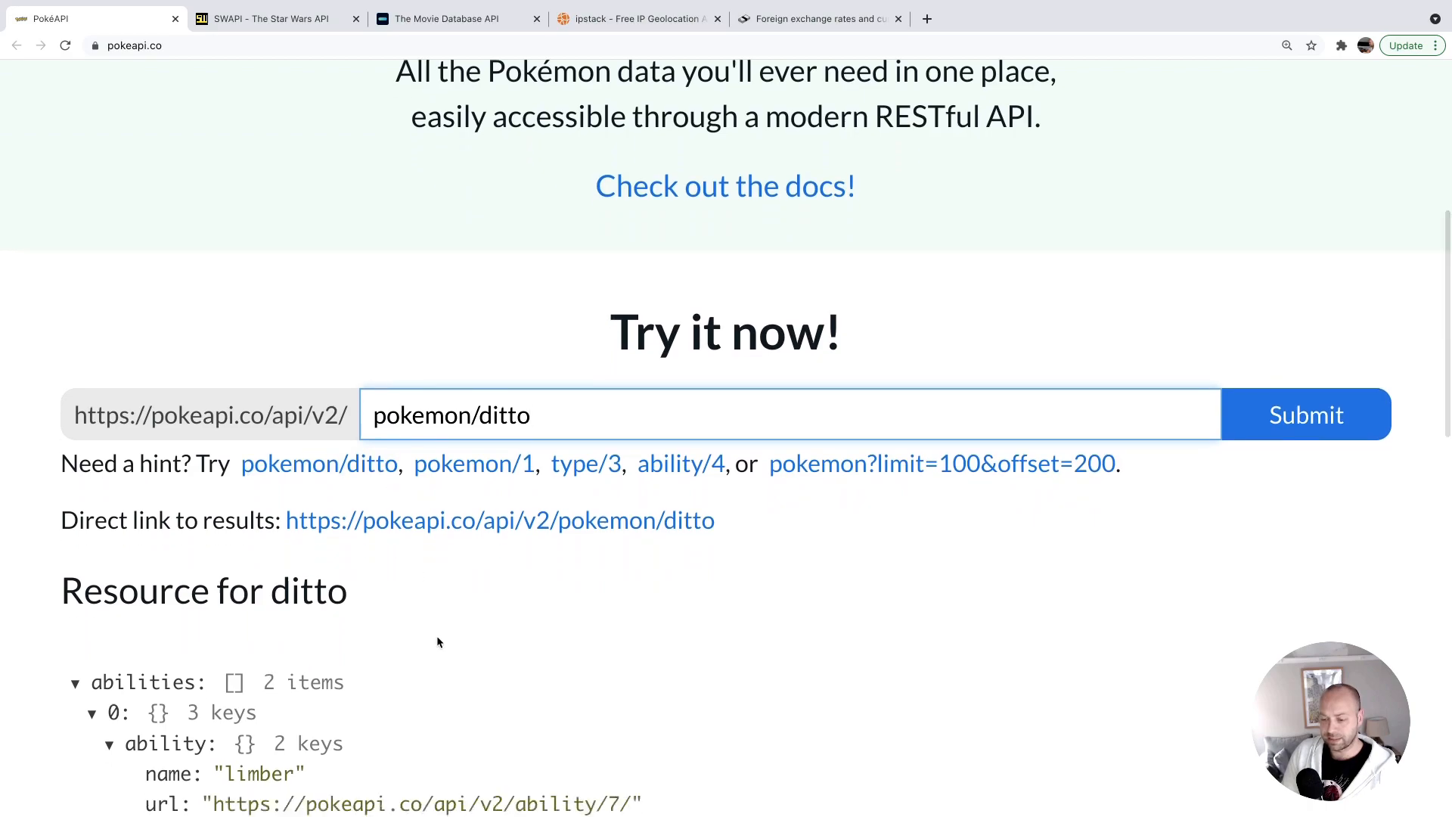
scroll("down", 3)
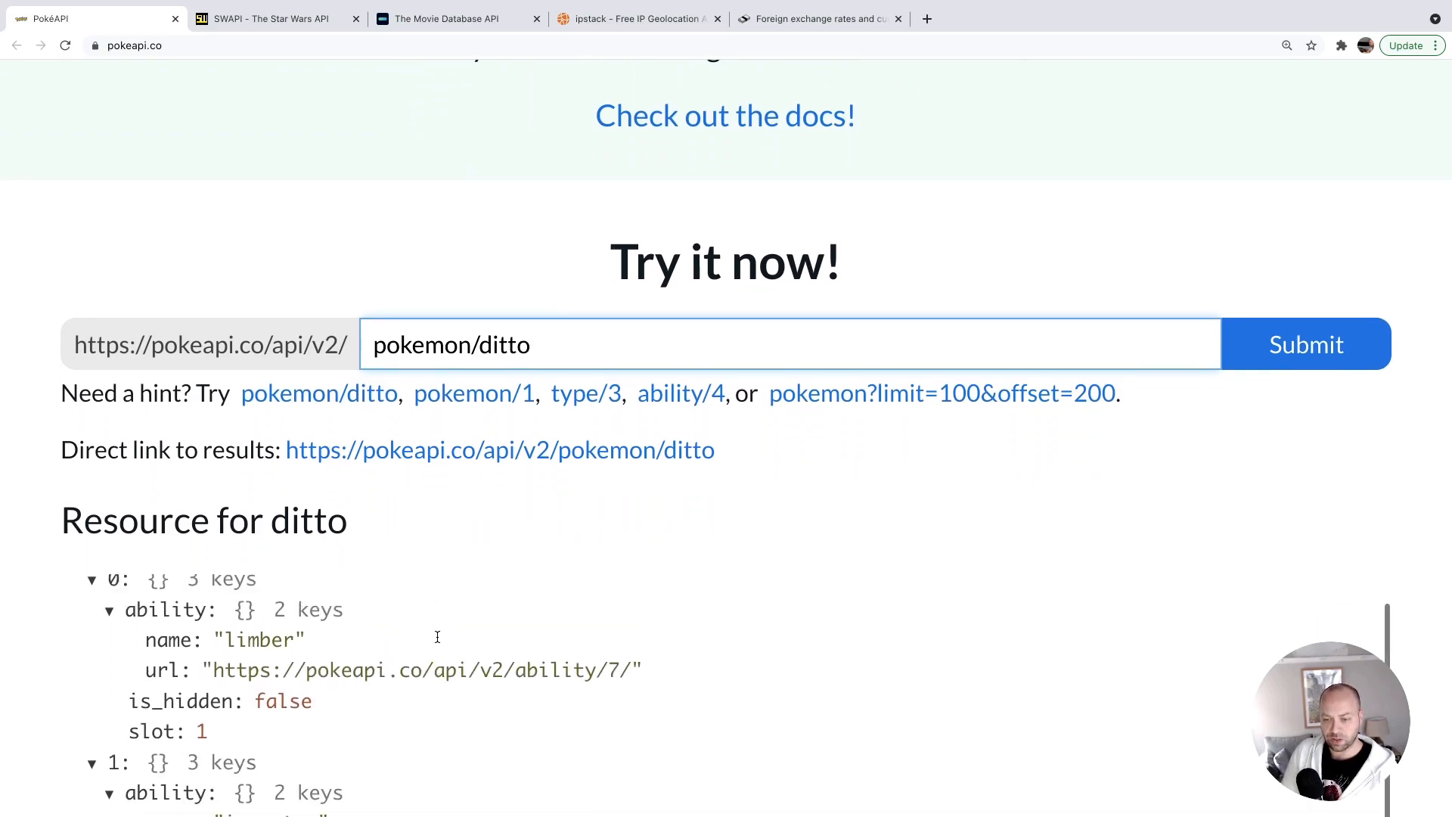
scroll("down", 3)
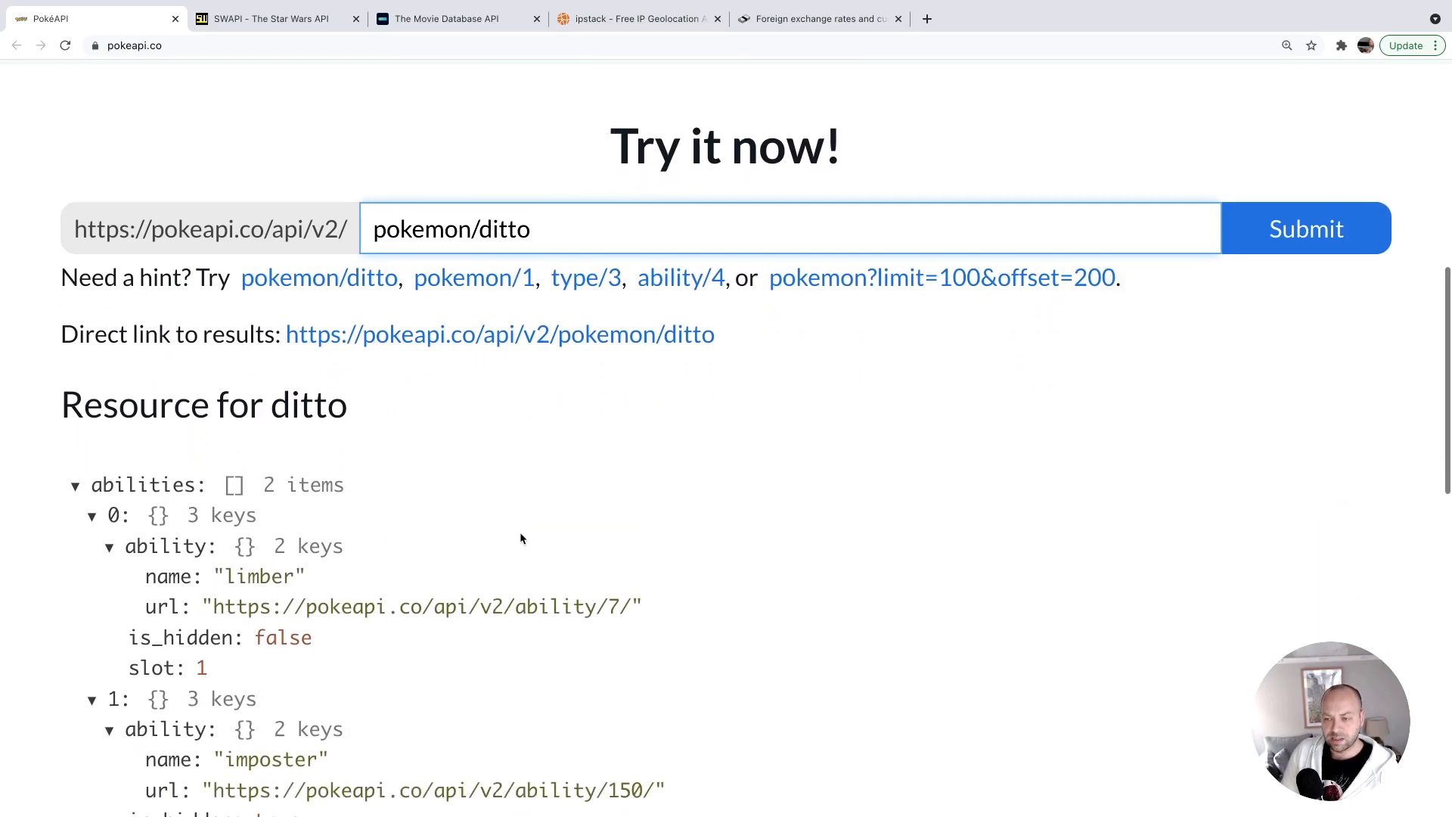
scroll("down", 3)
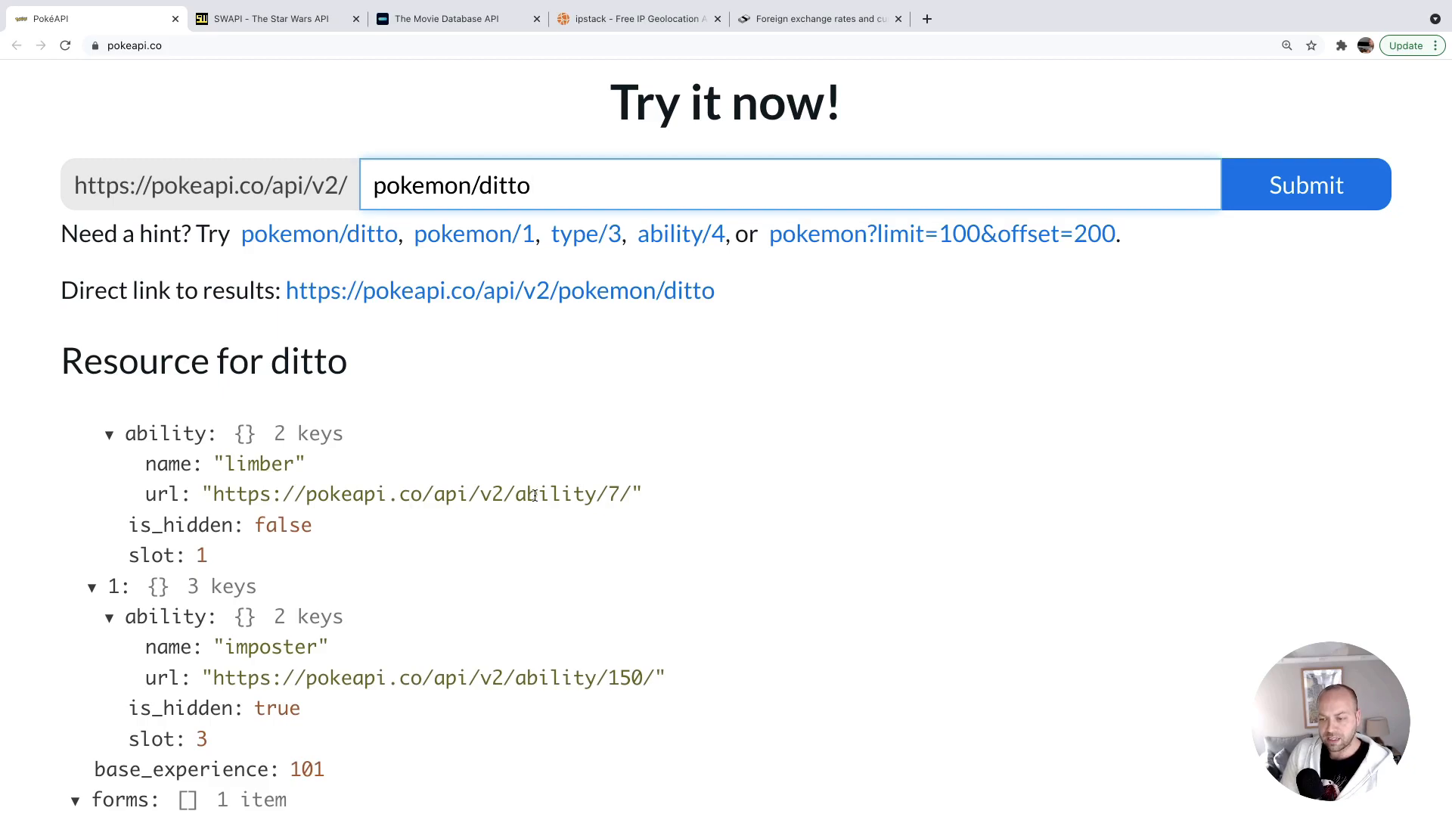
mouse_move(654, 497)
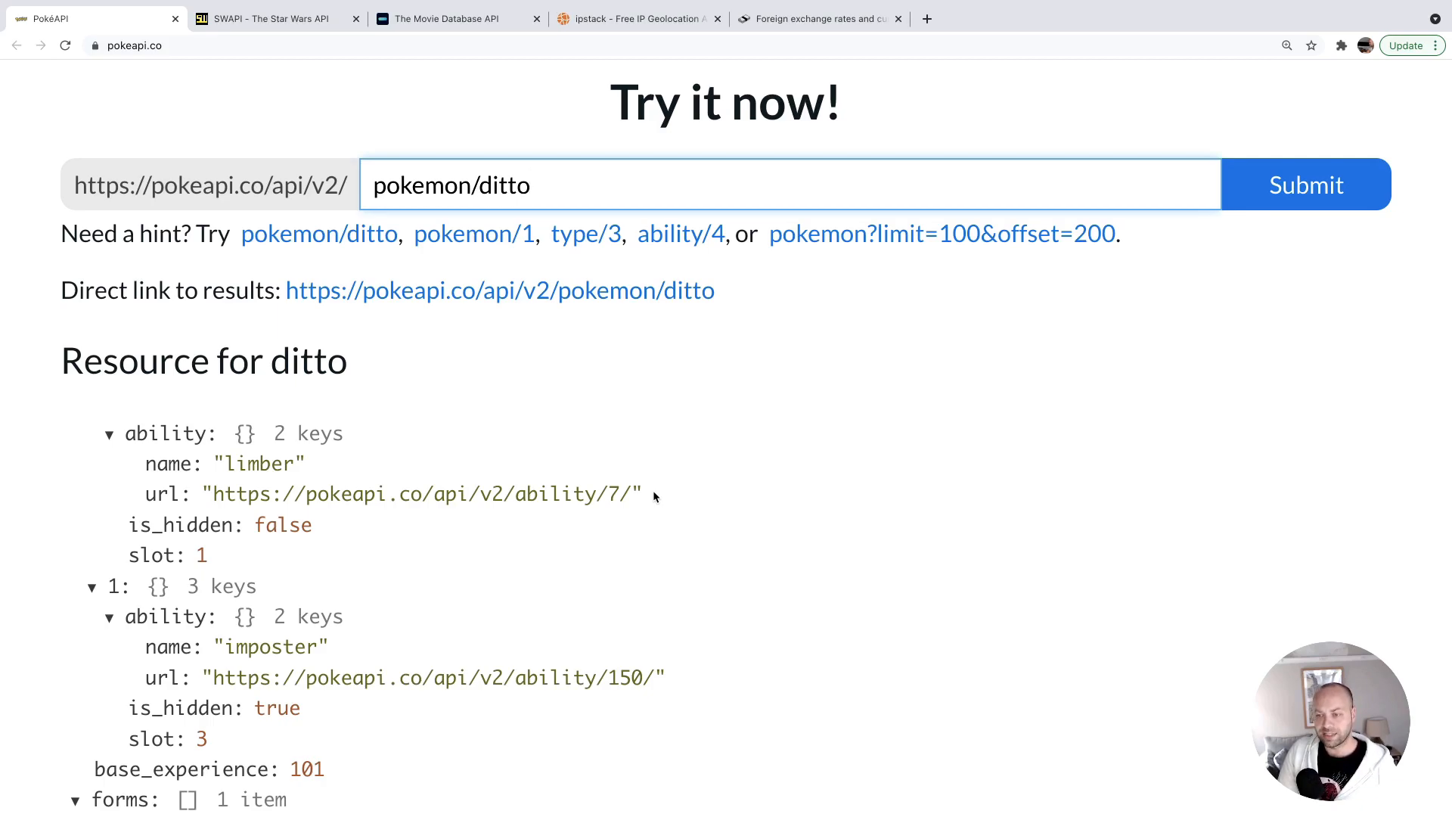
mouse_move(529, 484)
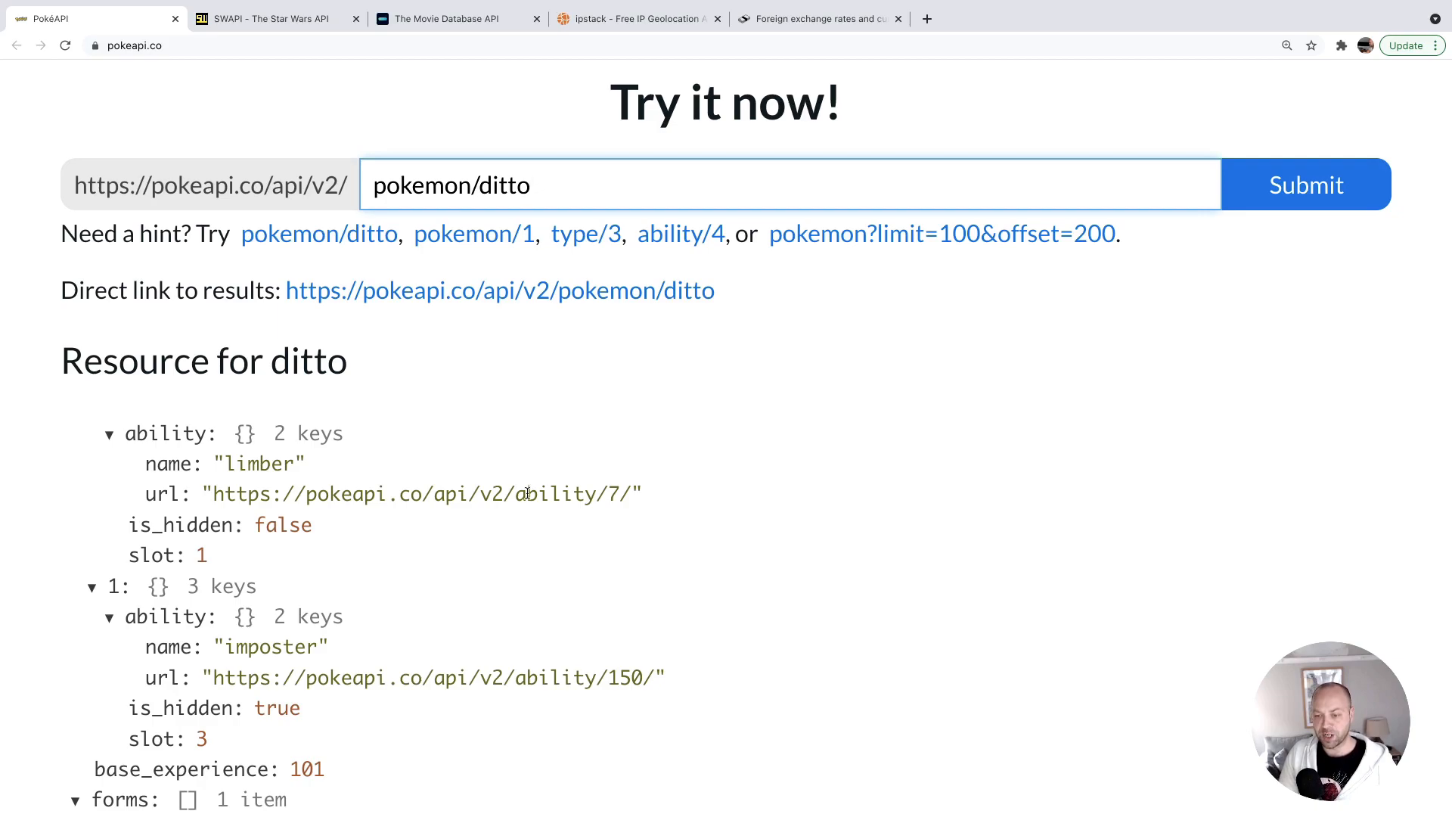
scroll("down", 3)
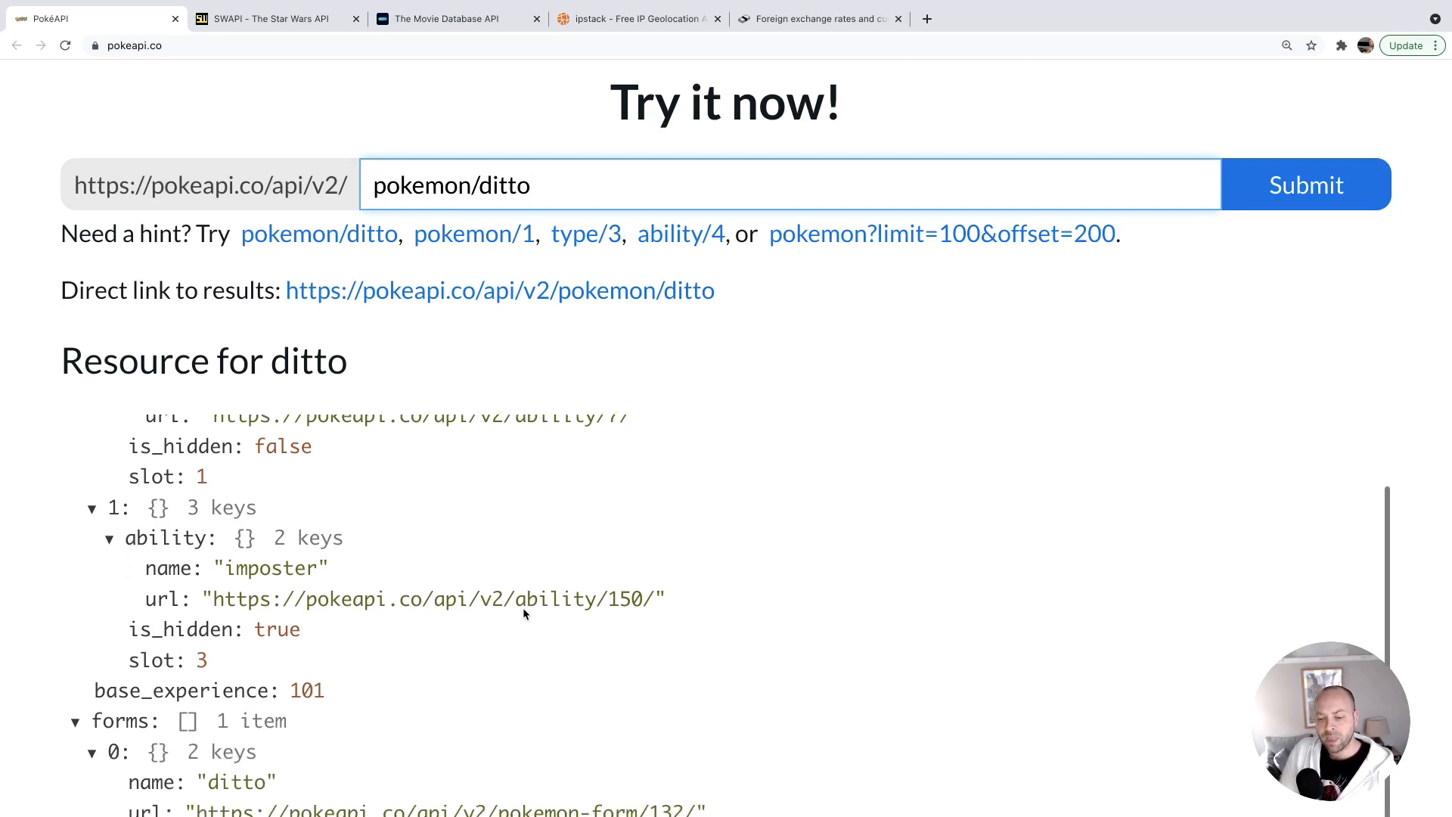
scroll("down", 3)
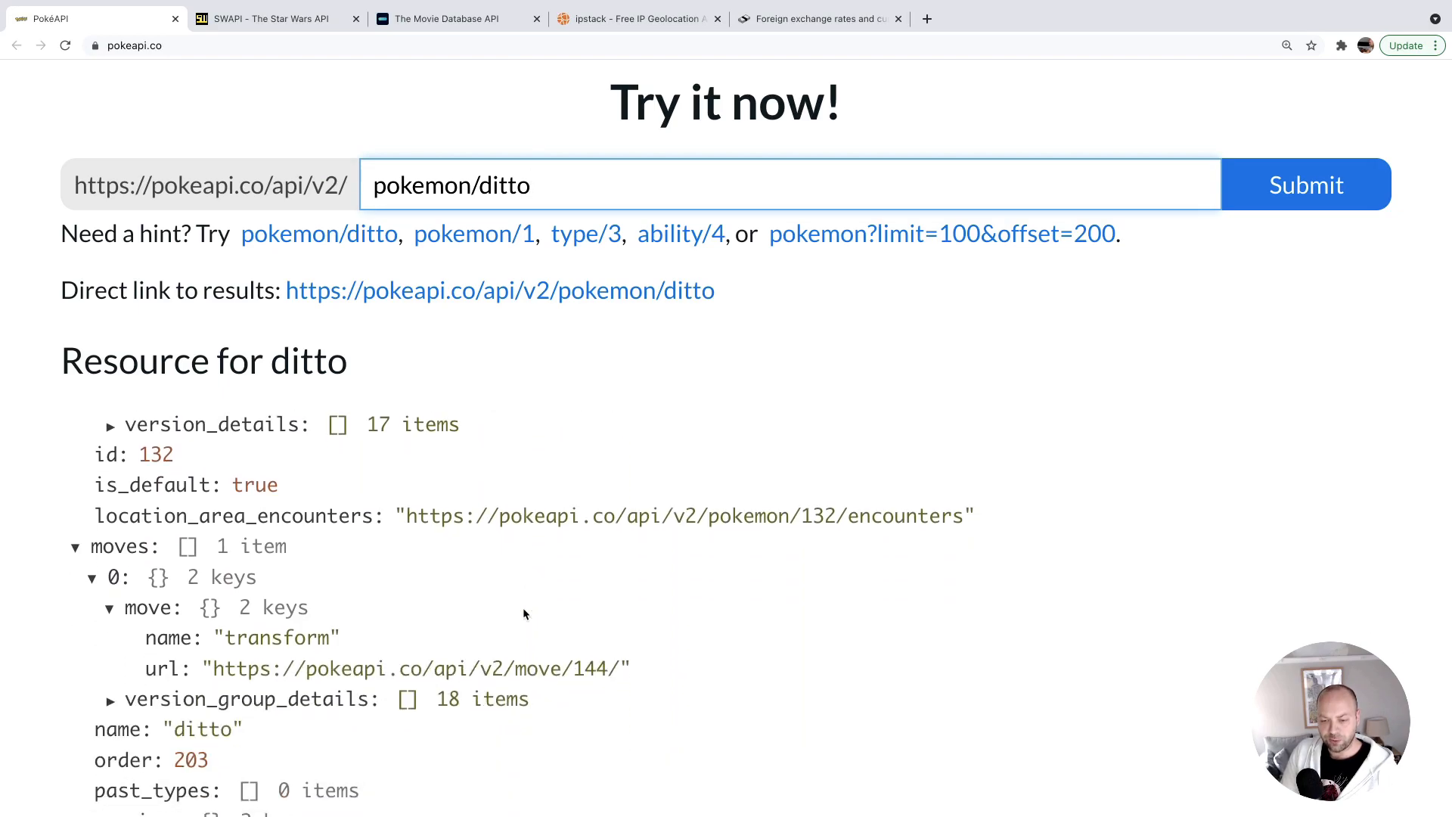
Expand ditto's sprites key to list its front and back sprite image URLs.
scroll("down", 3)
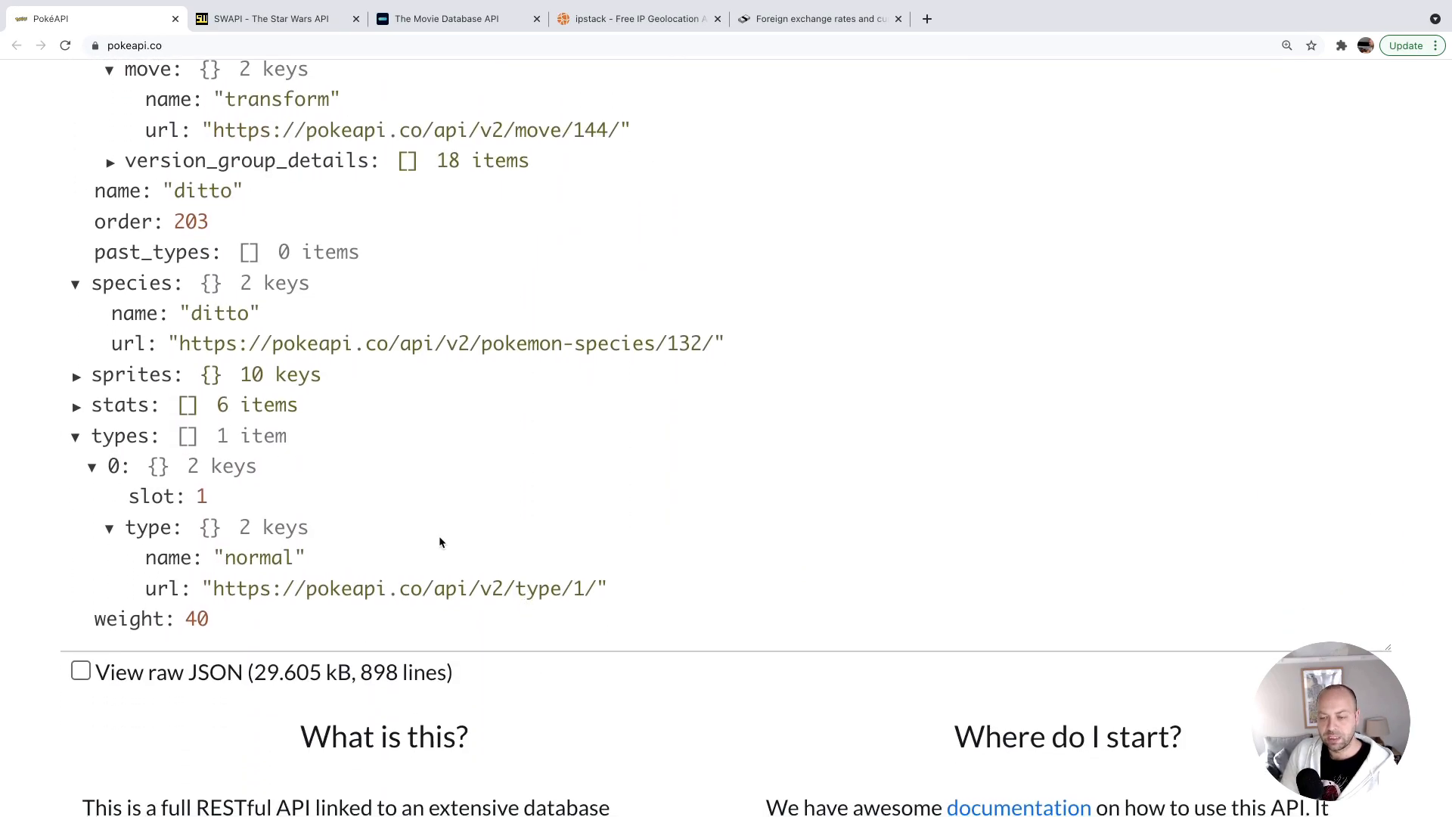
left_click(76, 375)
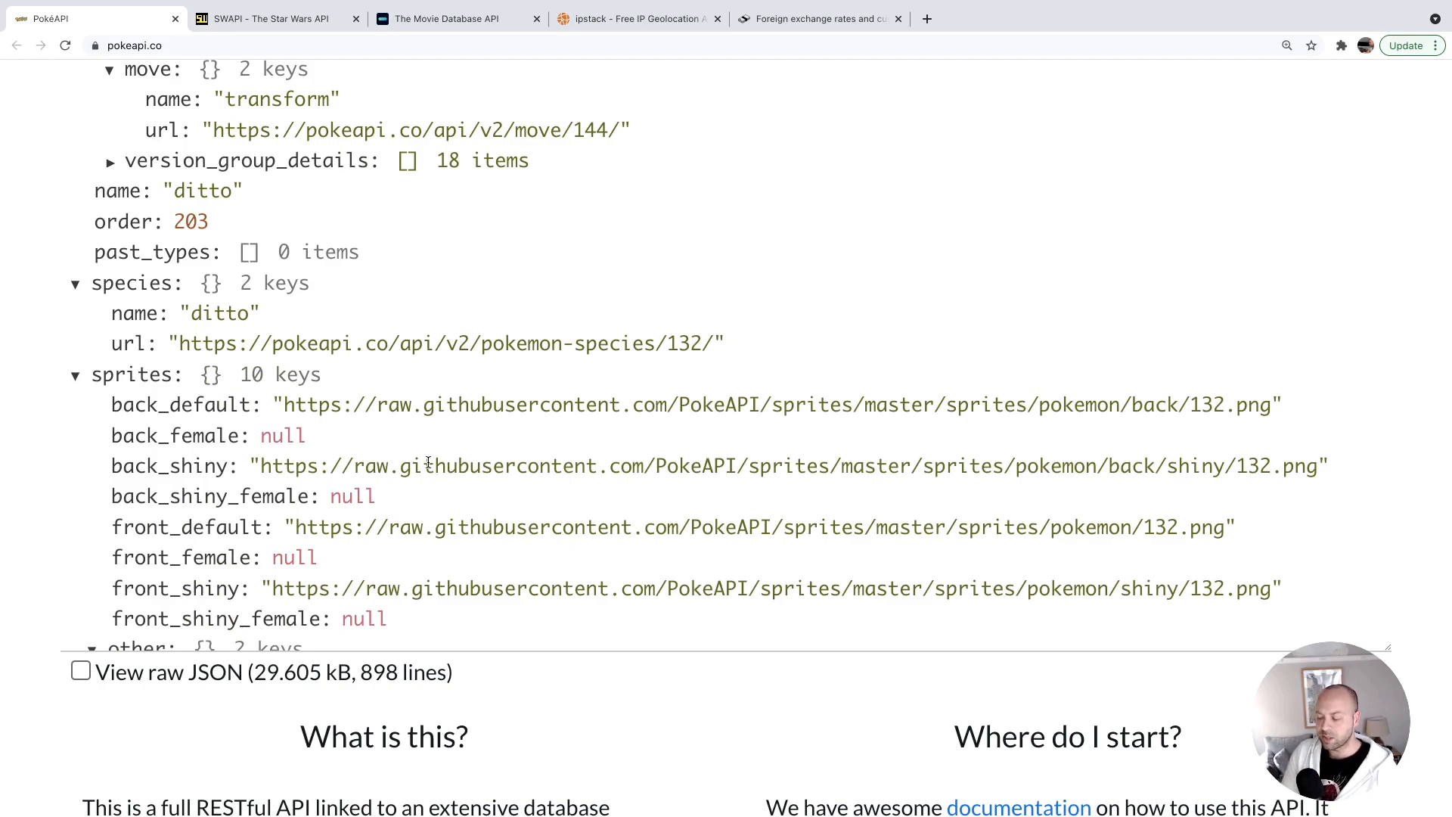
mouse_move(796, 444)
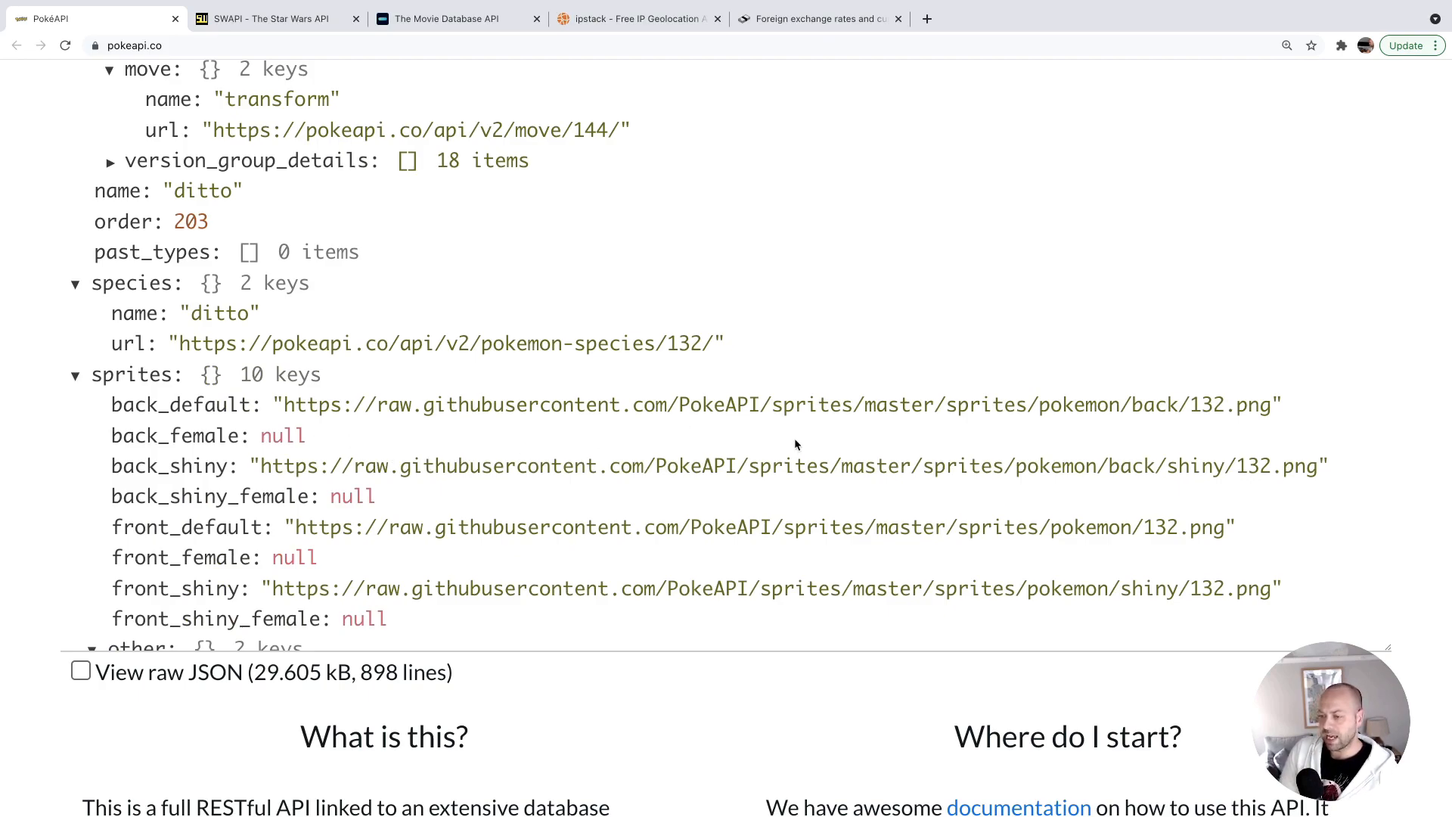
mouse_move(890, 437)
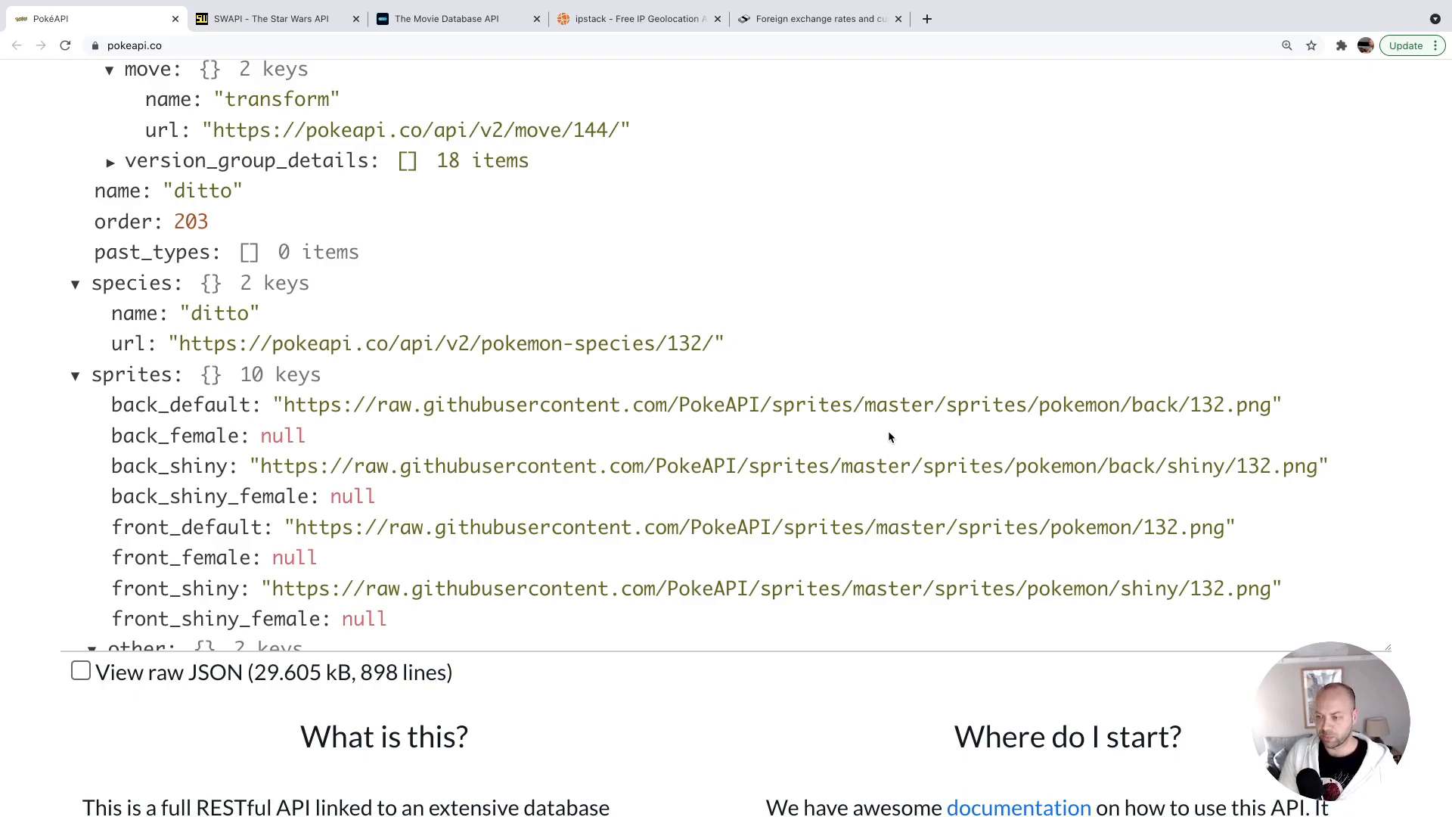
mouse_move(1072, 427)
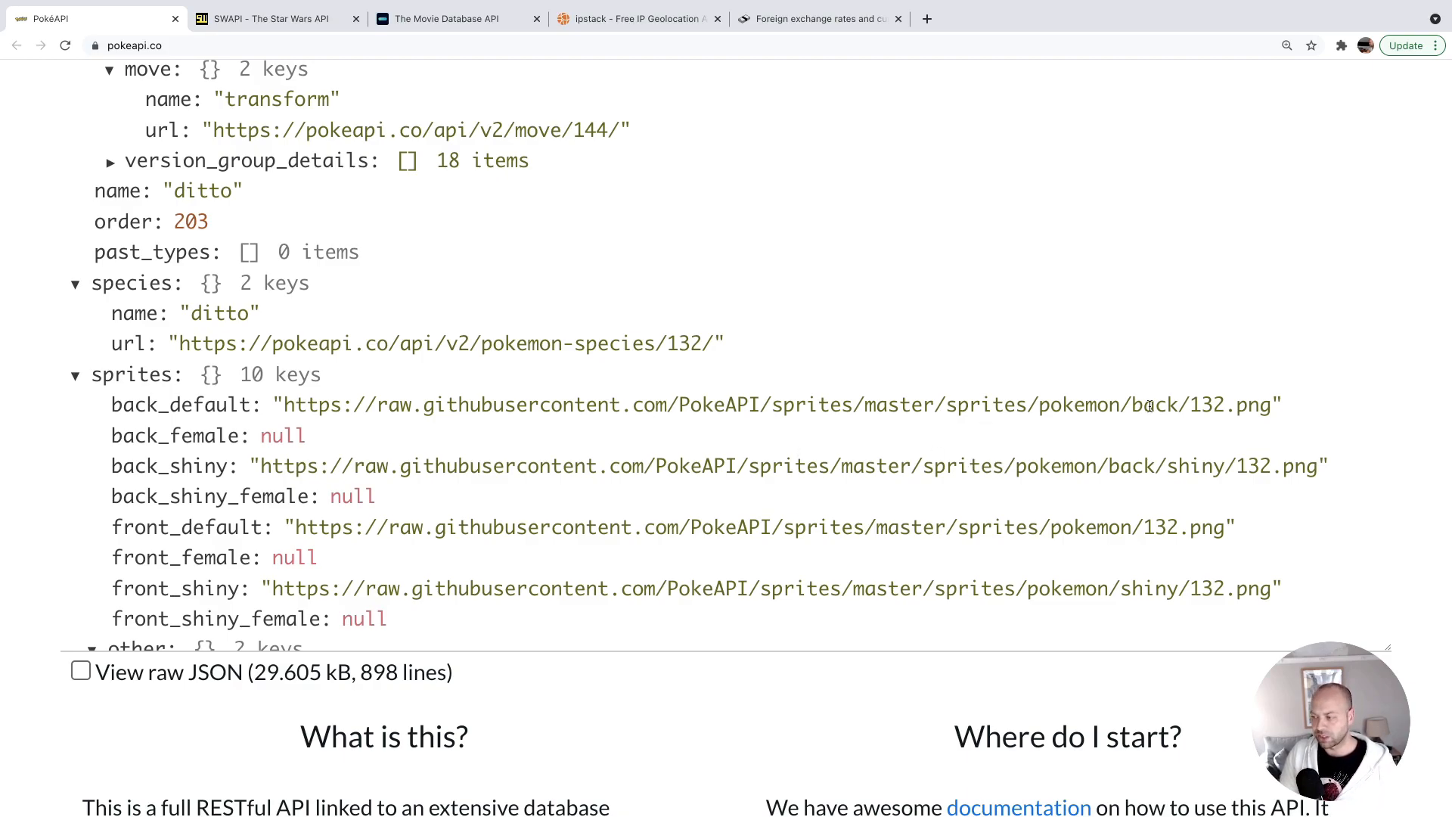
mouse_move(813, 561)
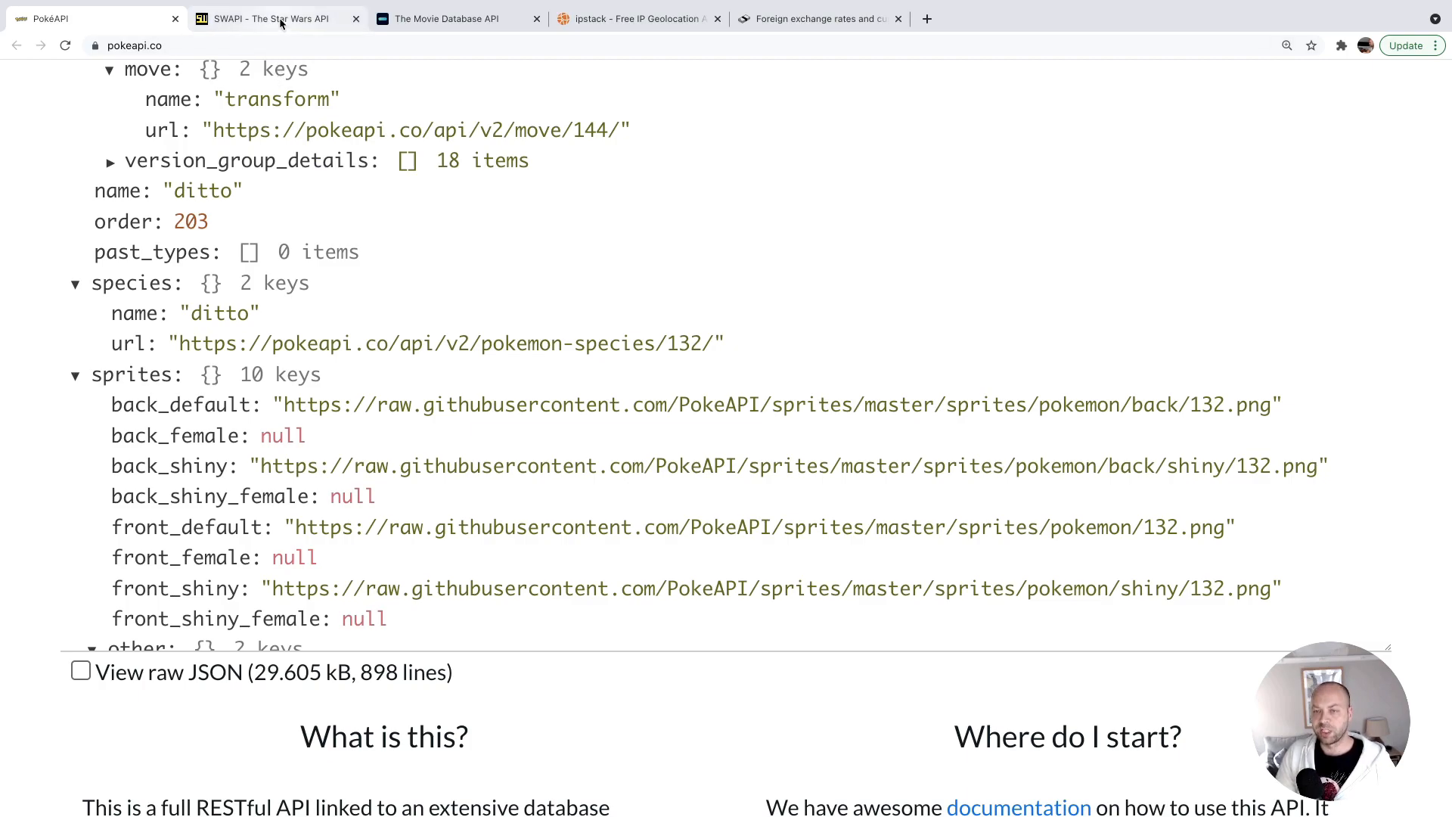
Review SWAPI's people/1/ Luke Skywalker sample and set the request path to 'people'.
left_click(272, 18)
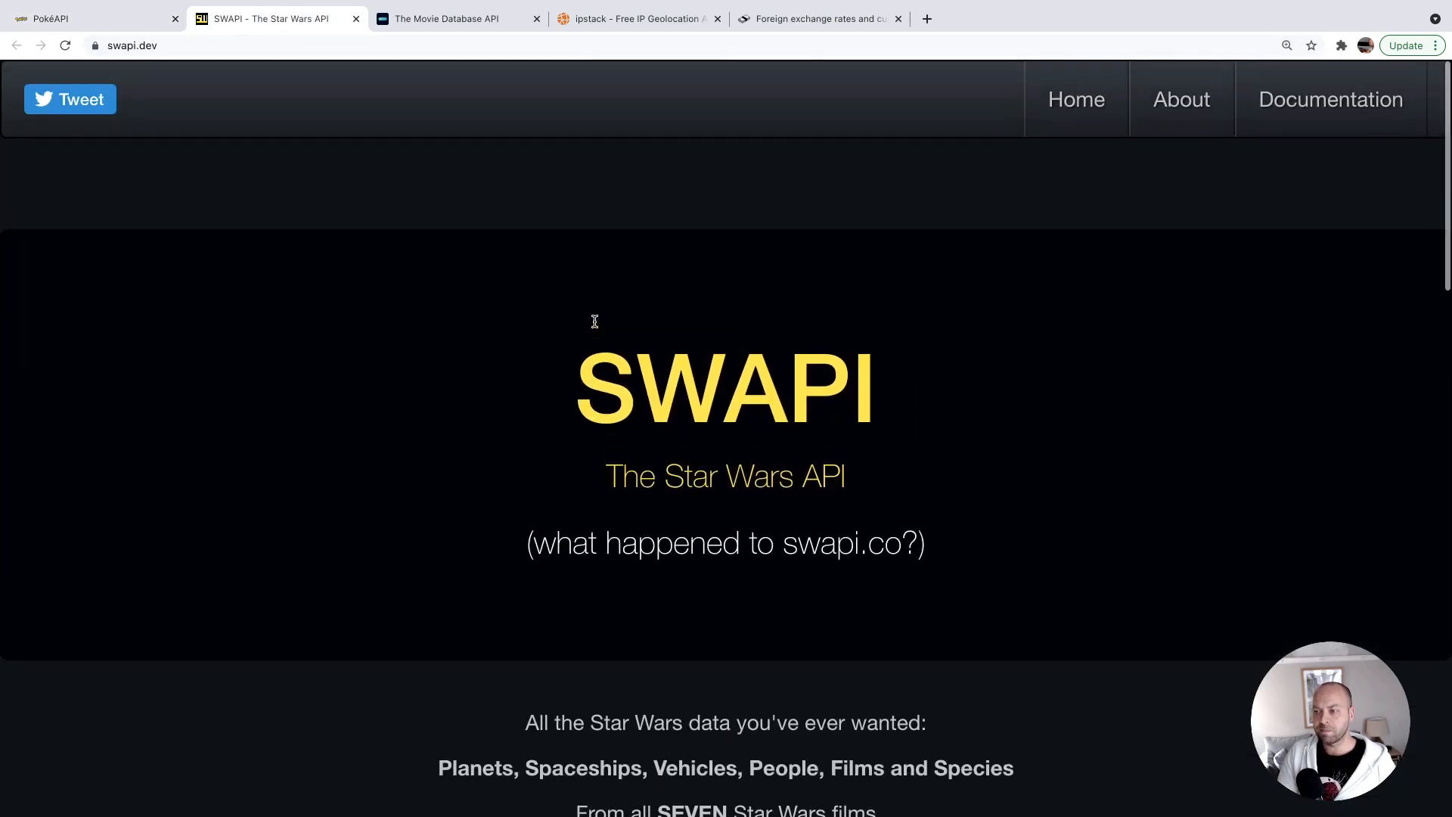
scroll("down", 3)
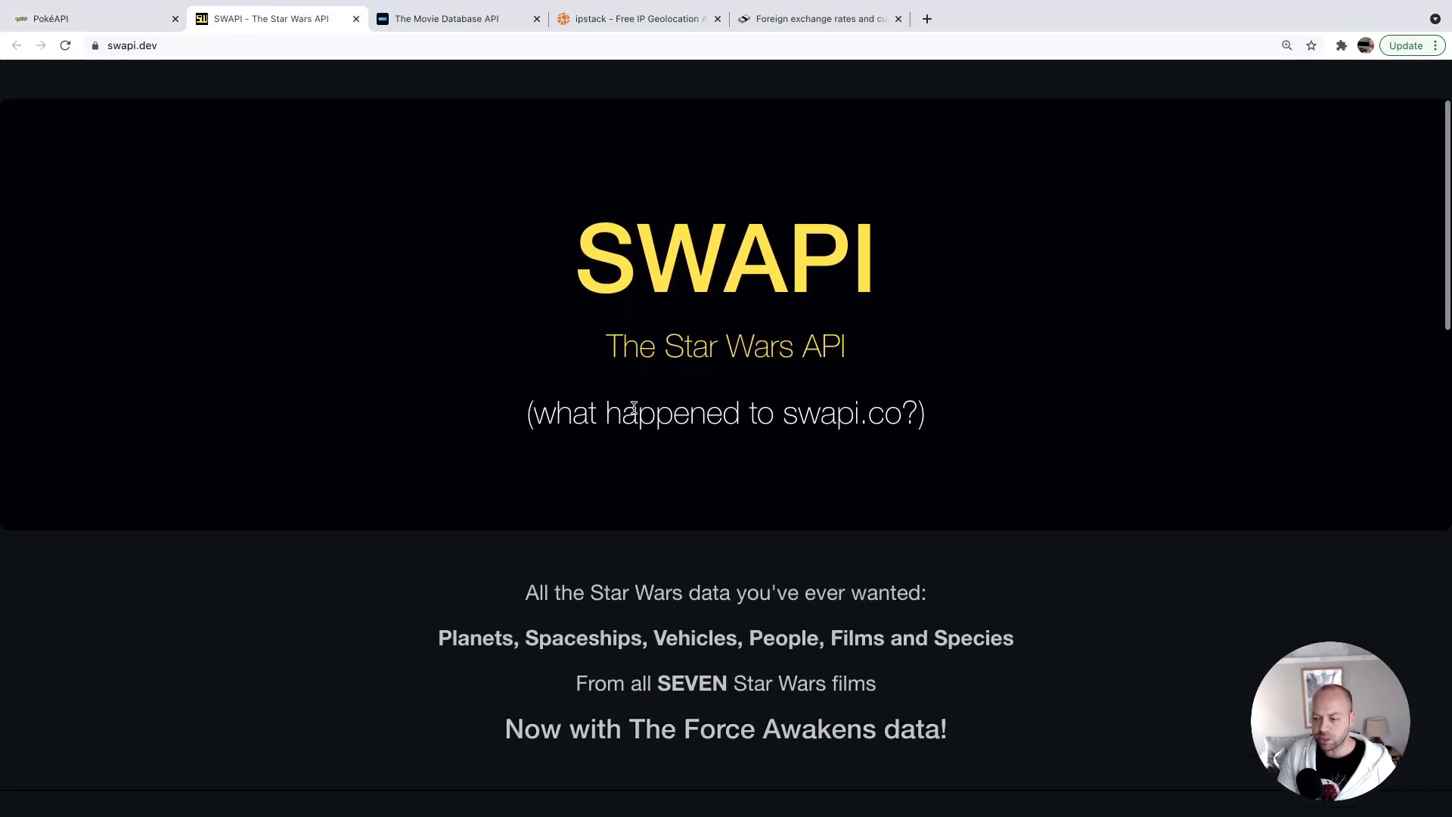
scroll("down", 3)
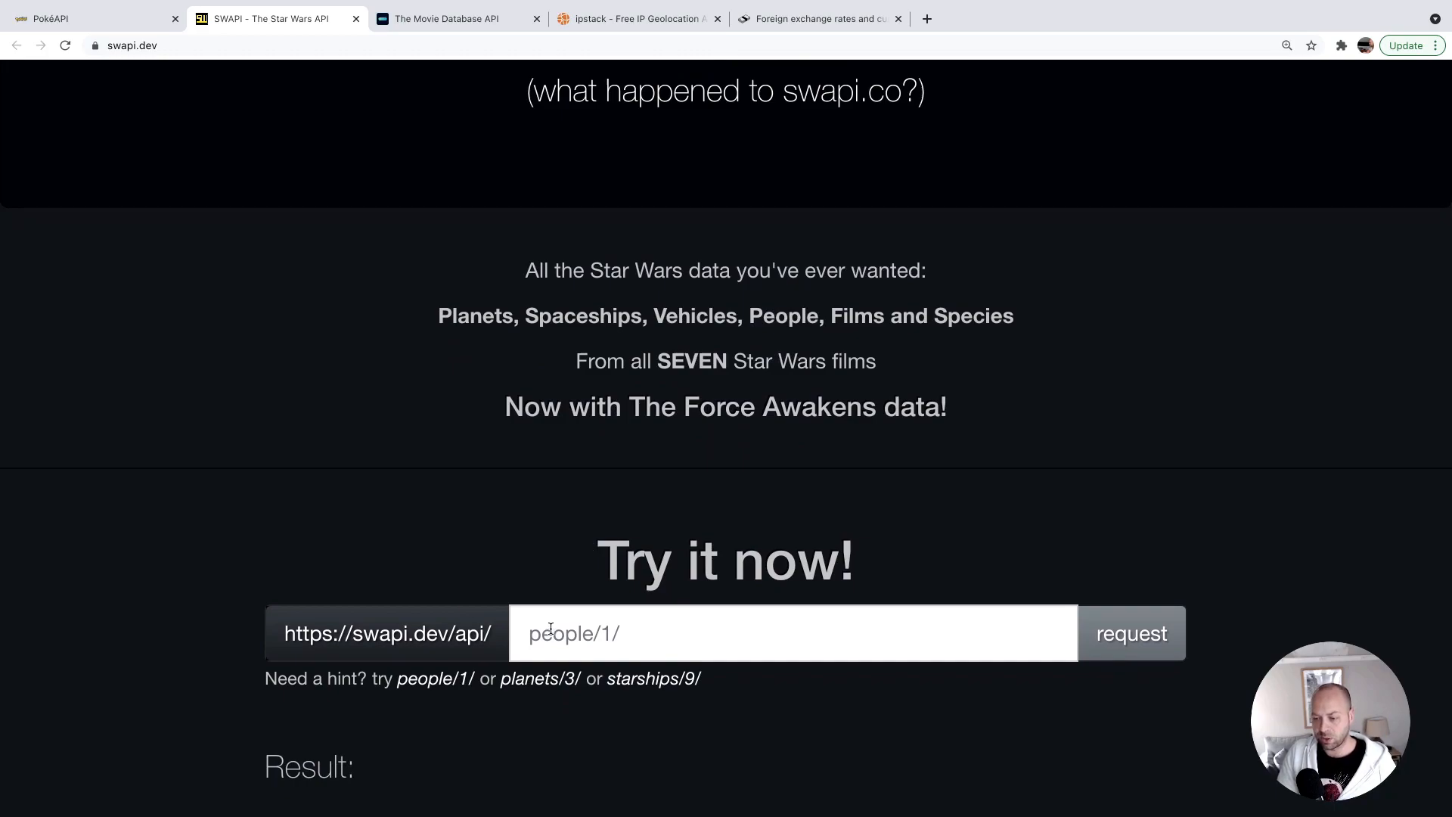
left_click(1132, 632)
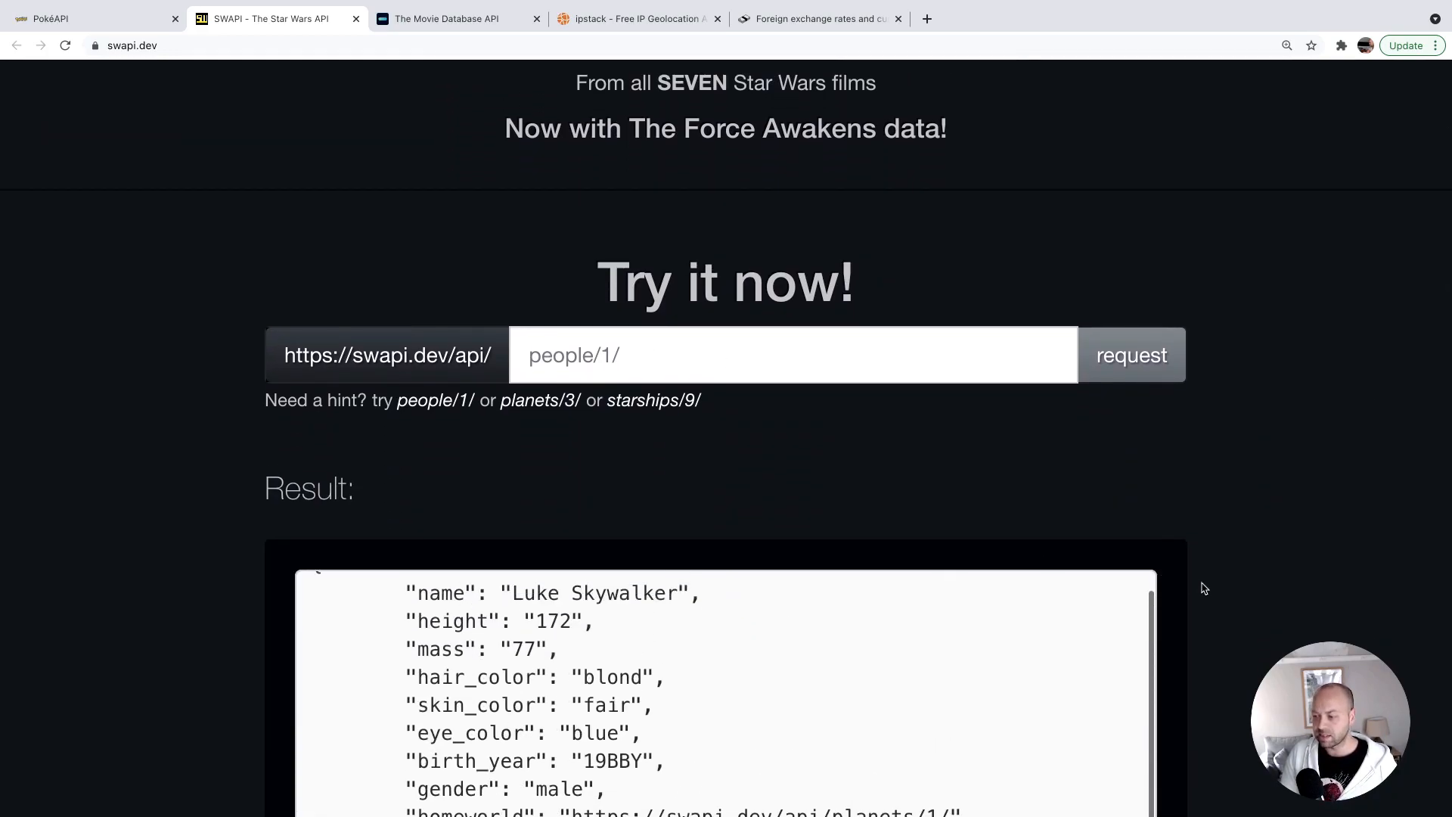
scroll("down", 3)
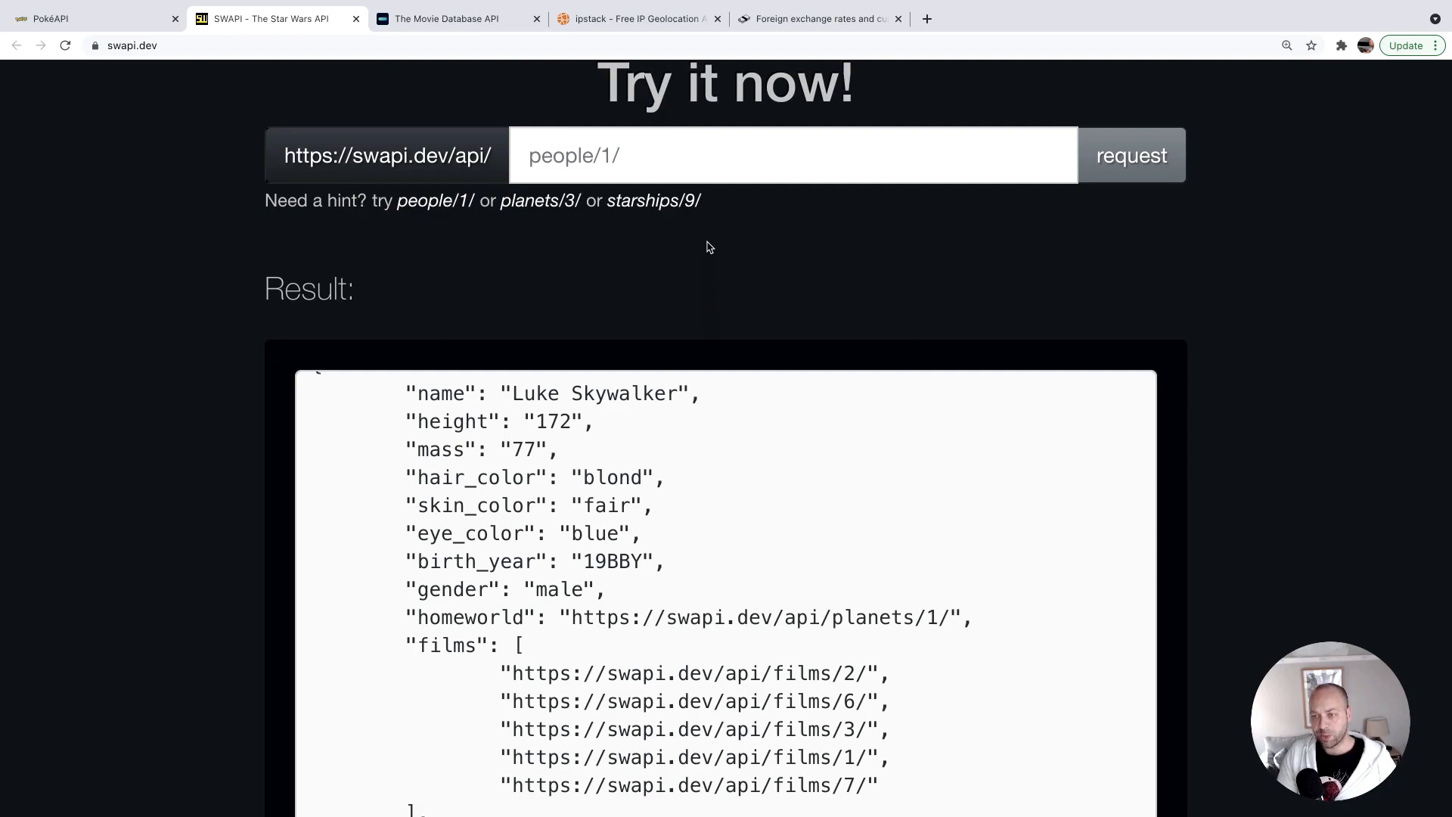
left_click(682, 162)
type("people")
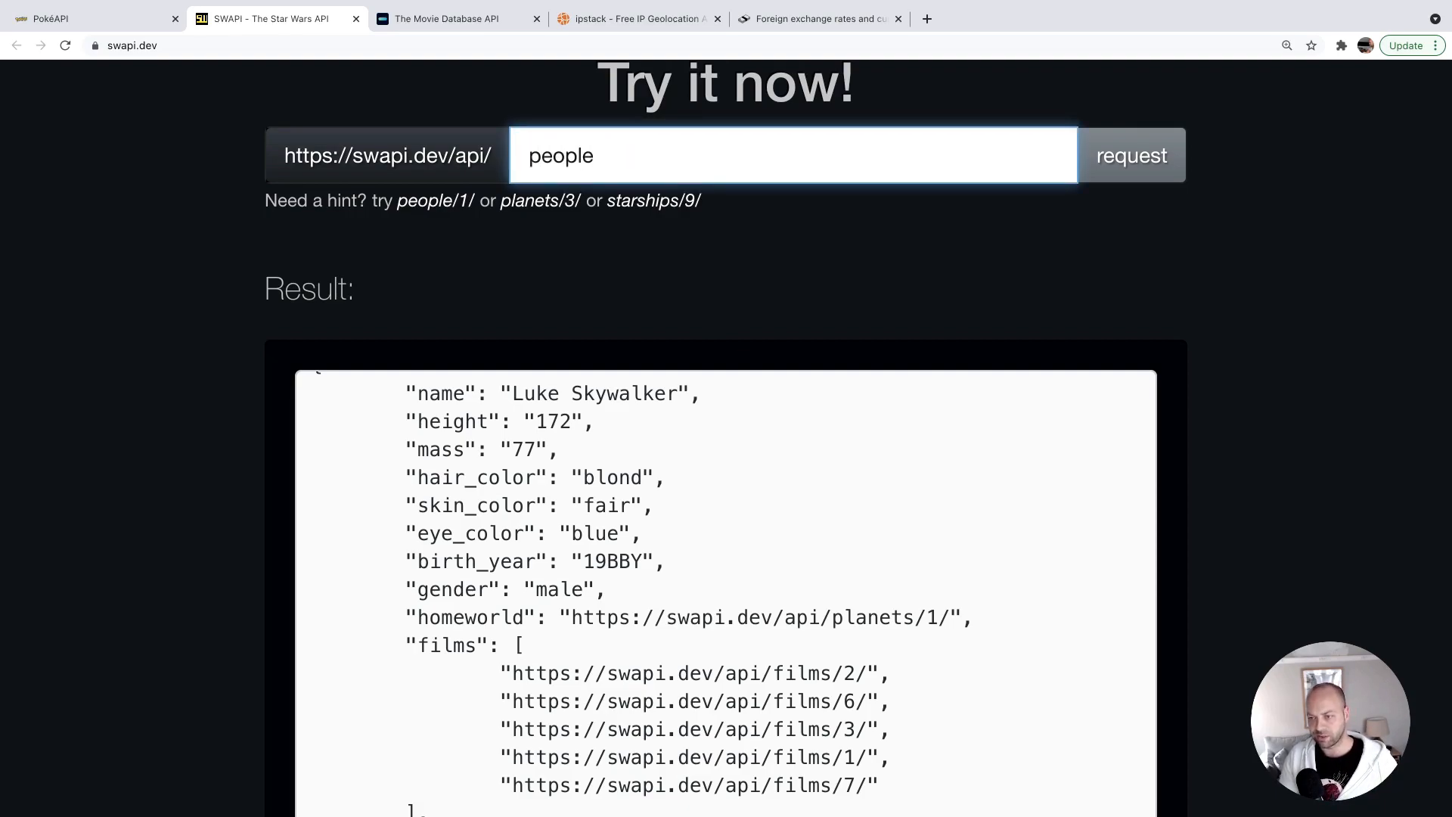
mouse_move(787, 234)
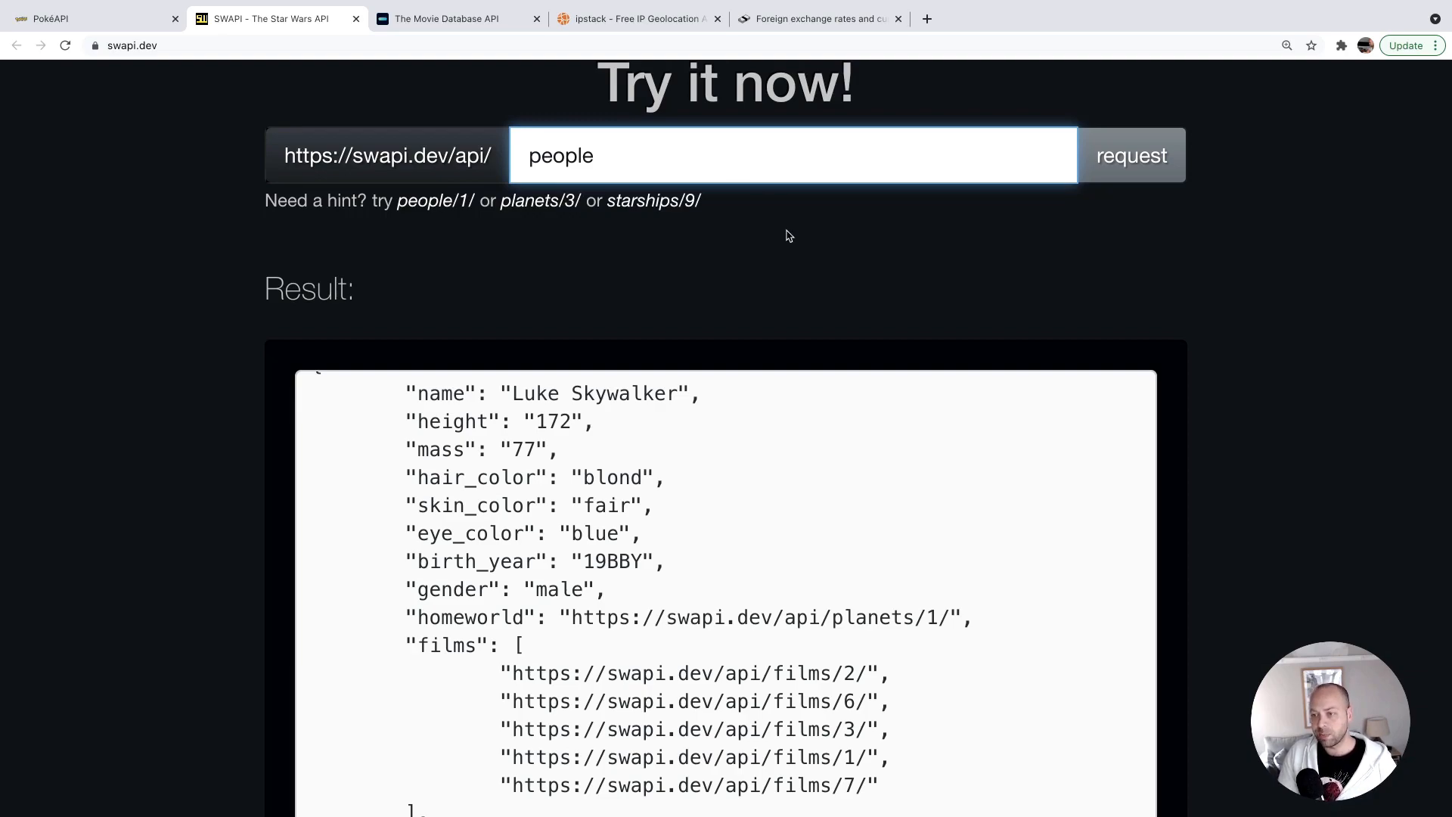
Request SWAPI's people collection, returning count 82 with Luke Skywalker first.
left_click(1132, 155)
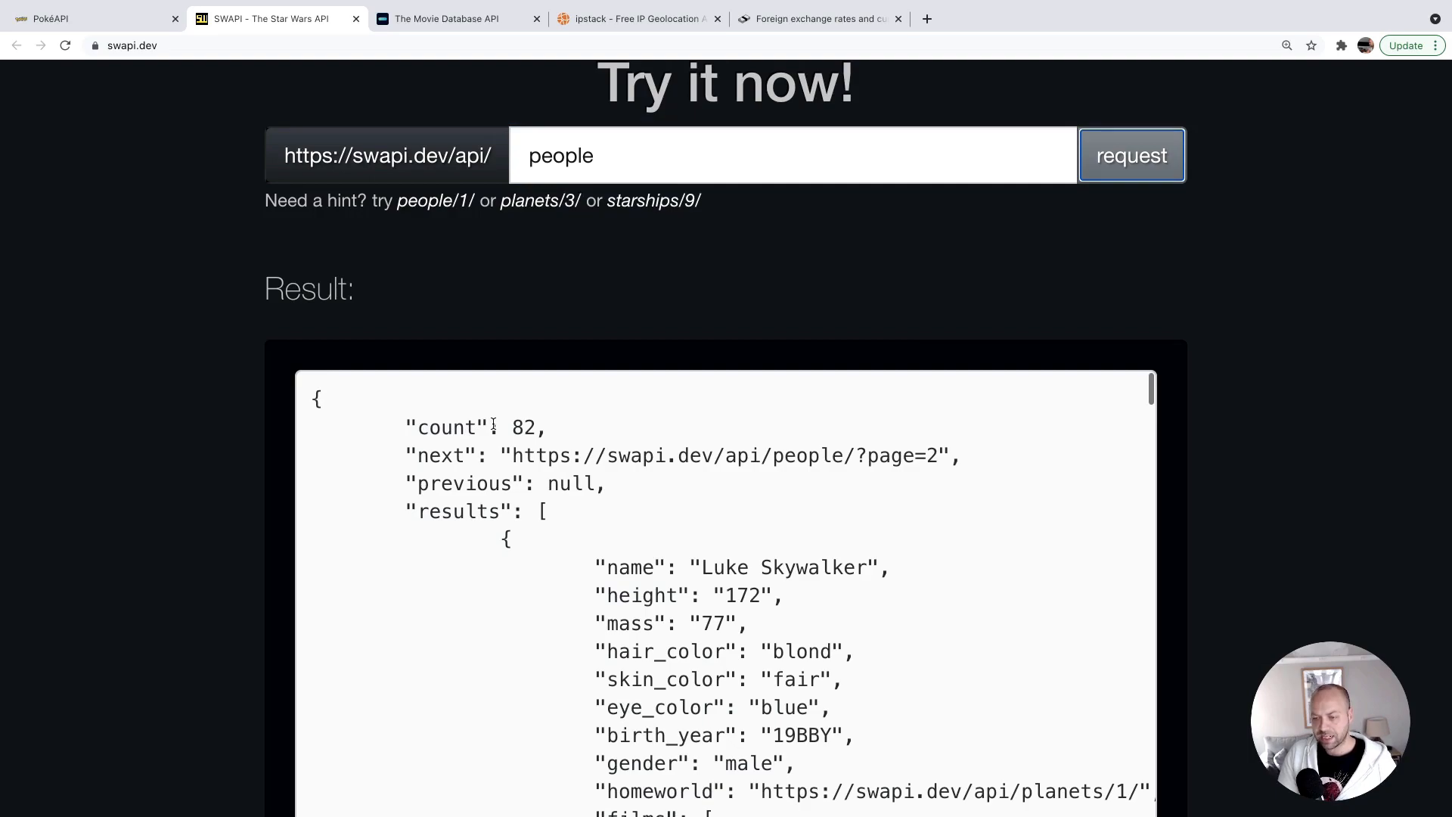
mouse_move(575, 575)
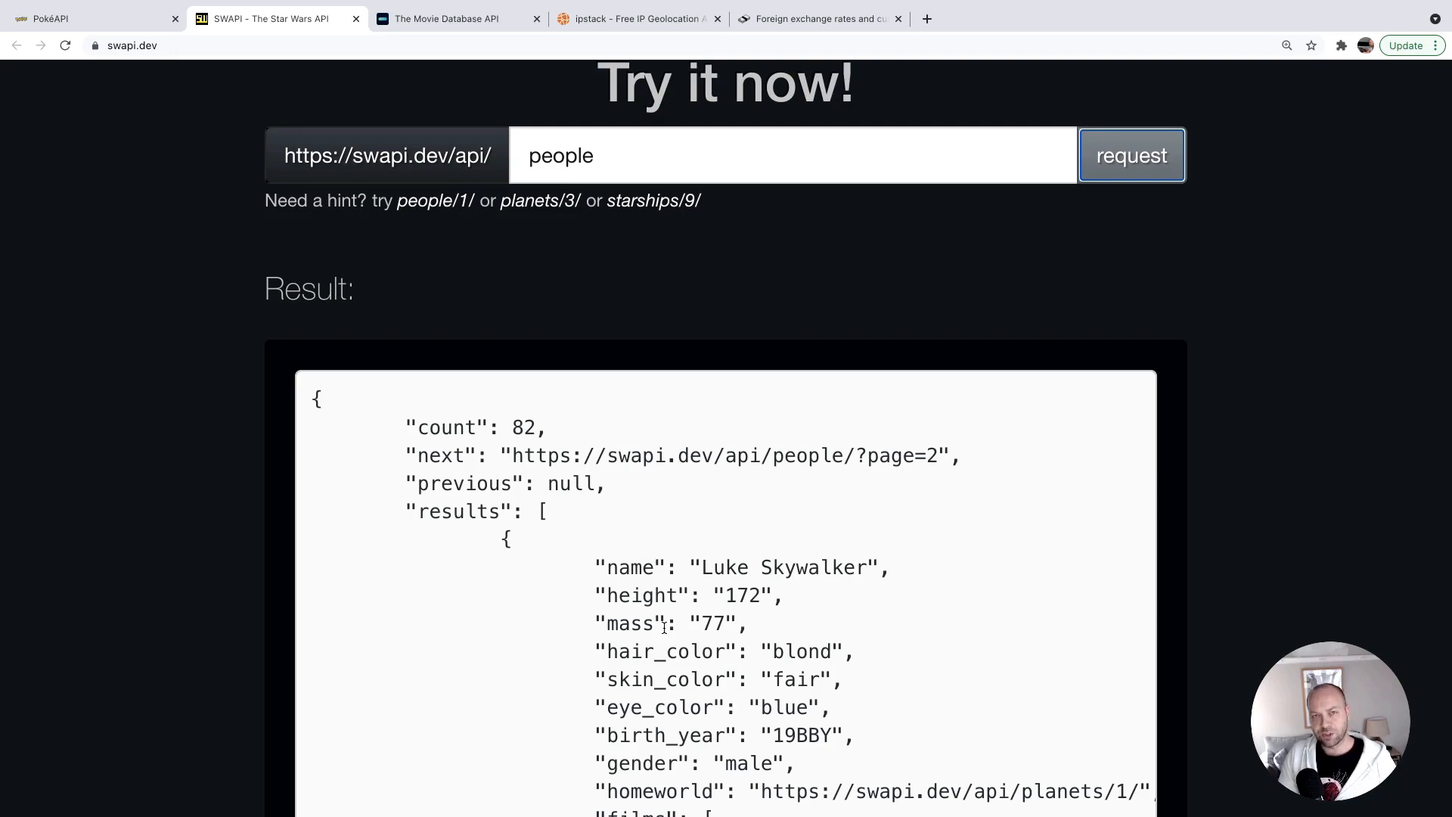
mouse_move(417, 509)
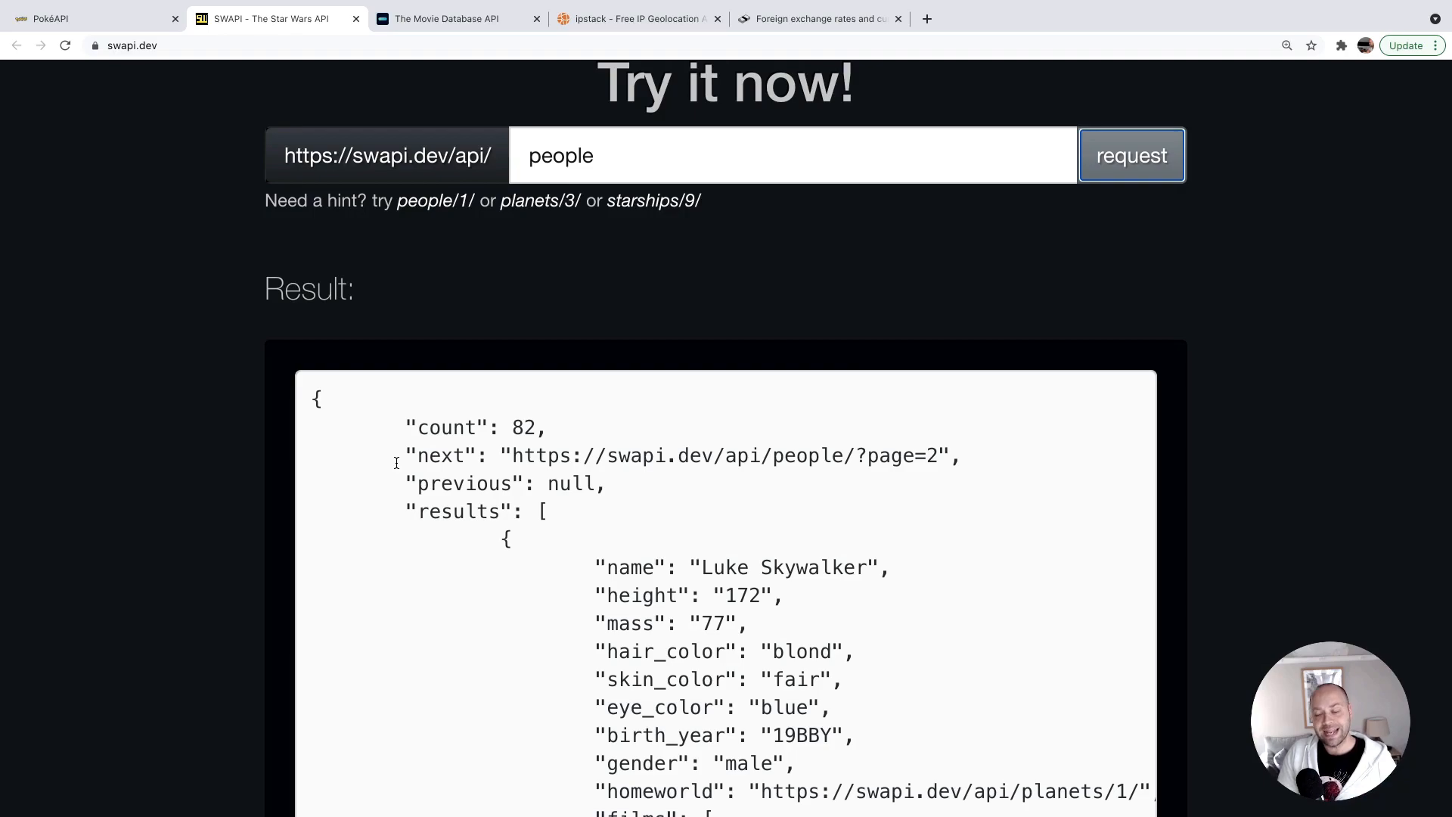
mouse_move(681, 460)
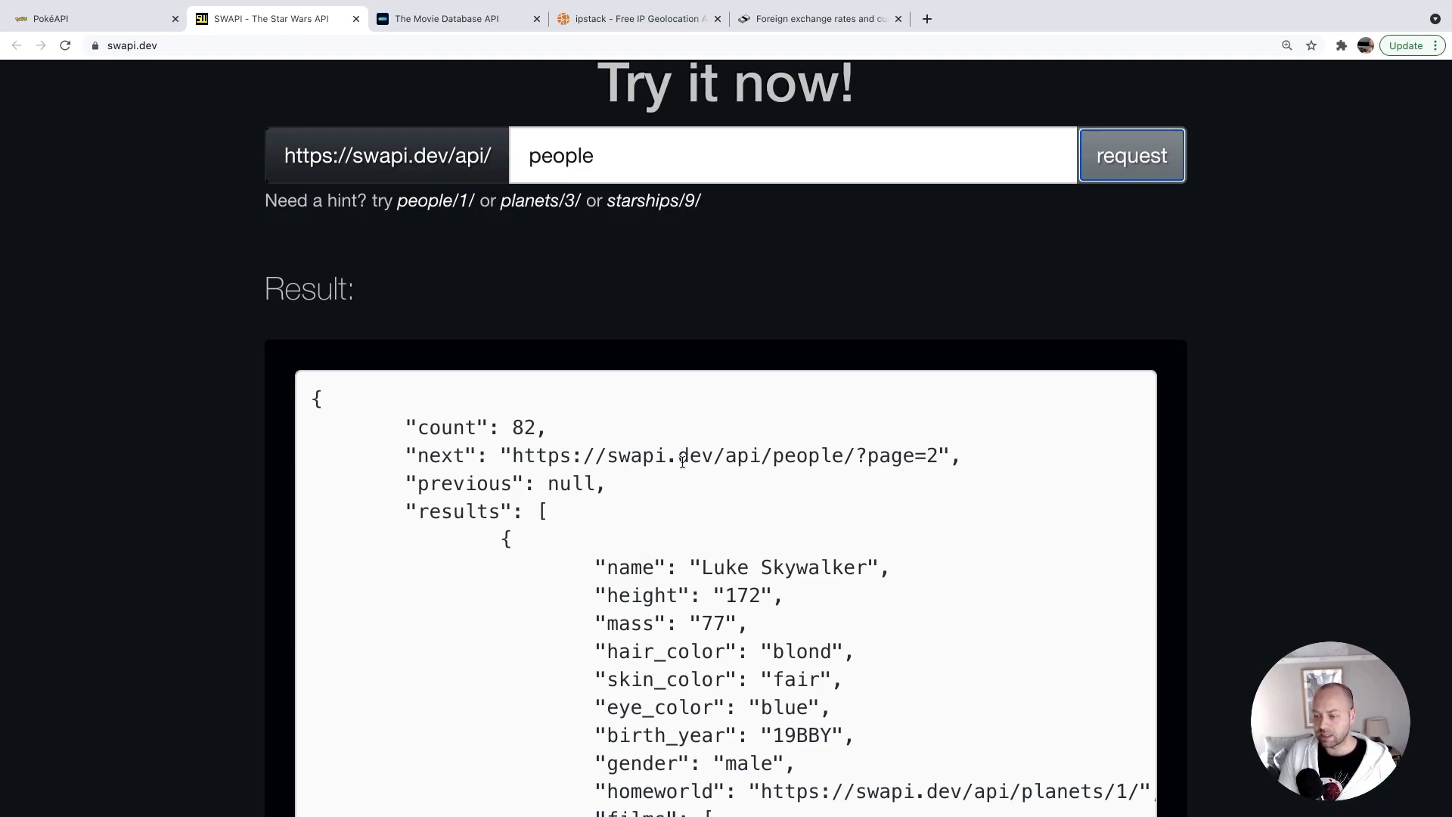
mouse_move(853, 458)
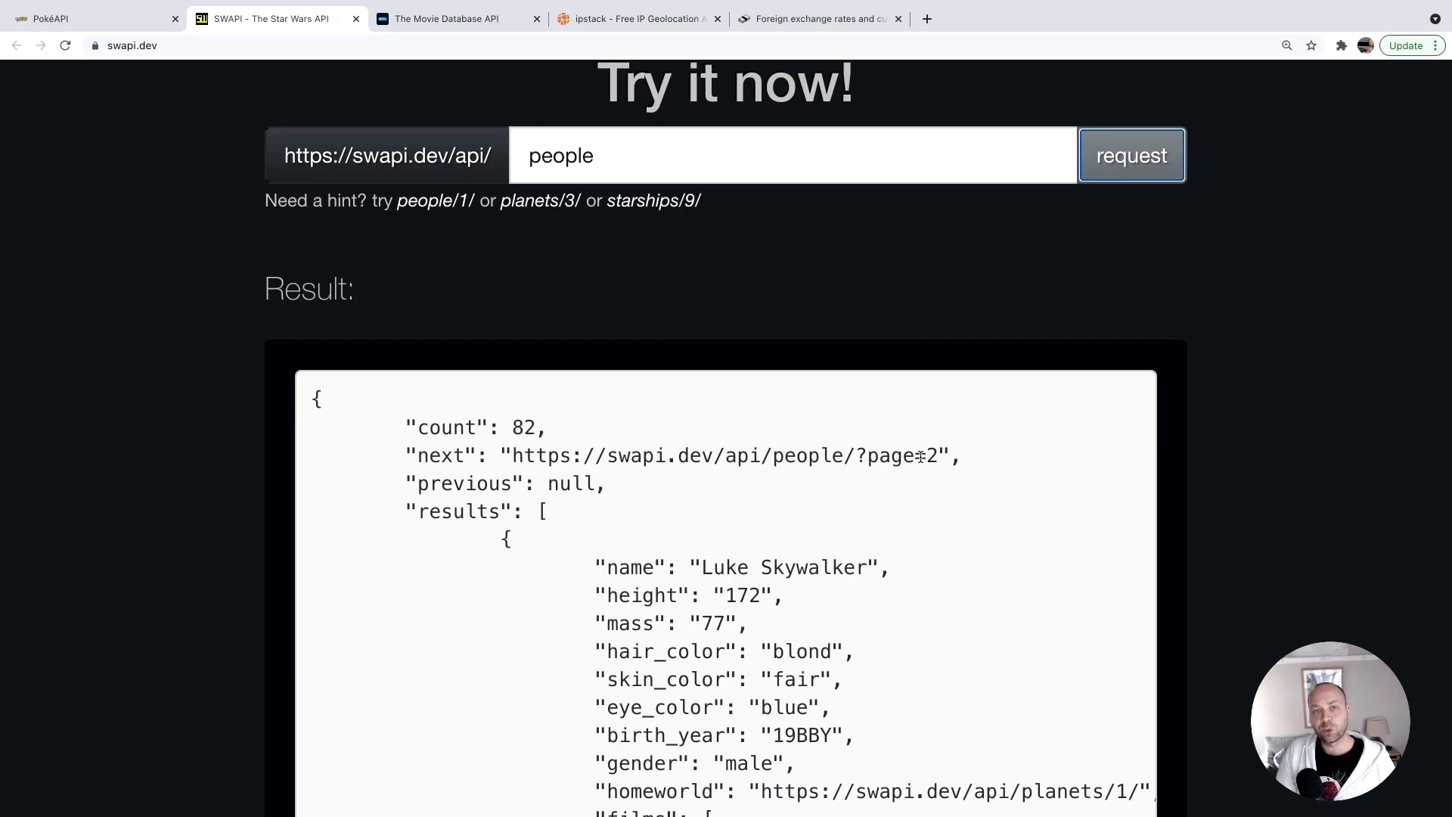
mouse_move(784, 565)
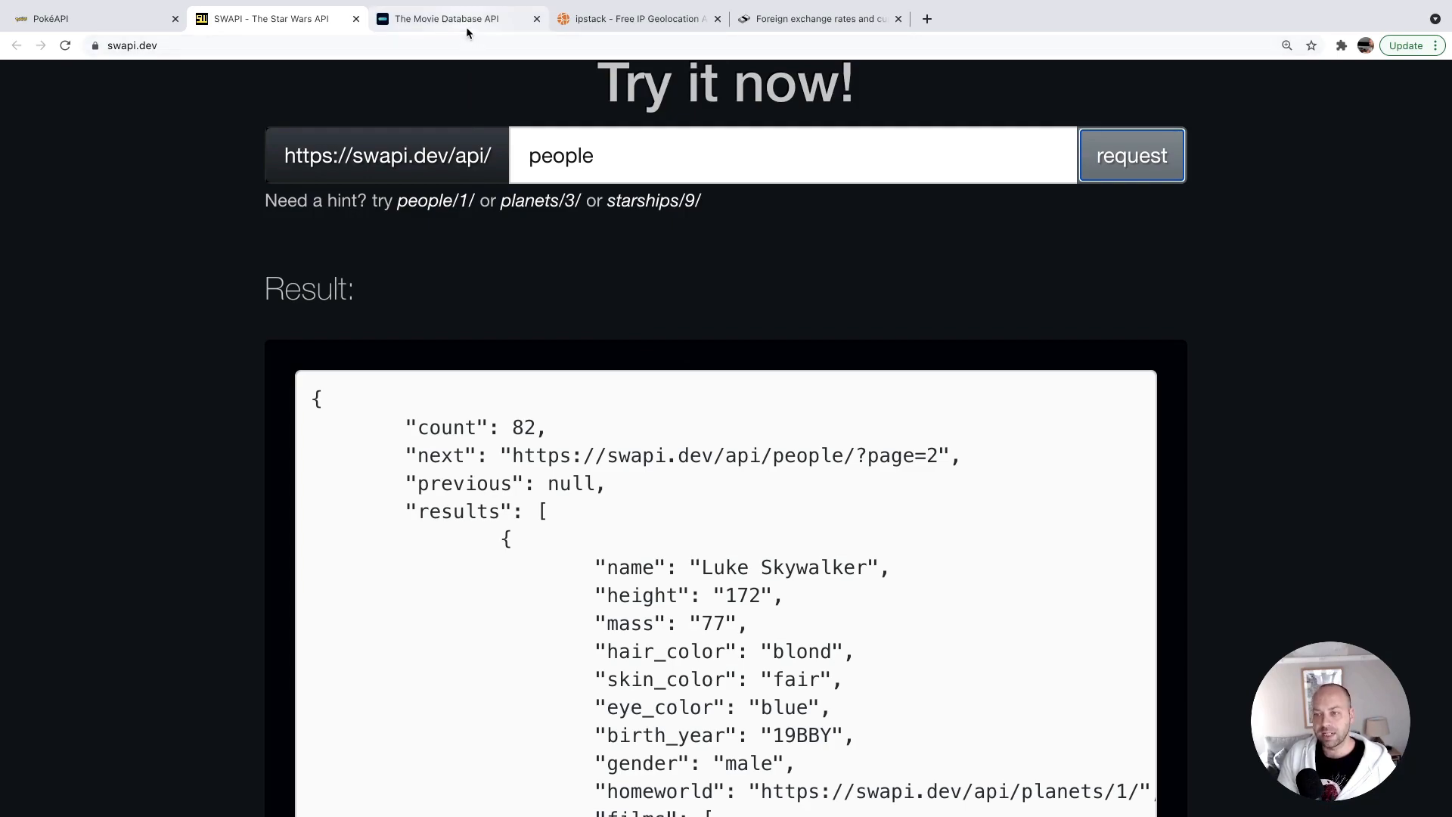
Read TMDB's Authentication guide covering the api_key request and Bearer token curl examples.
left_click(449, 19)
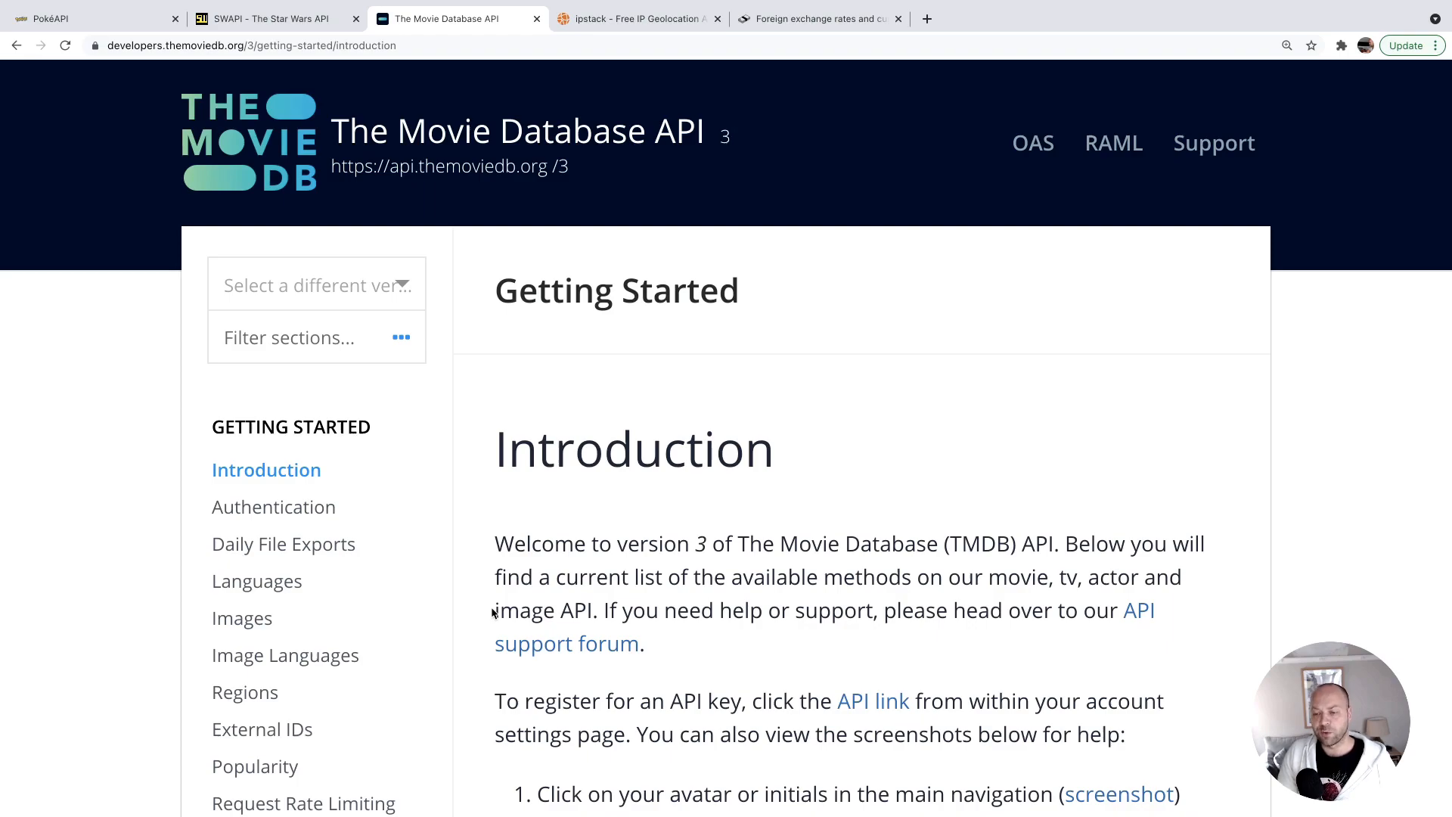
mouse_move(413, 656)
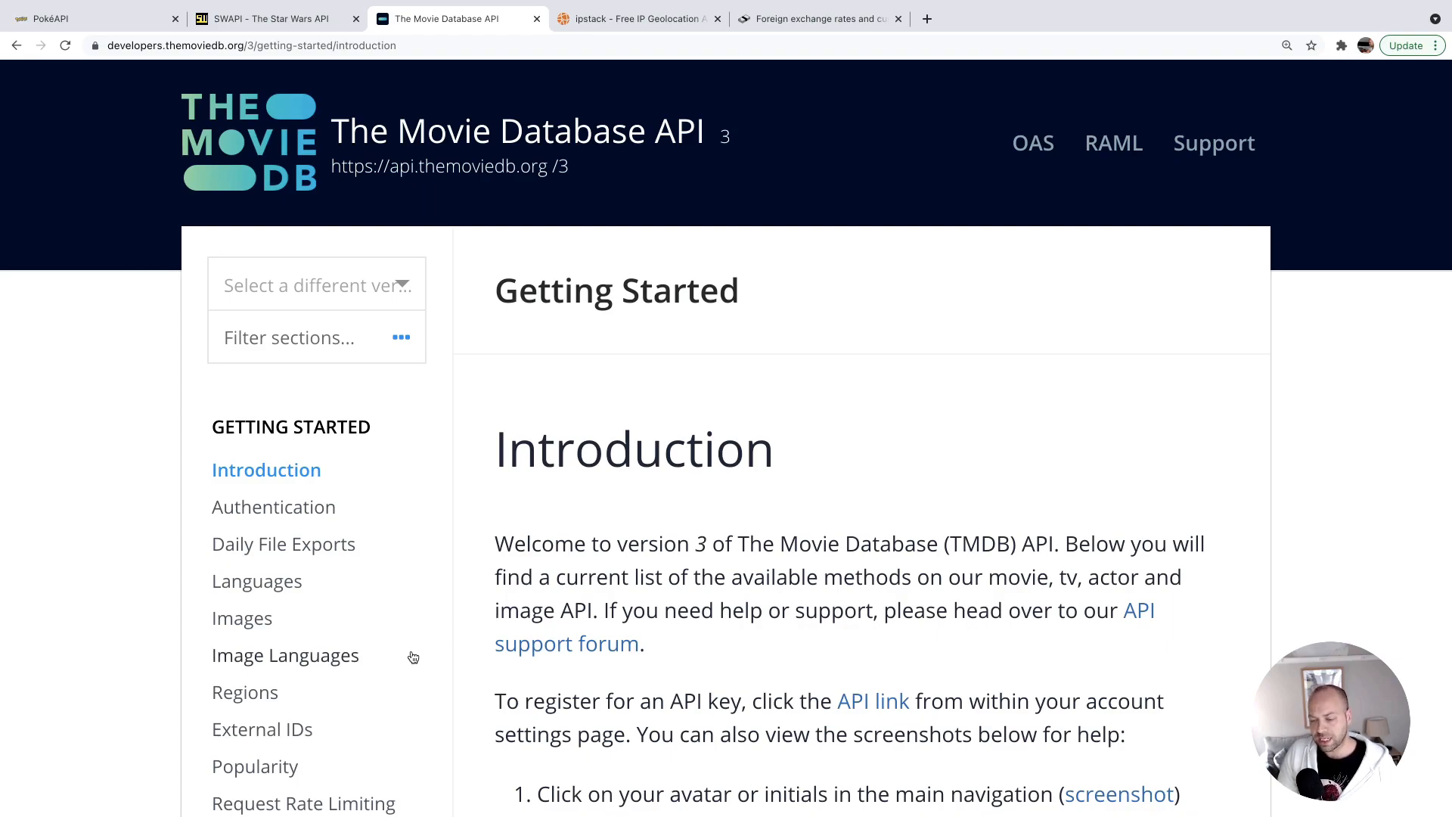
scroll("down", 3)
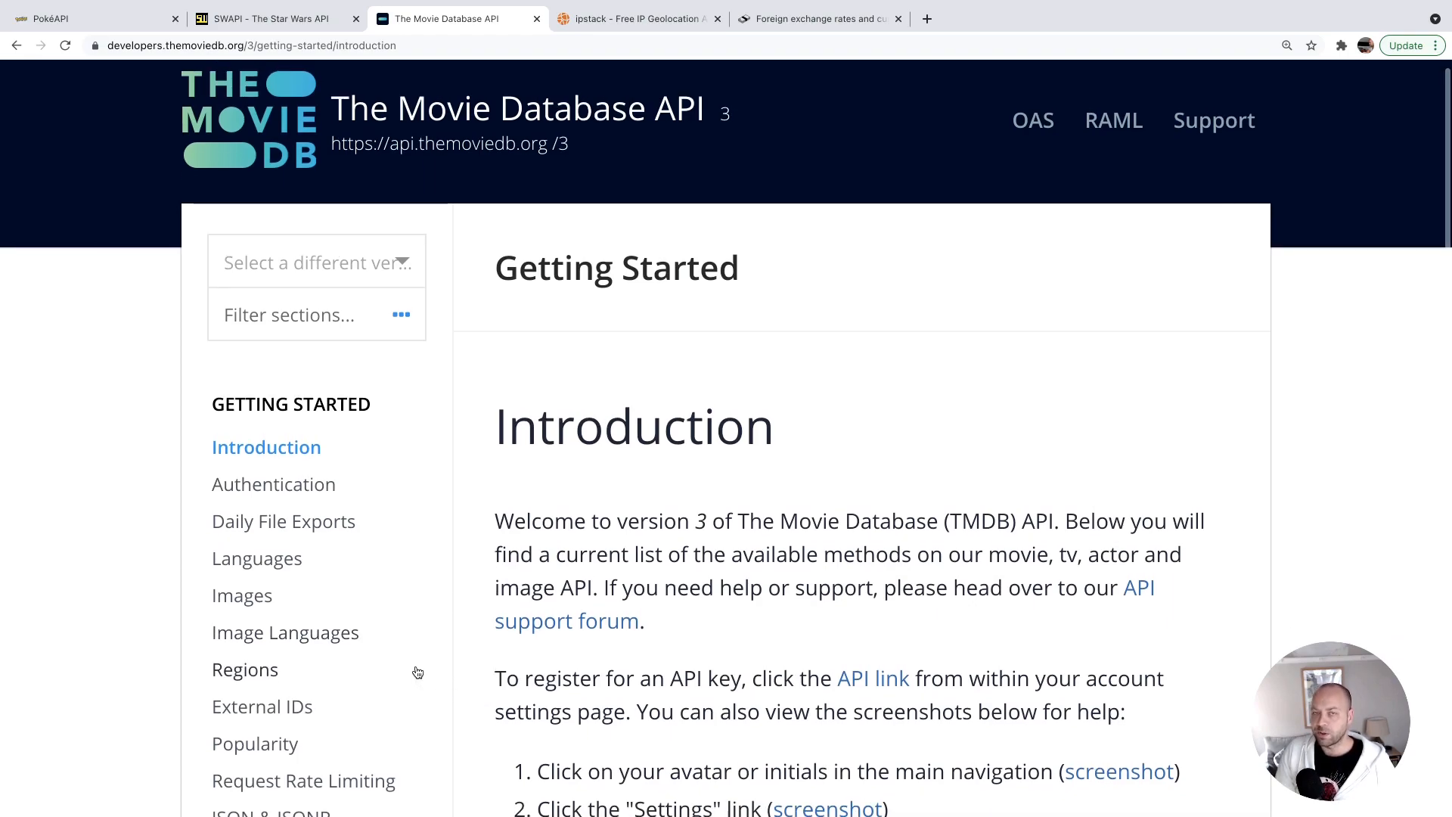
mouse_move(417, 672)
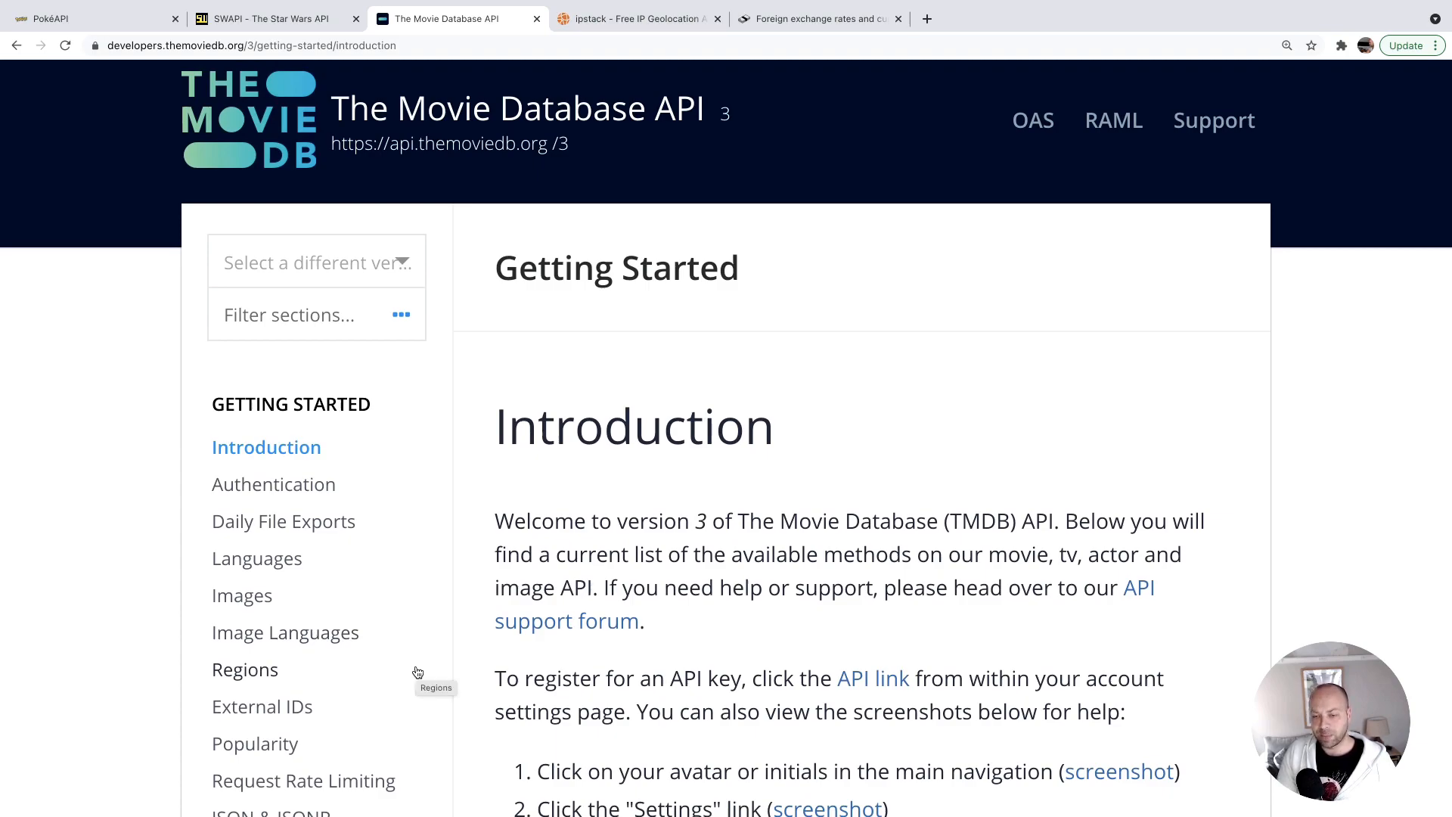
left_click(272, 484)
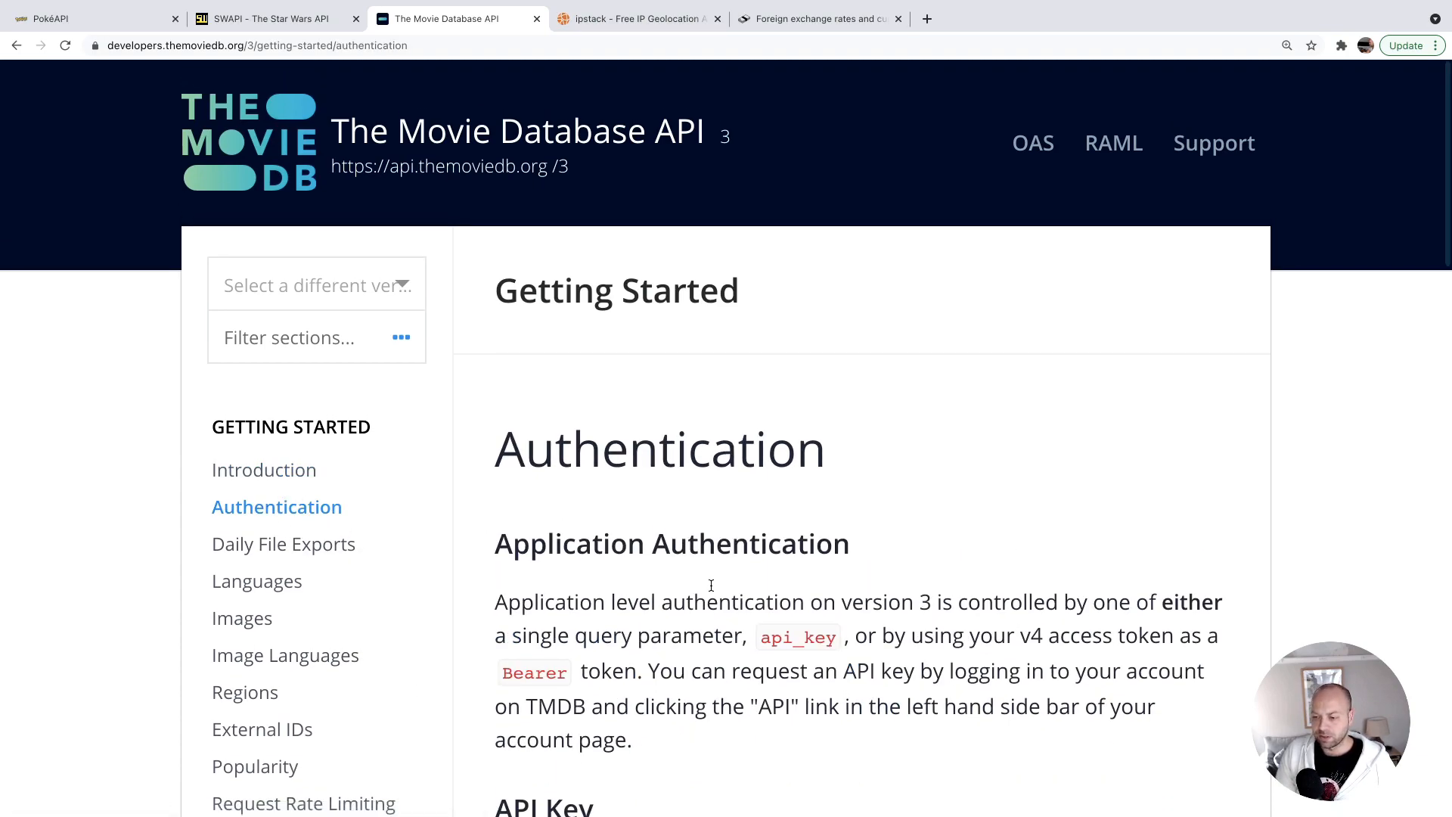
scroll("down", 3)
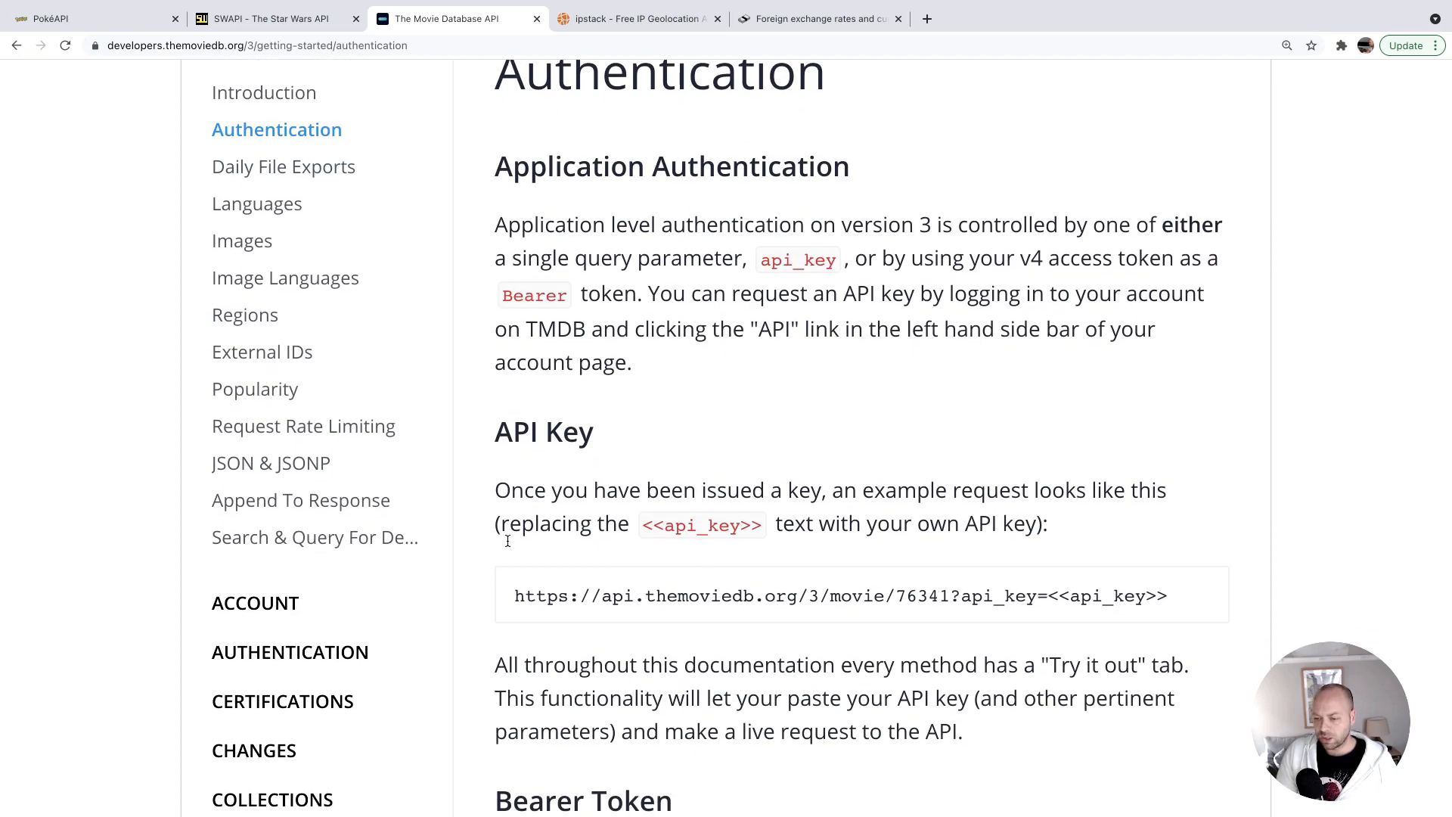
mouse_move(858, 596)
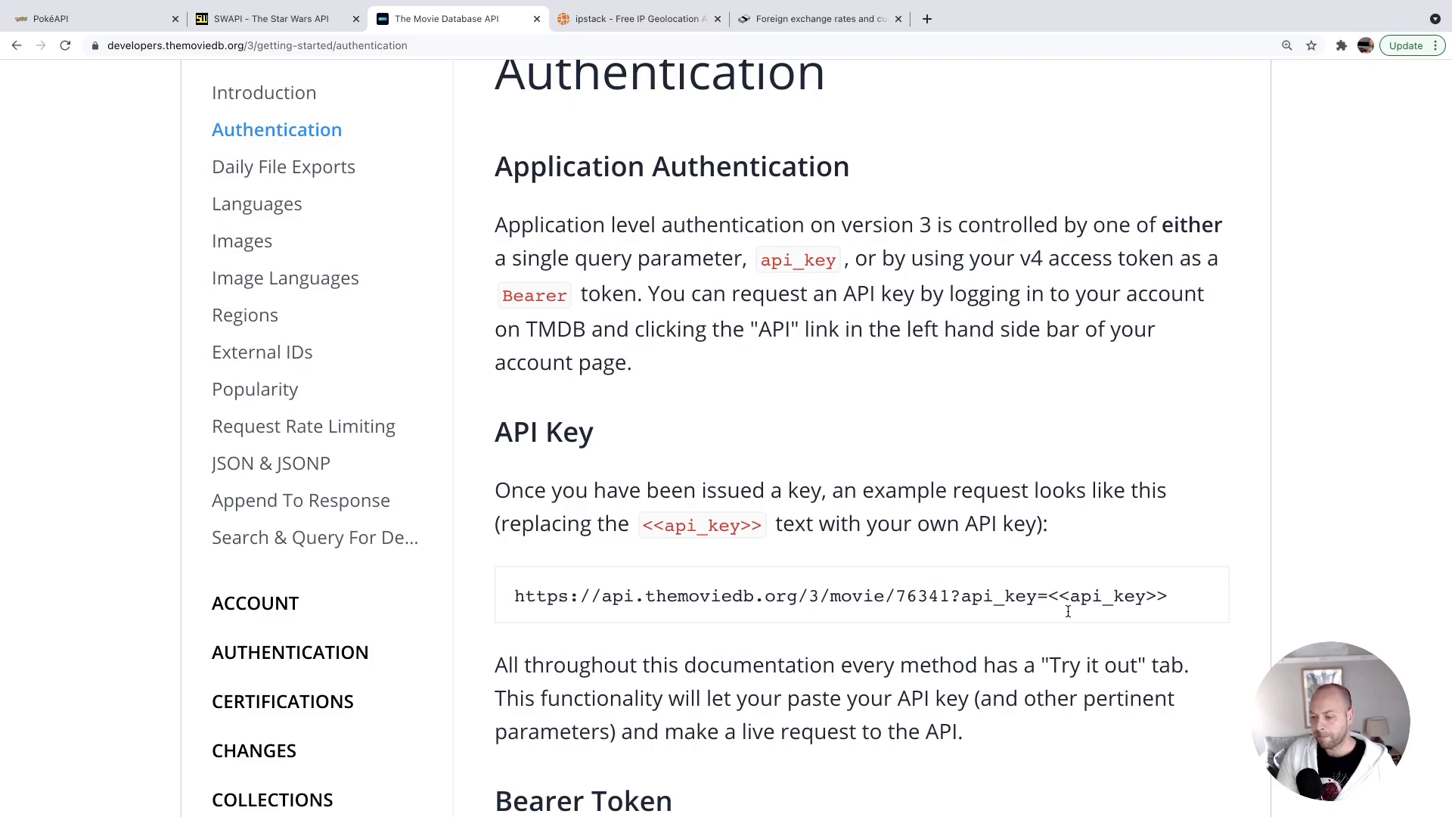
scroll("down", 3)
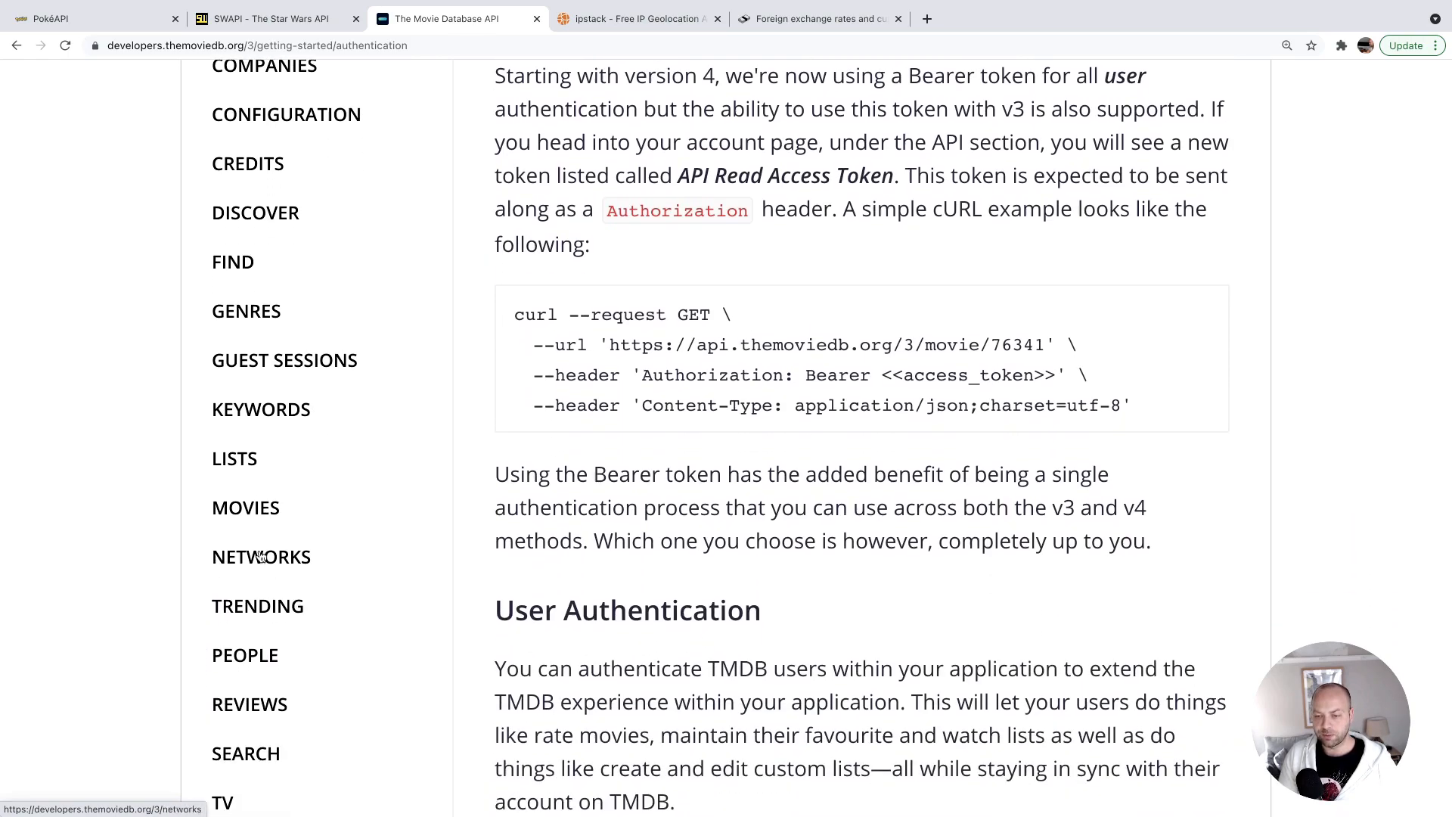
Read TMDB's /movie/{movie_id} Get Details endpoint down to its 200 response schema.
left_click(245, 508)
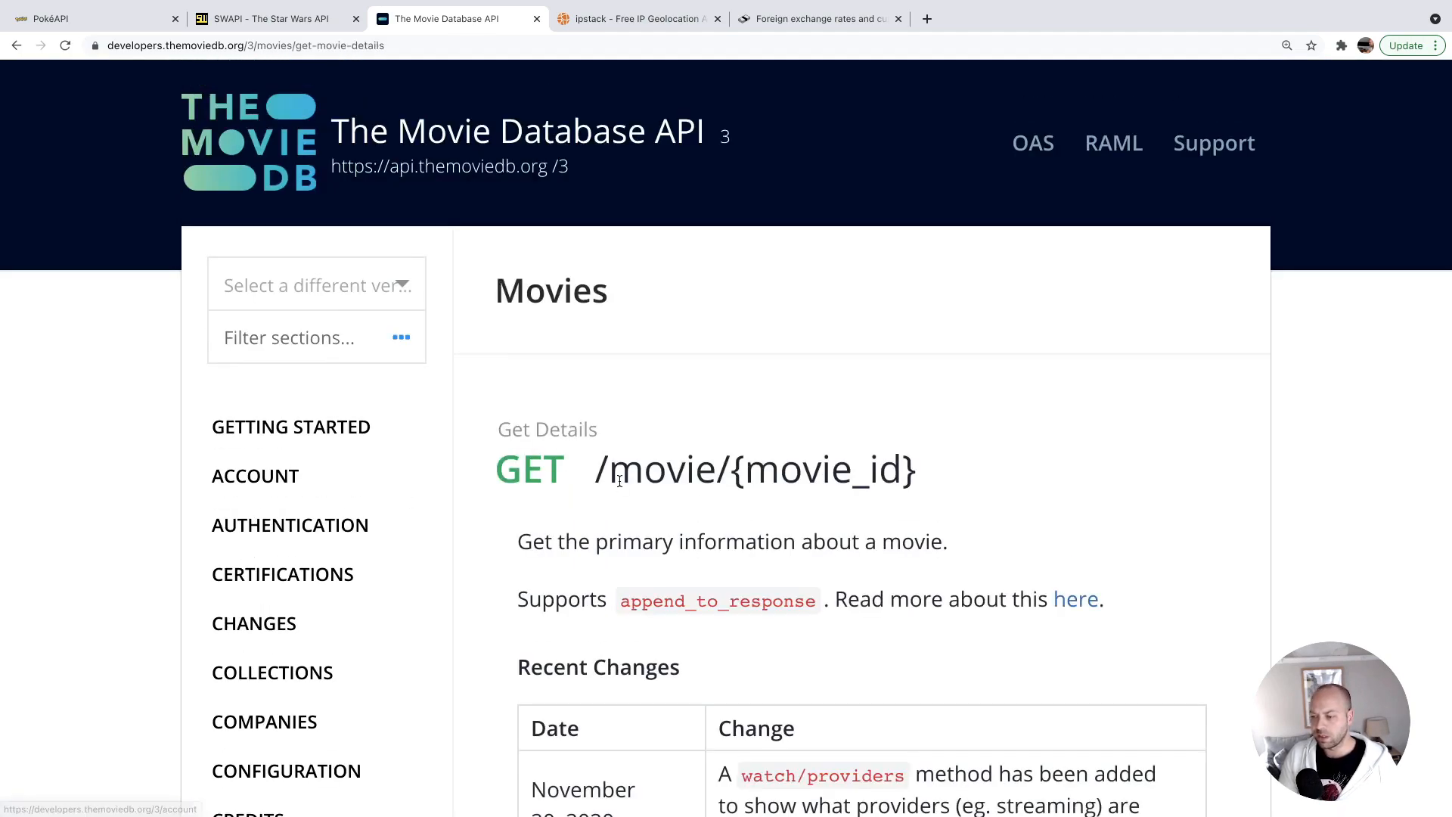
scroll("down", 3)
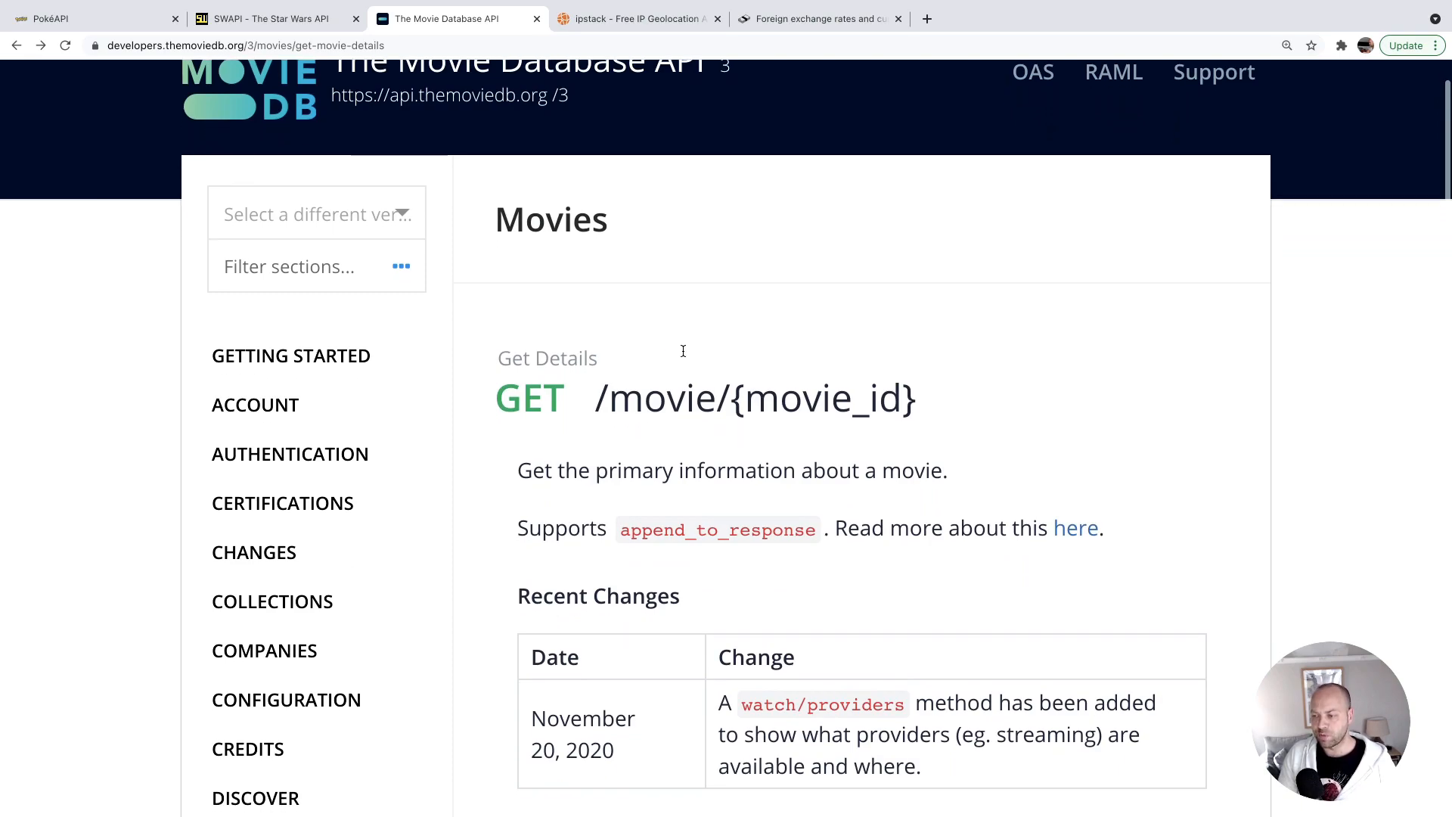
scroll("down", 3)
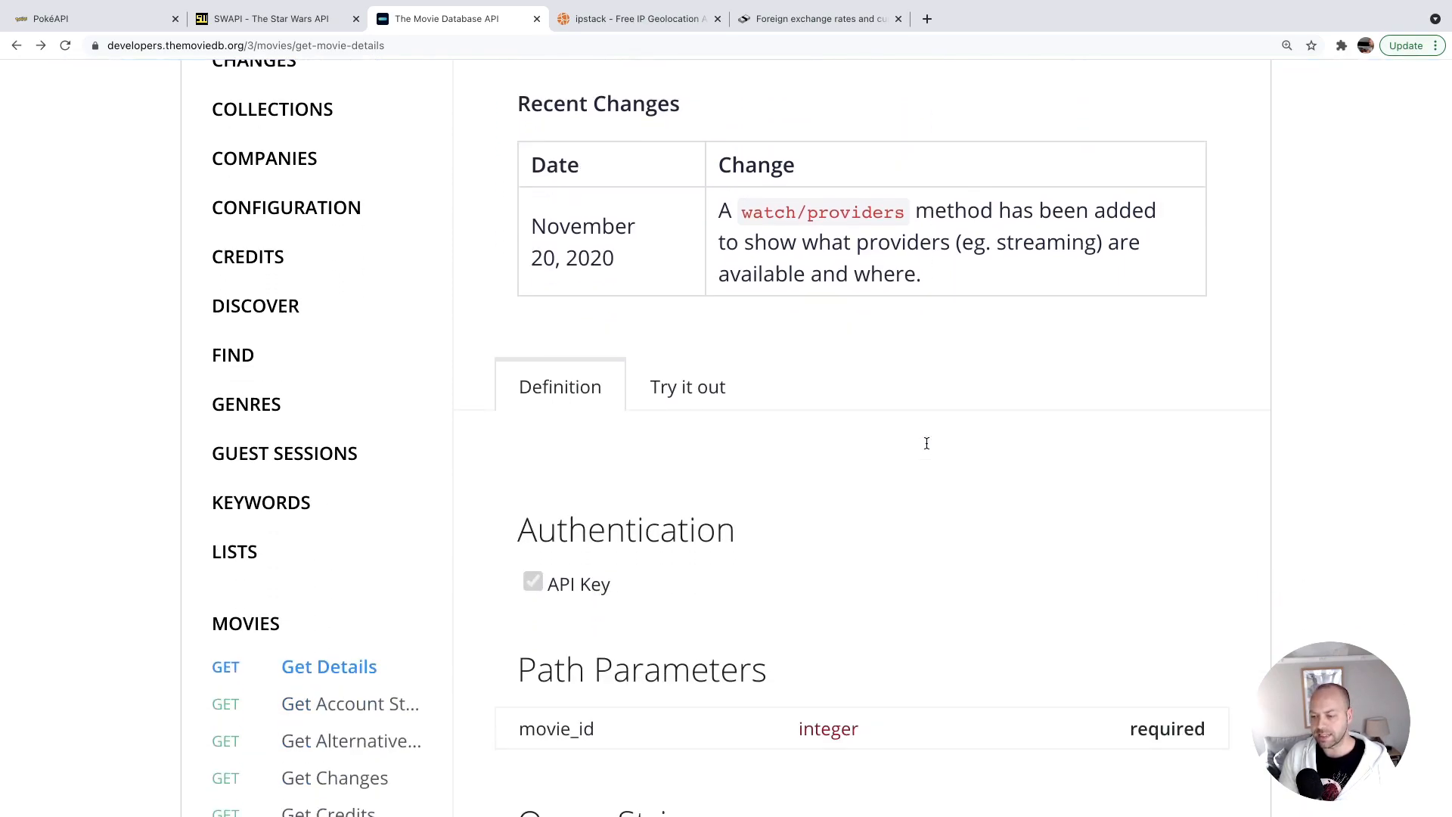
scroll("down", 3)
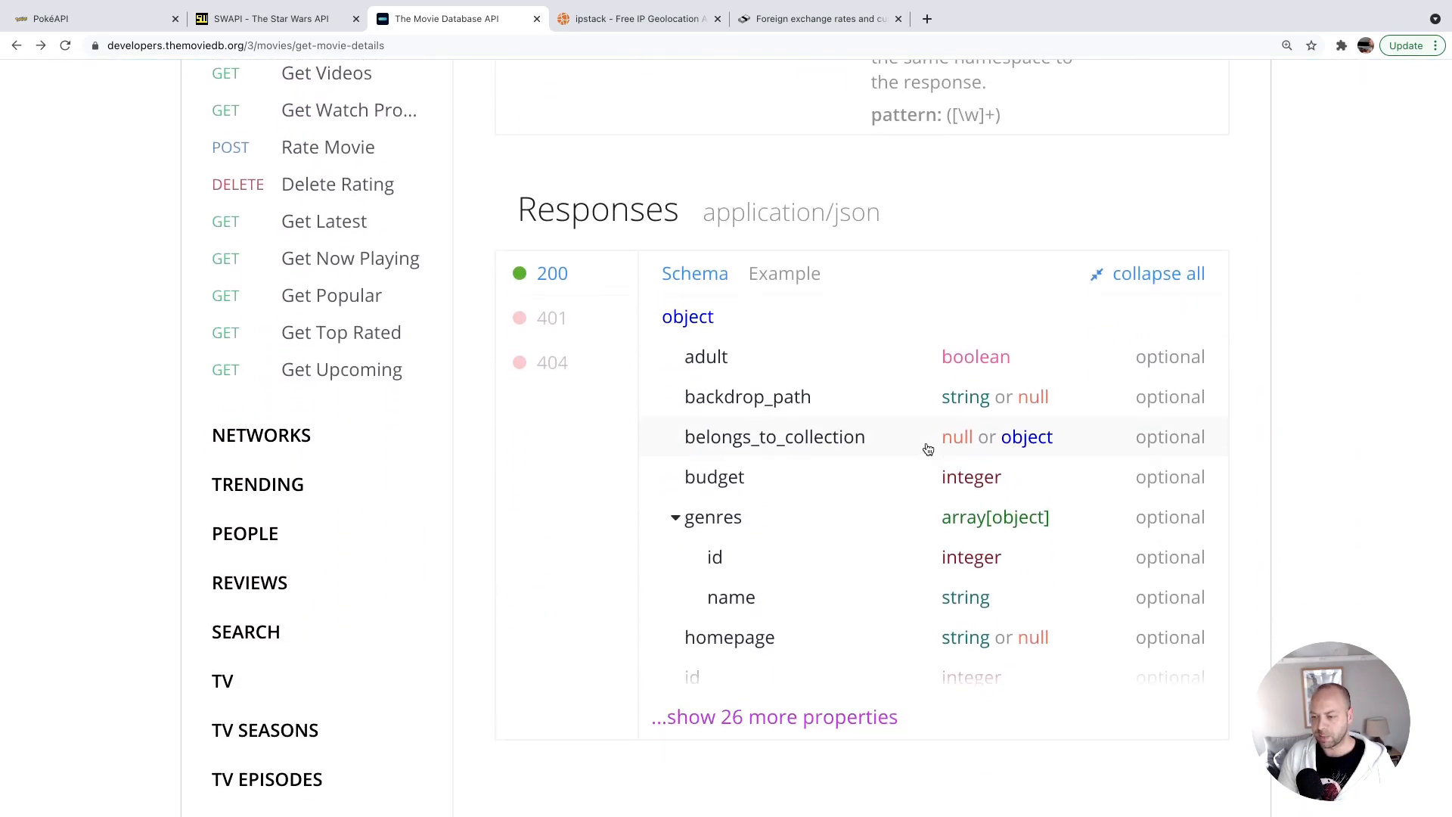
scroll("down", 3)
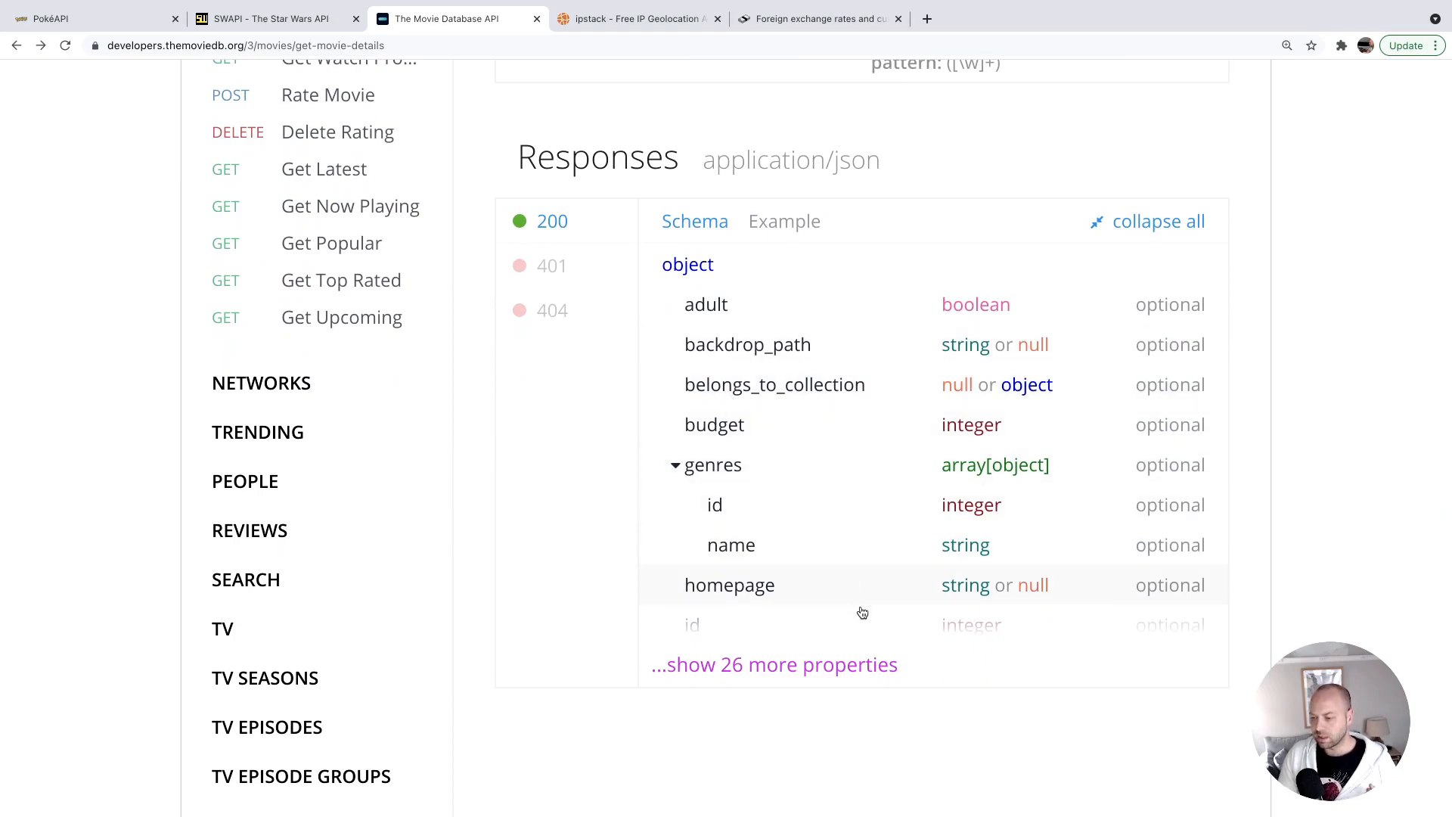
mouse_move(790, 462)
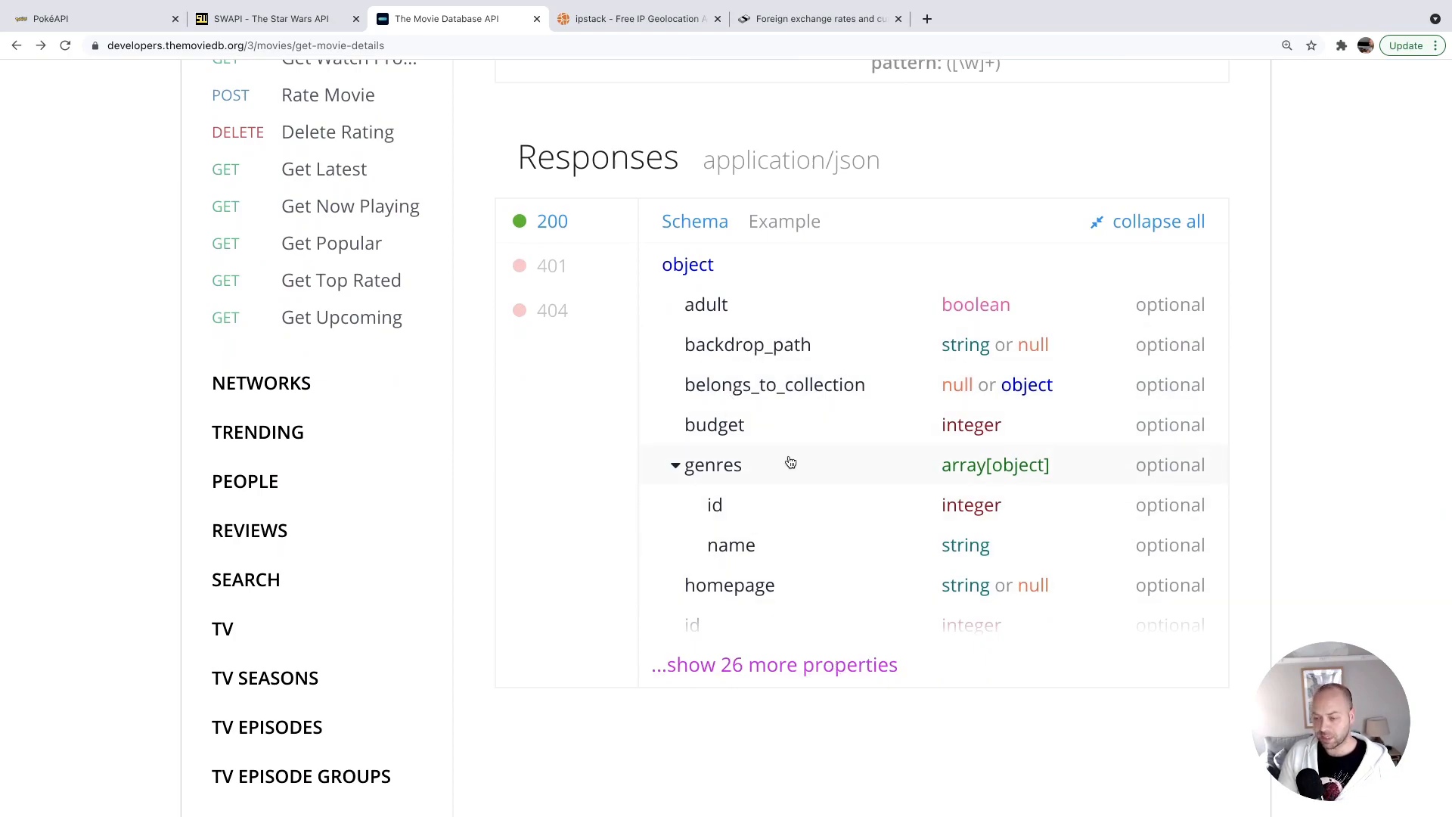
scroll("down", 3)
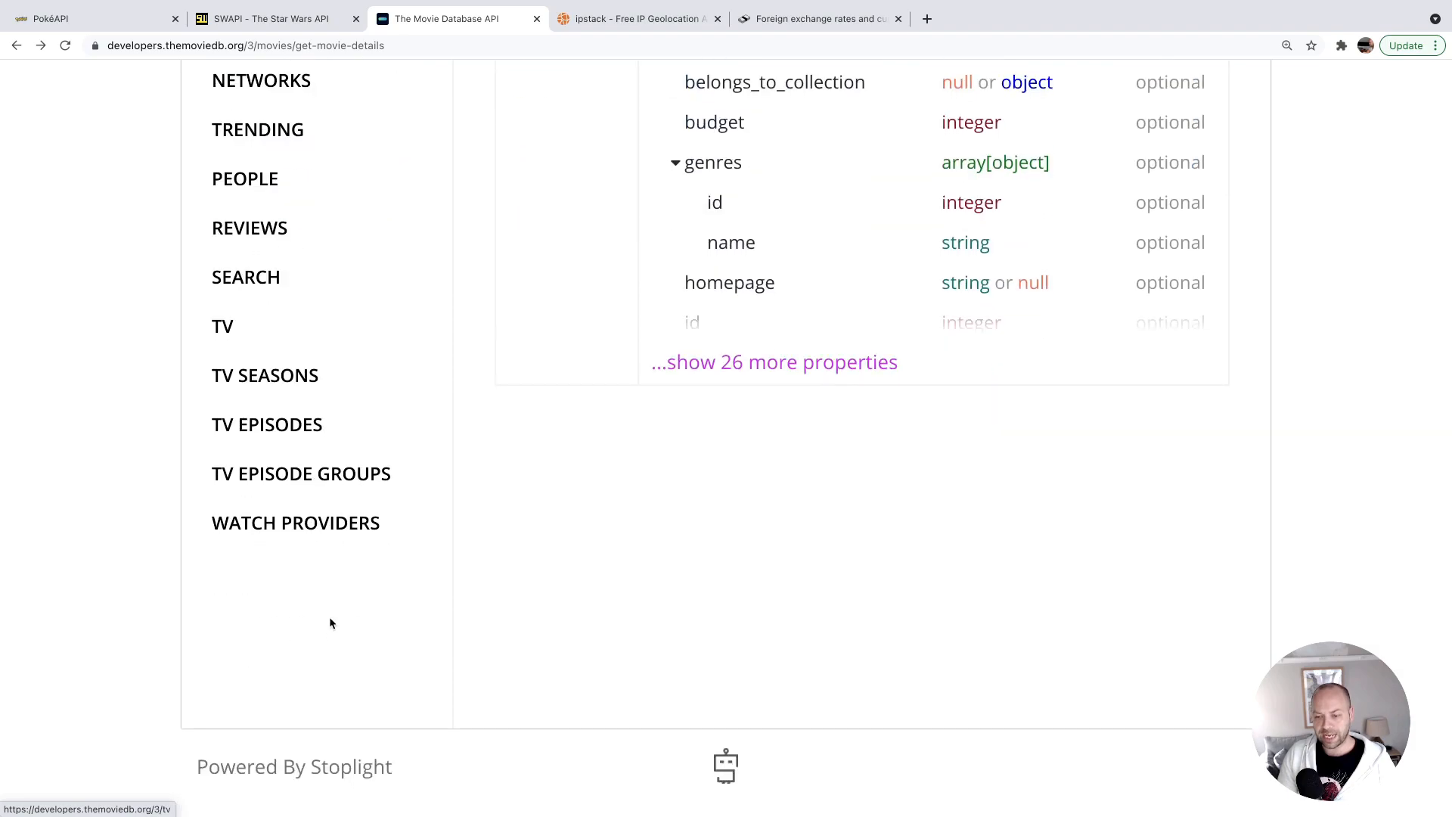
Navigate to TMDB's Search Movies endpoint listing api_key, language and query parameters.
left_click(245, 277)
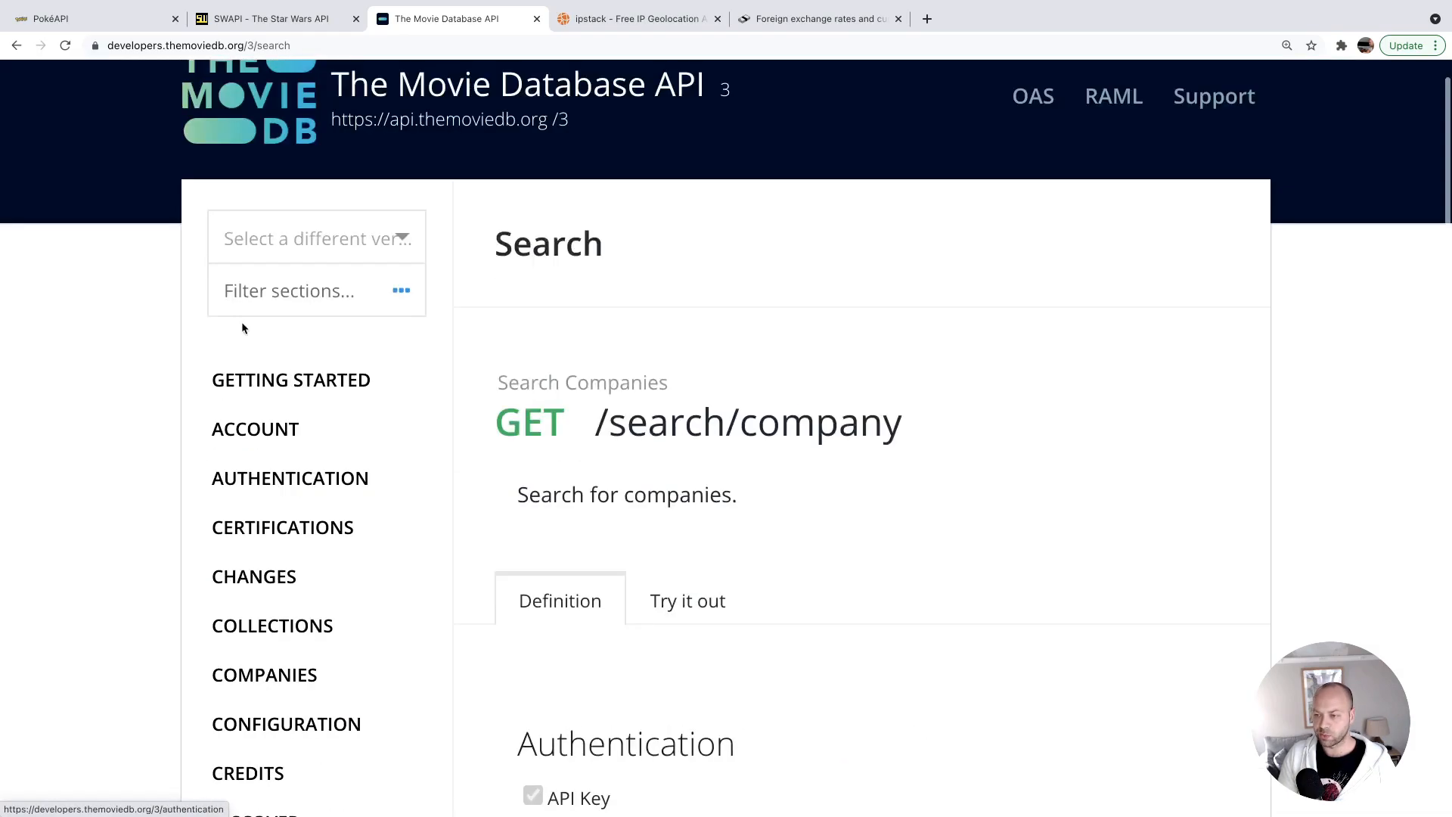
scroll("down", 3)
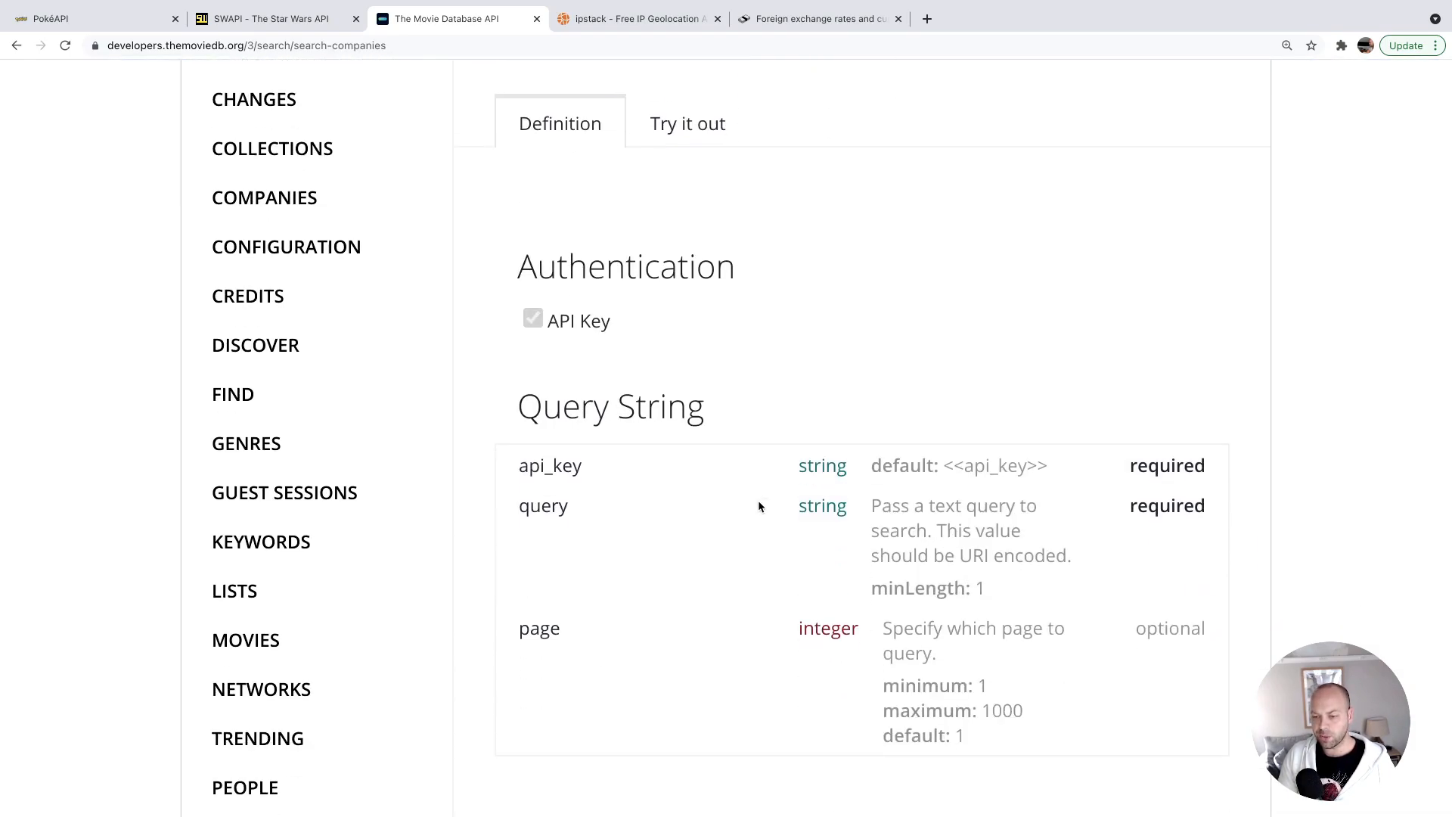
scroll("down", 3)
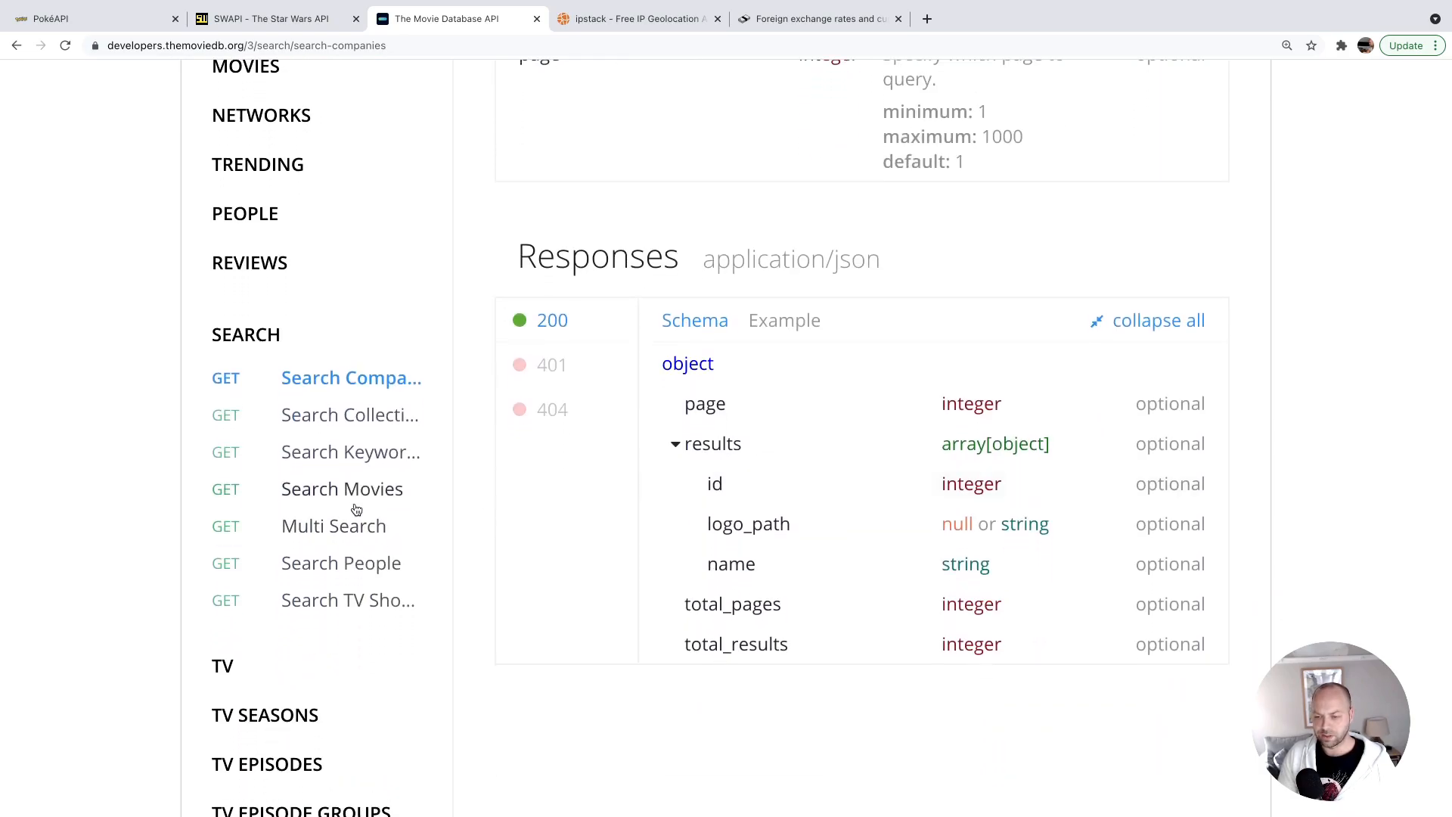
left_click(342, 488)
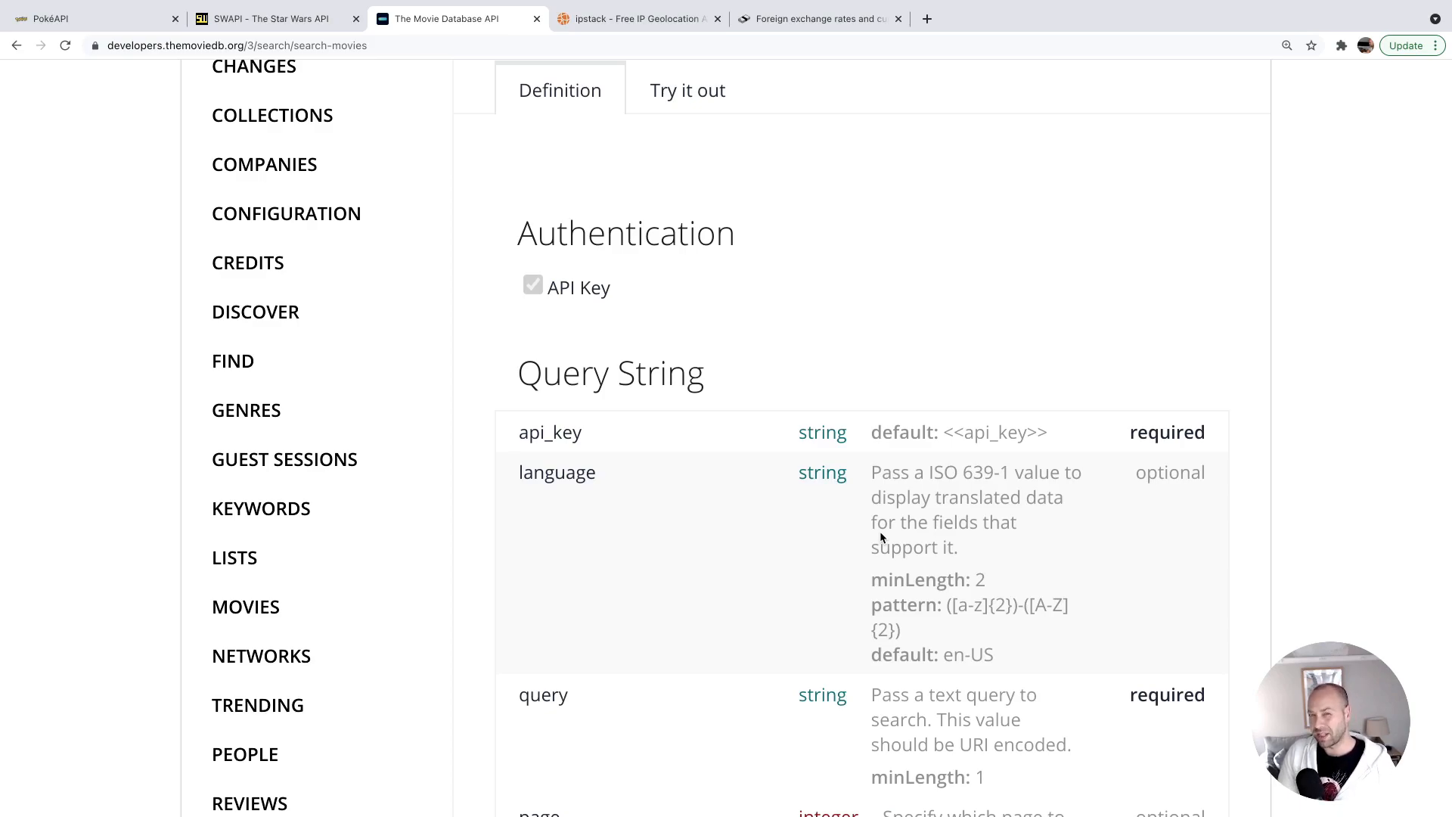
mouse_move(795, 490)
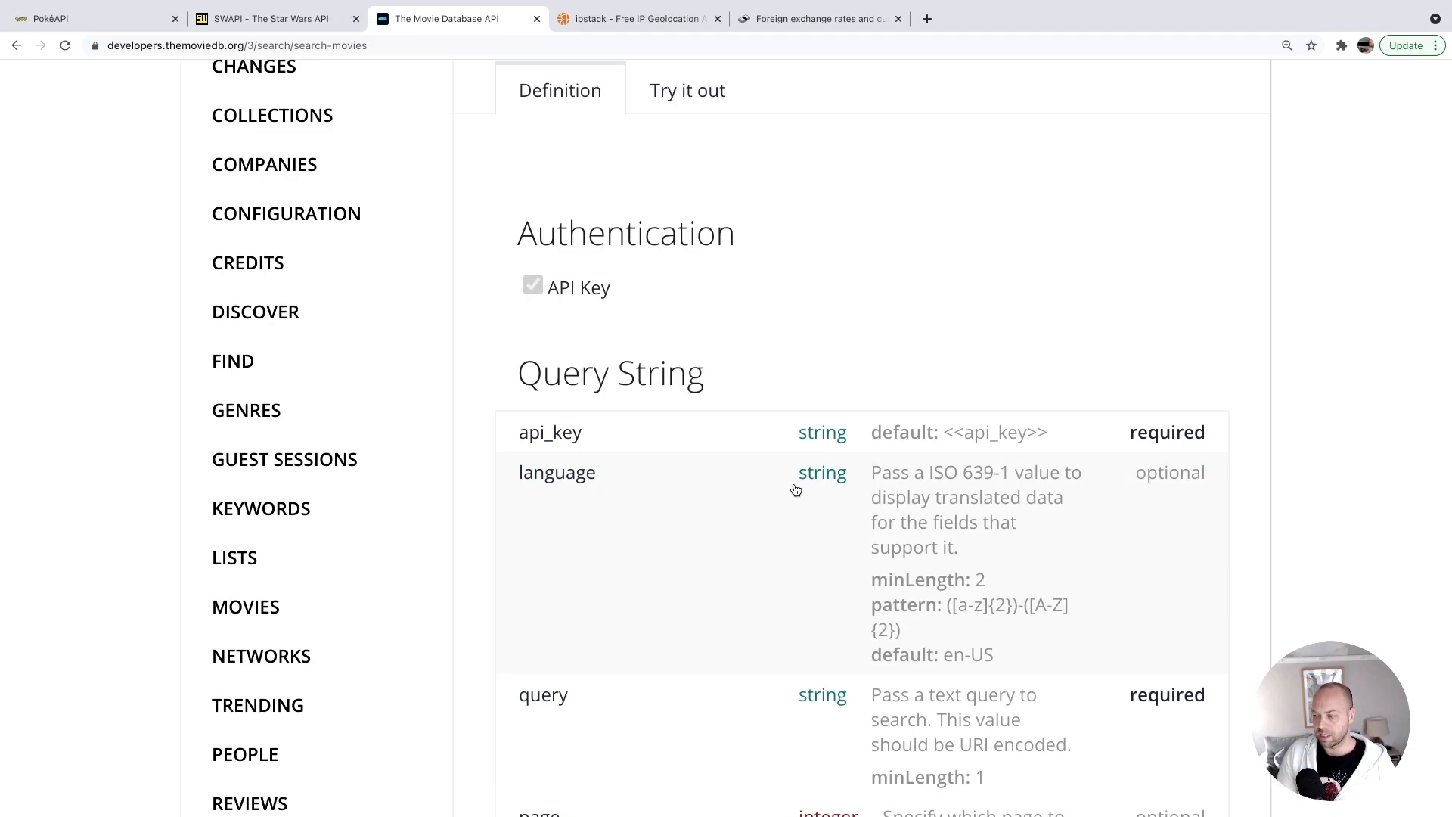
mouse_move(781, 605)
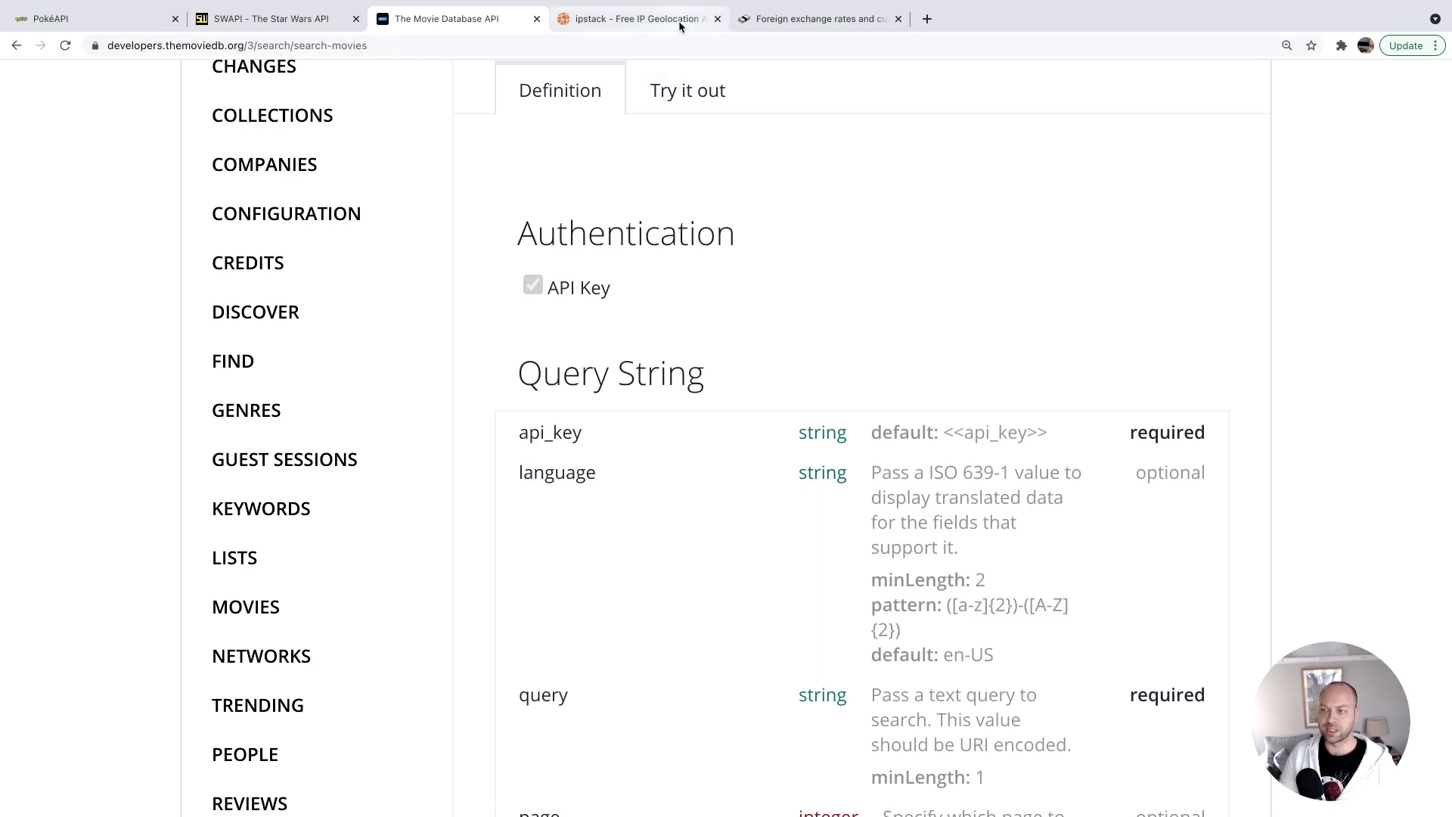
Bring up ipstack's homepage with its sample lookup for 92.40.187.142 in Ross-on-Wye.
left_click(635, 18)
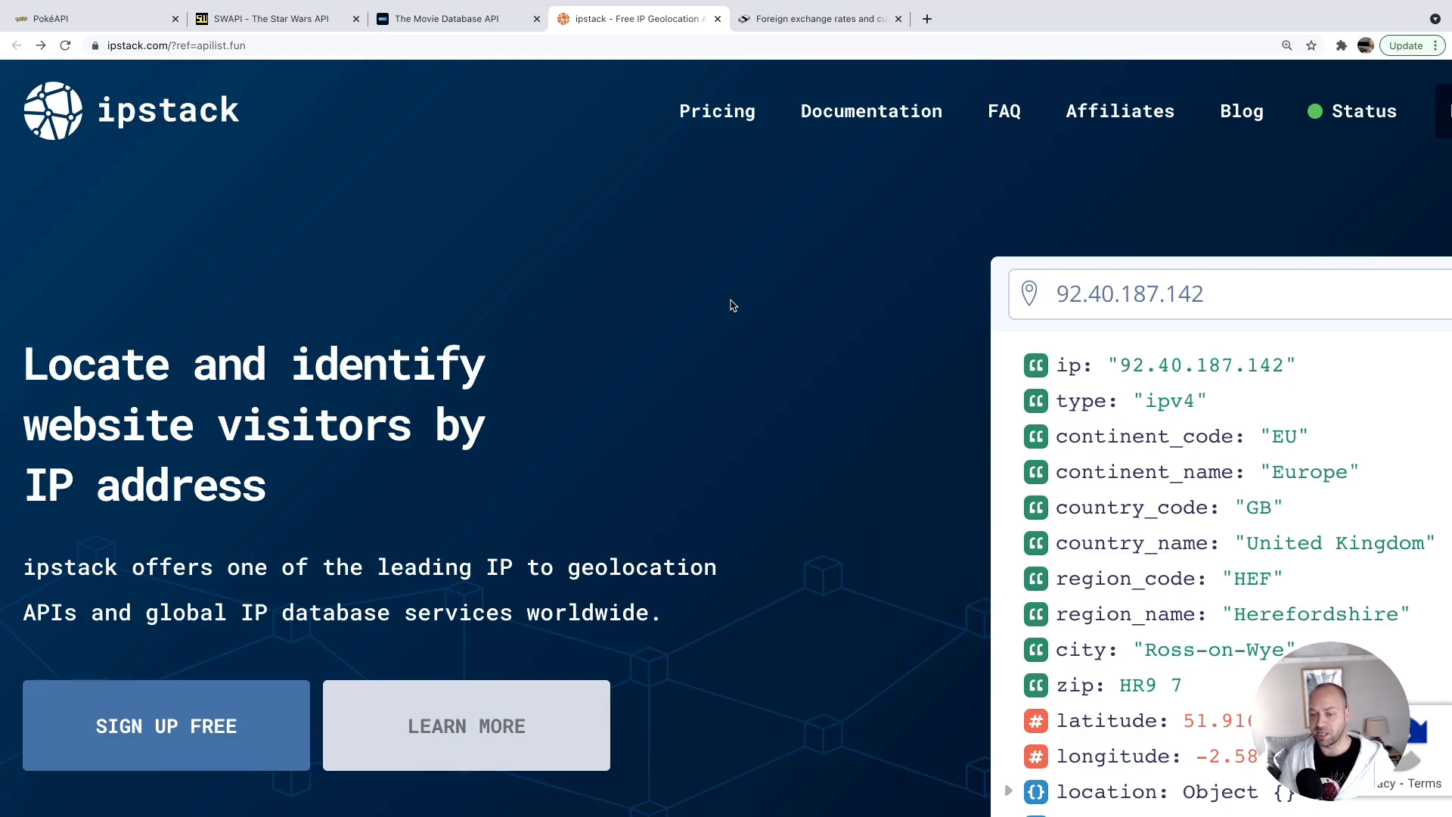
mouse_move(724, 345)
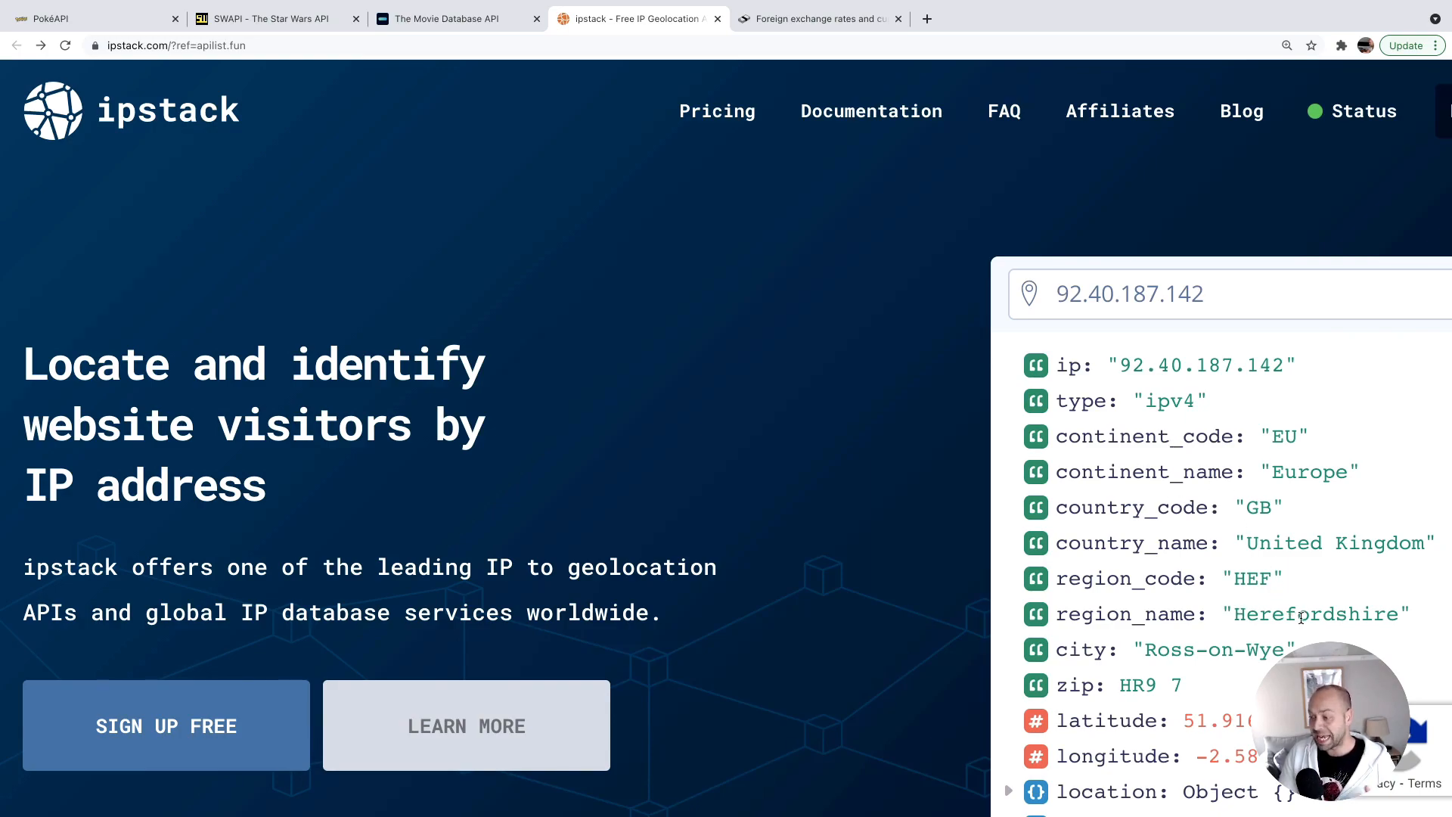
mouse_move(1249, 640)
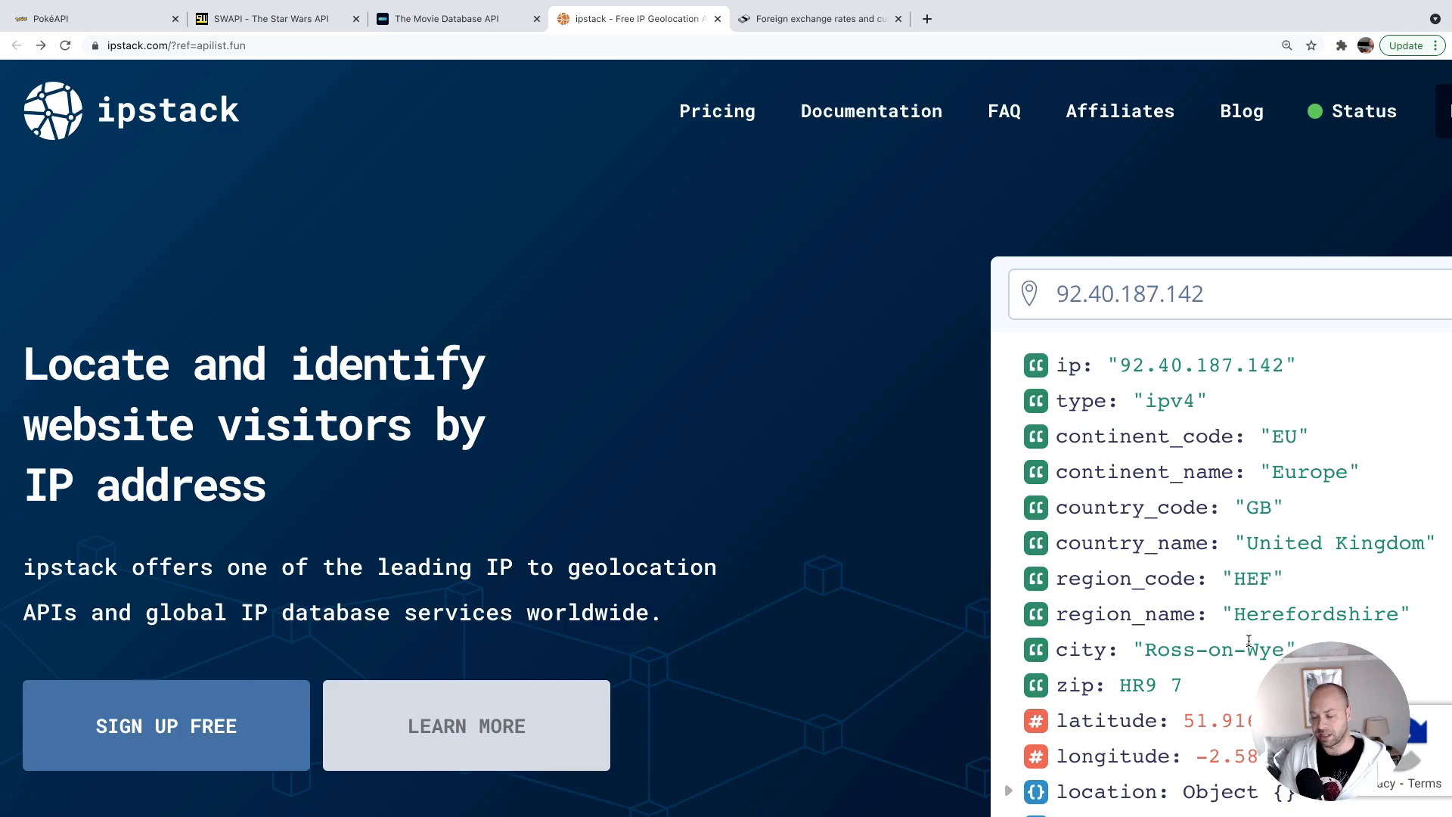
mouse_move(1245, 632)
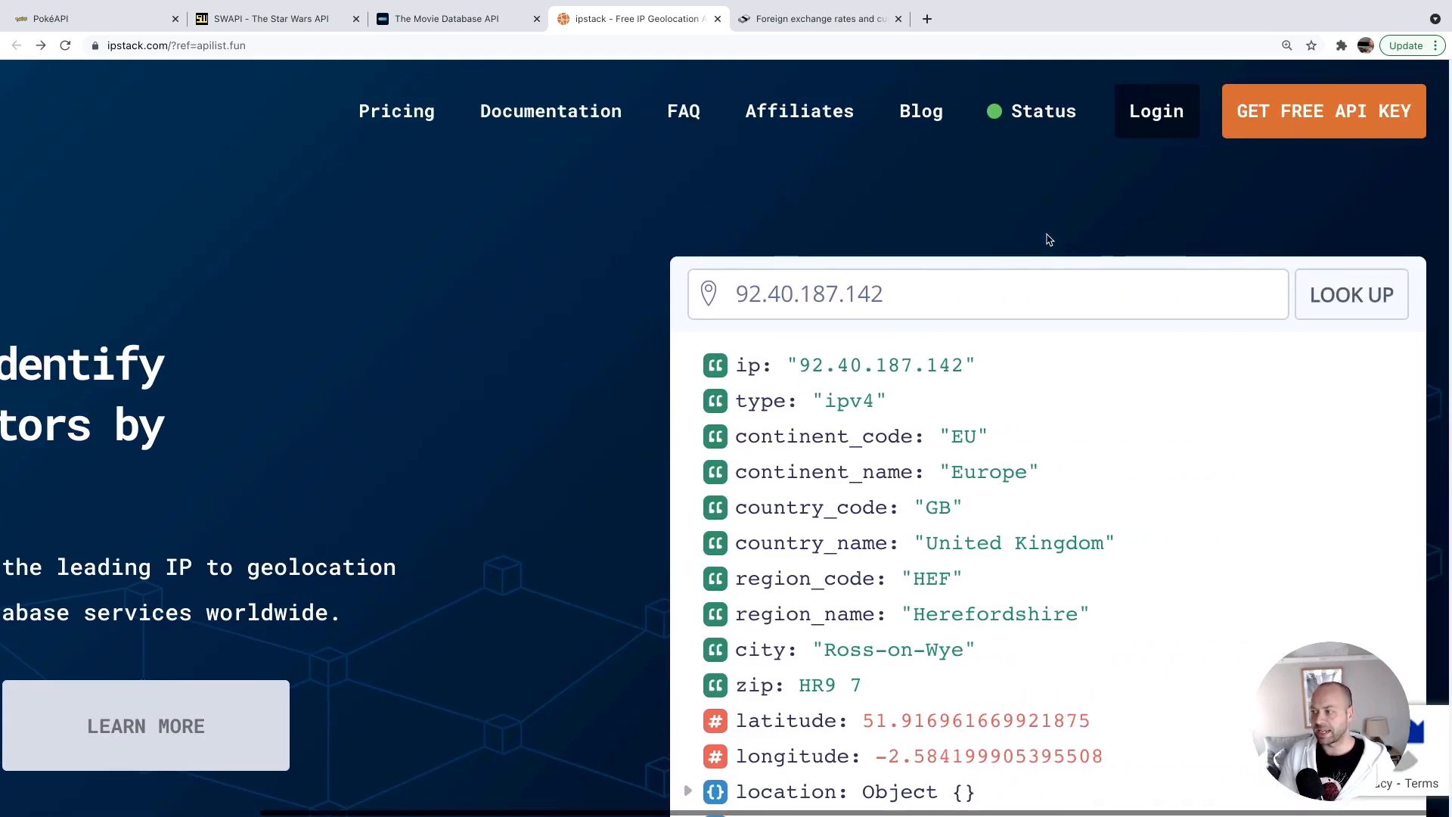
View ipstack's Free, Basic $9.99, Professional $49.99 and Professional Plus $99.99 plans.
left_click(1328, 110)
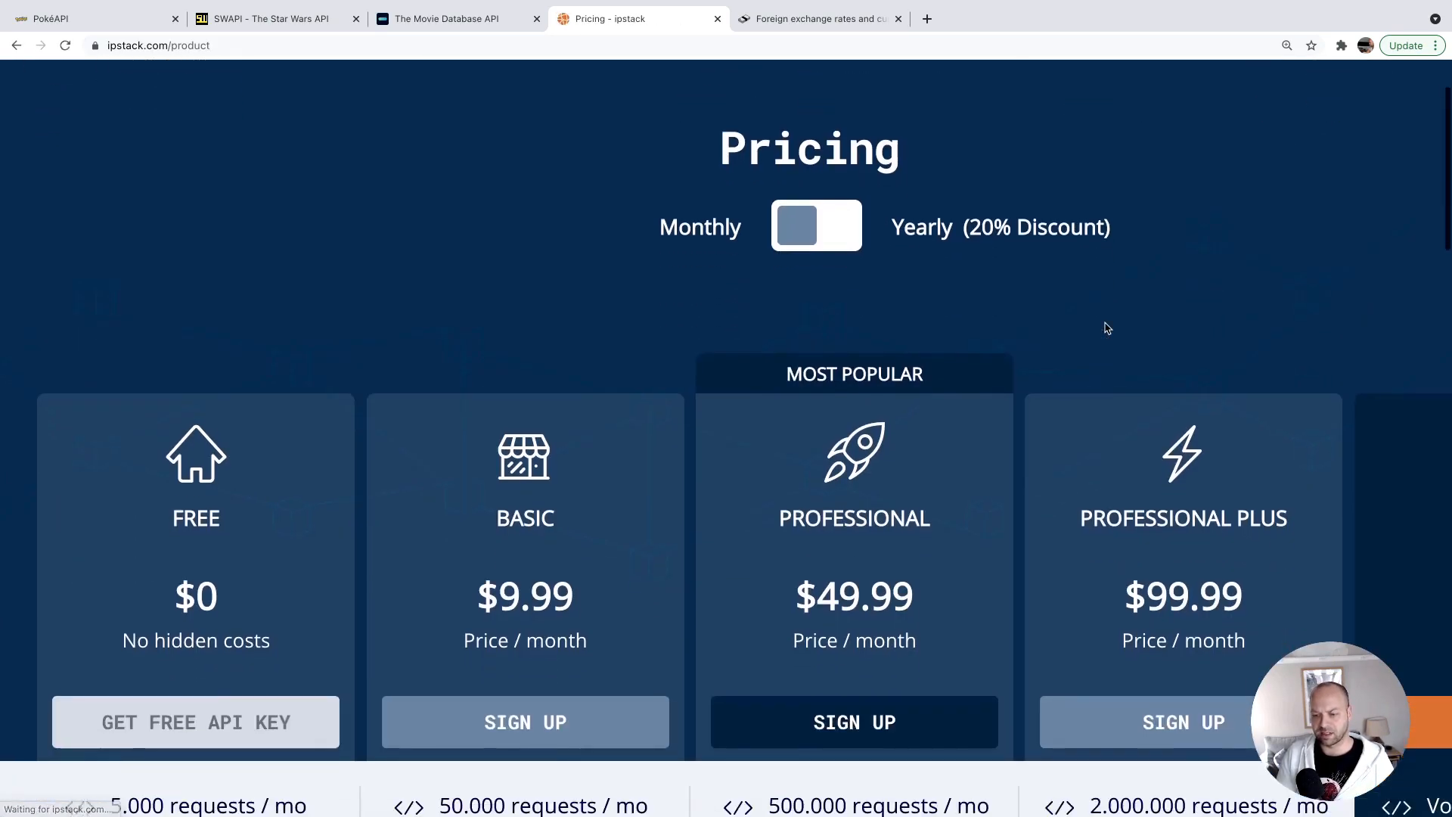
scroll("down", 3)
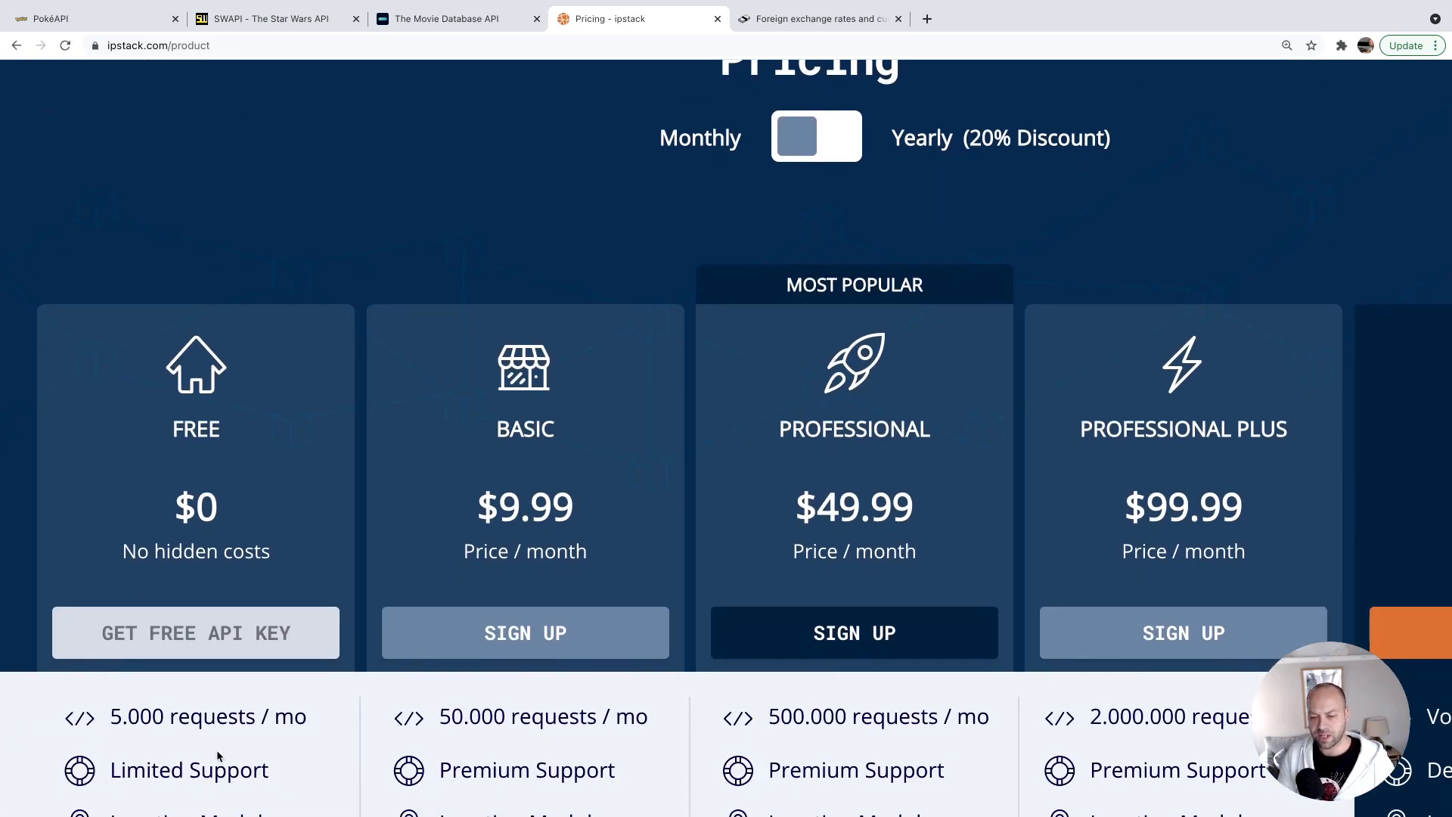
mouse_move(261, 704)
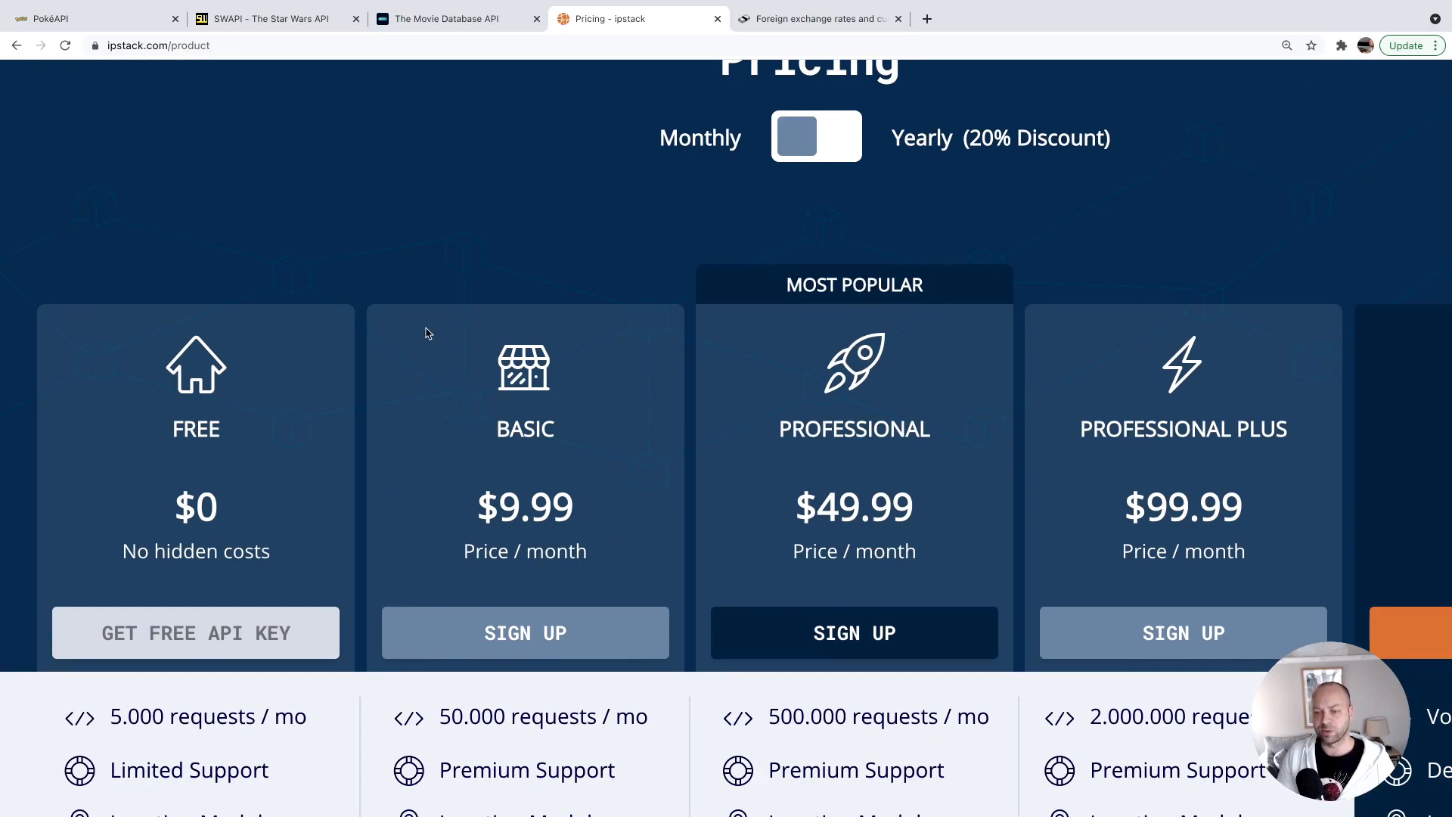
mouse_move(769, 44)
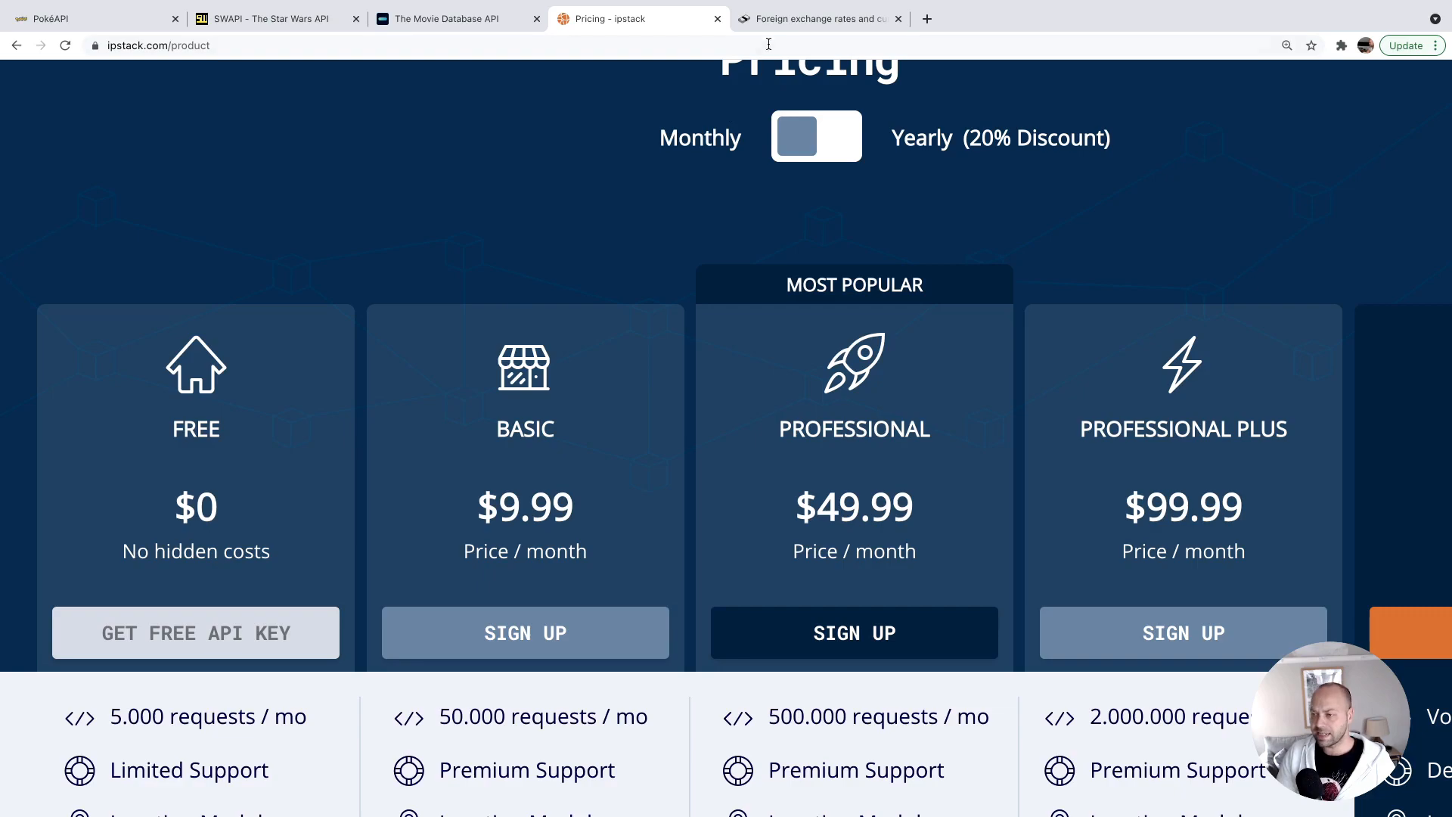
Bring up Fixer's homepage with its latest-rates JSON for base USD (CAD, CHF, EUR, GBP).
left_click(818, 18)
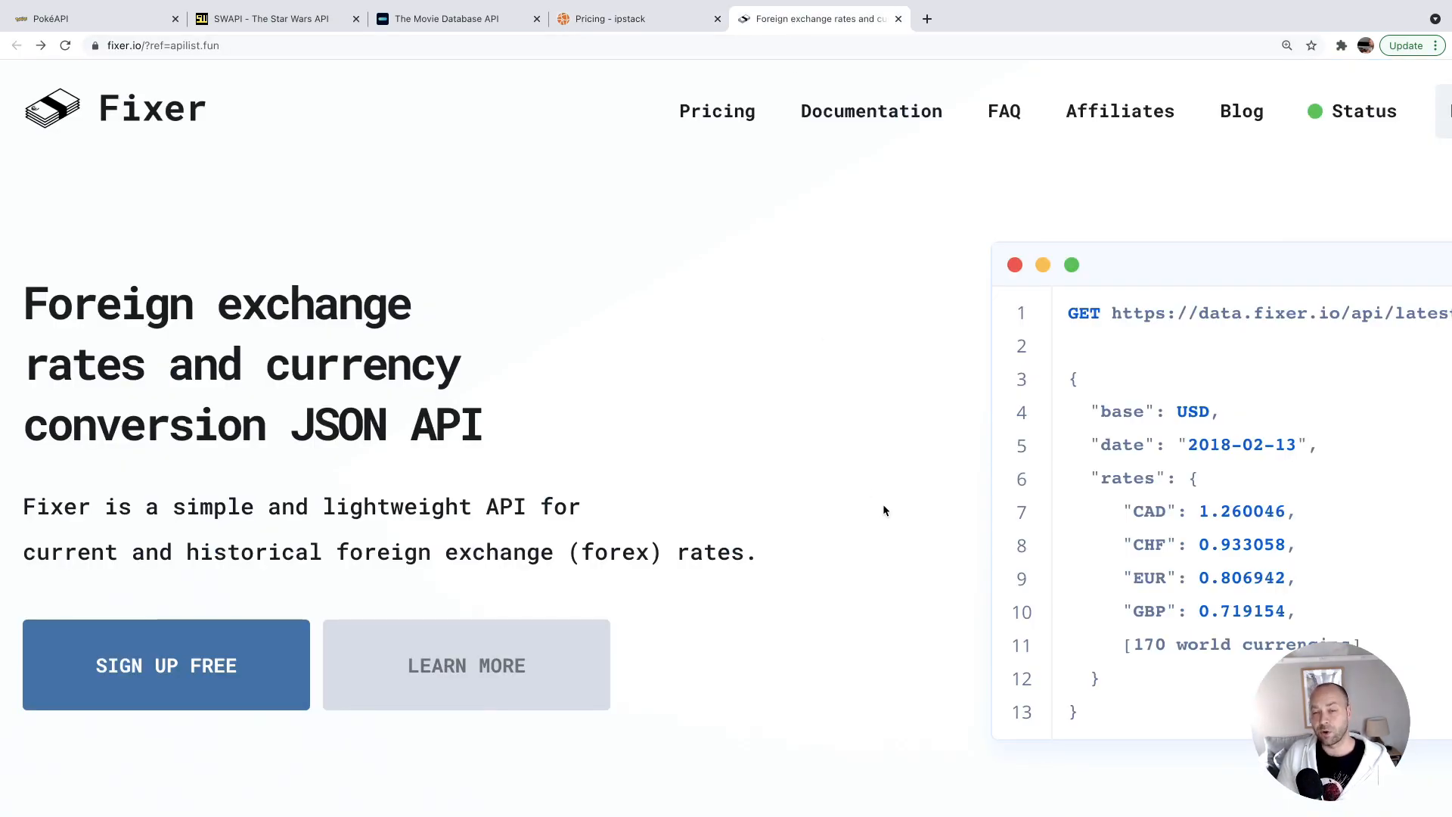
mouse_move(916, 490)
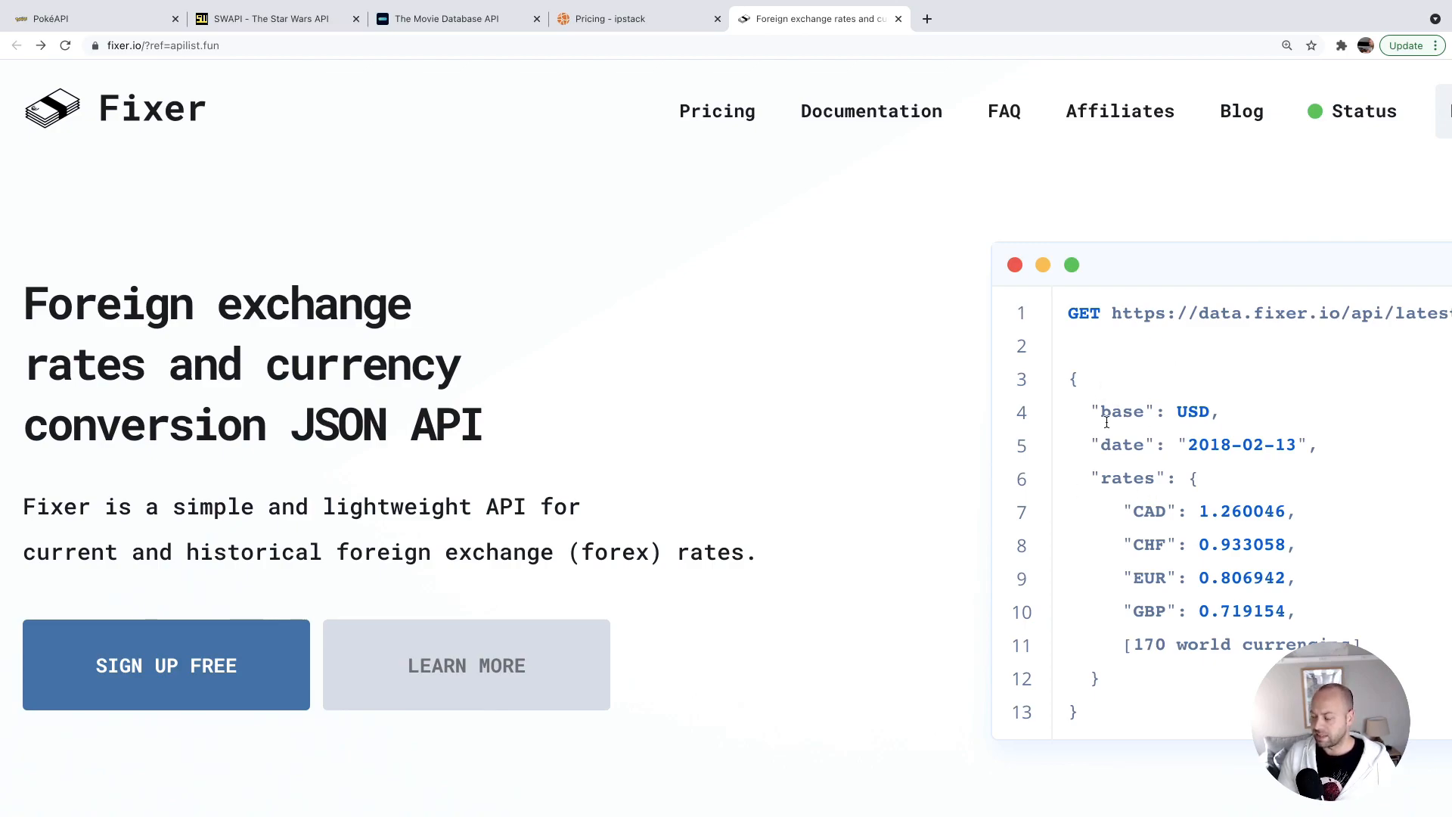
mouse_move(1213, 643)
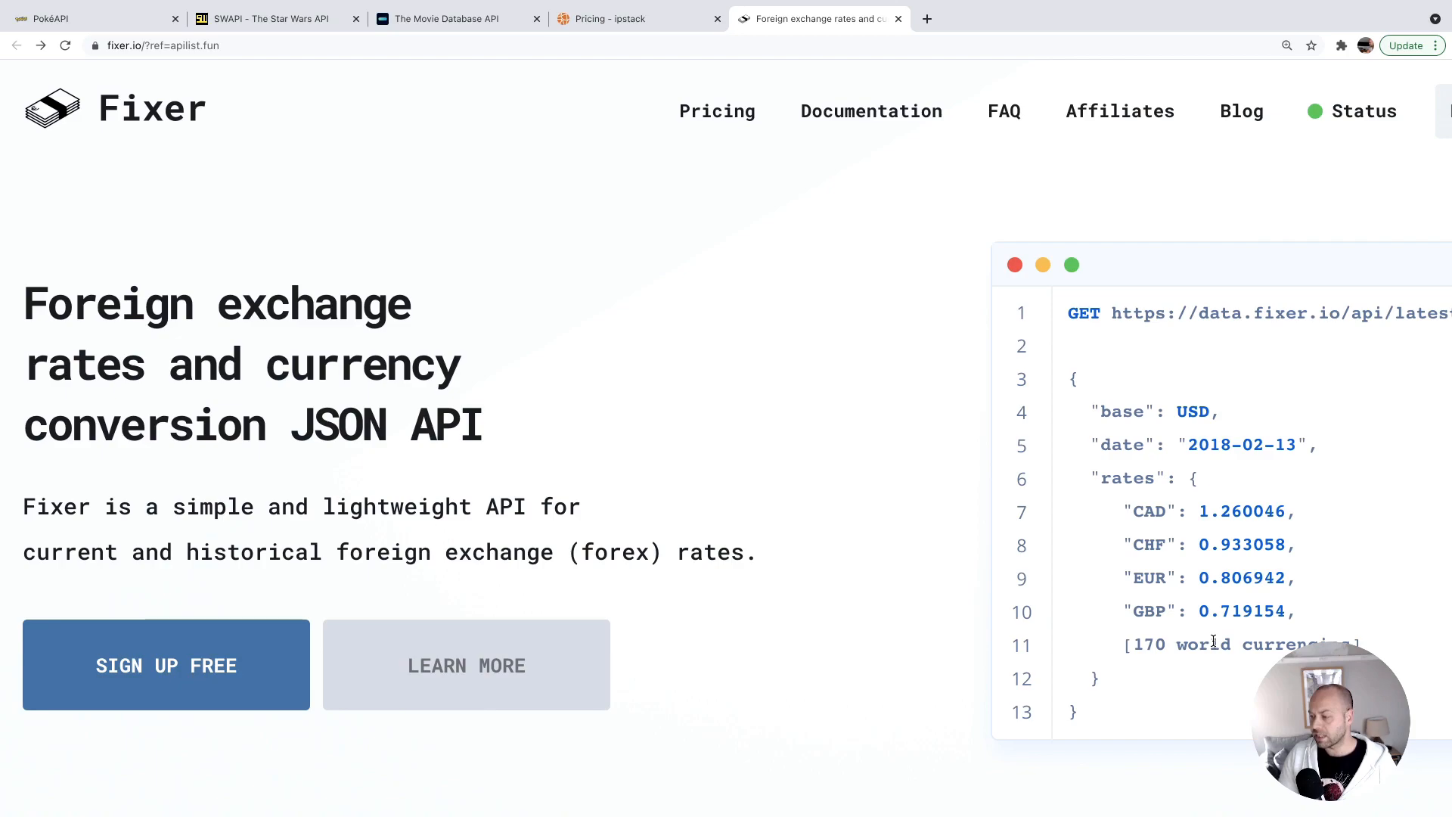